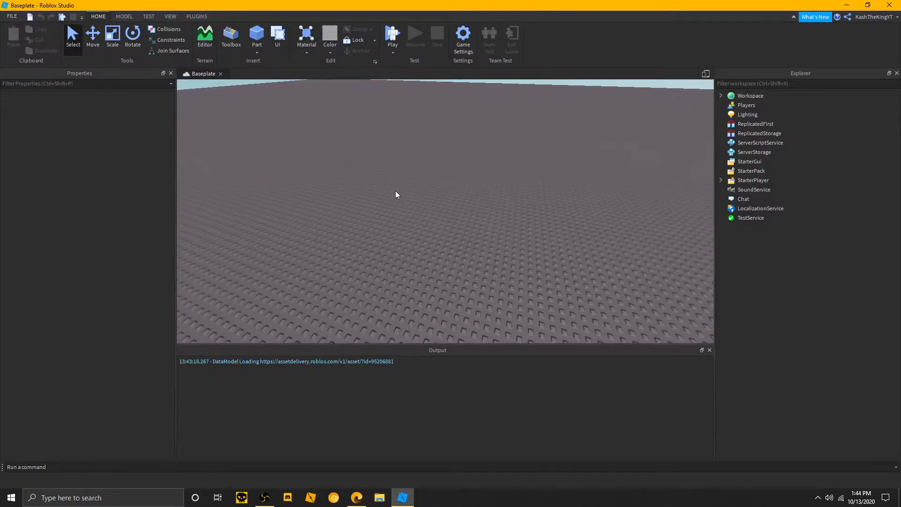
# - Insert a new Tool object into the Workspace and name it Money
pyautogui.rightClick(428, 151)
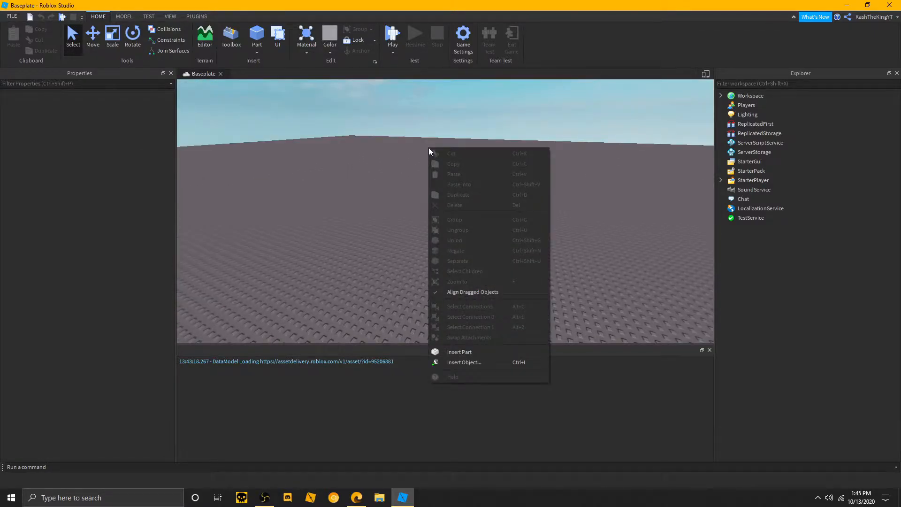
pyautogui.click(425, 167)
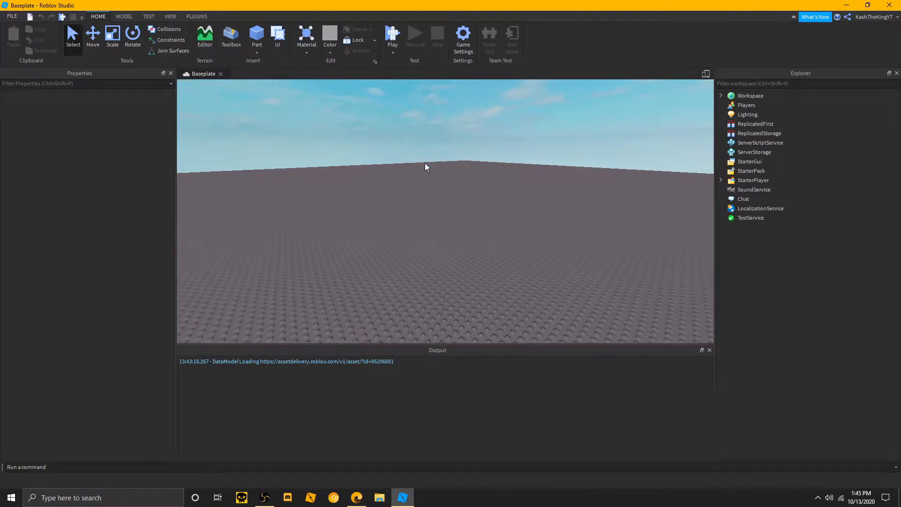
pyautogui.rightClick(426, 167)
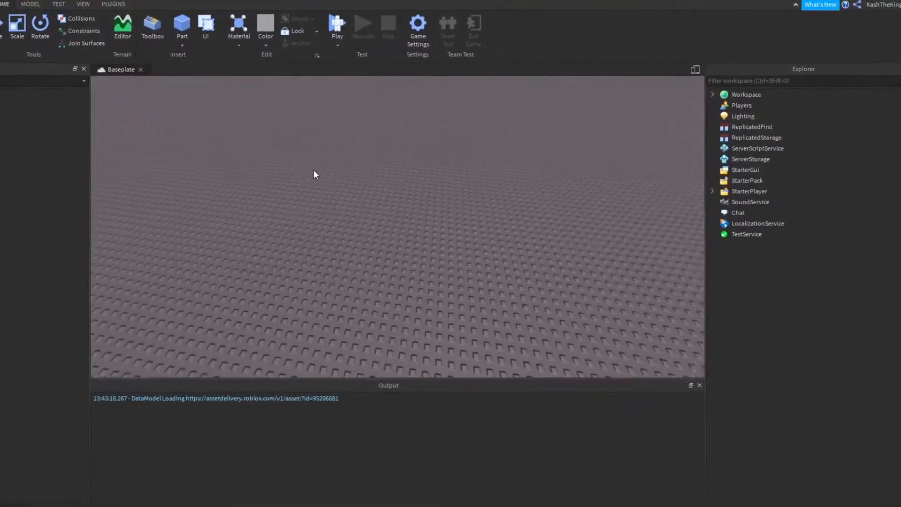
pyautogui.click(712, 94)
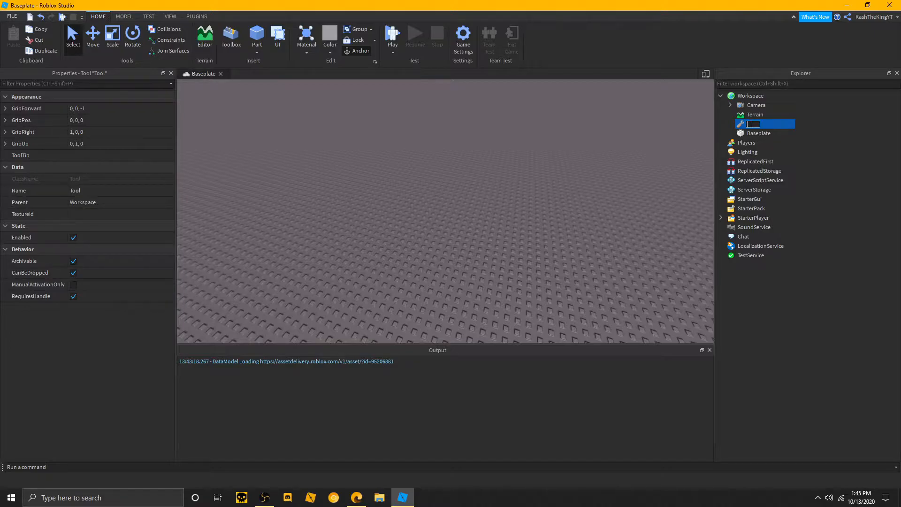
pyautogui.write('Money')
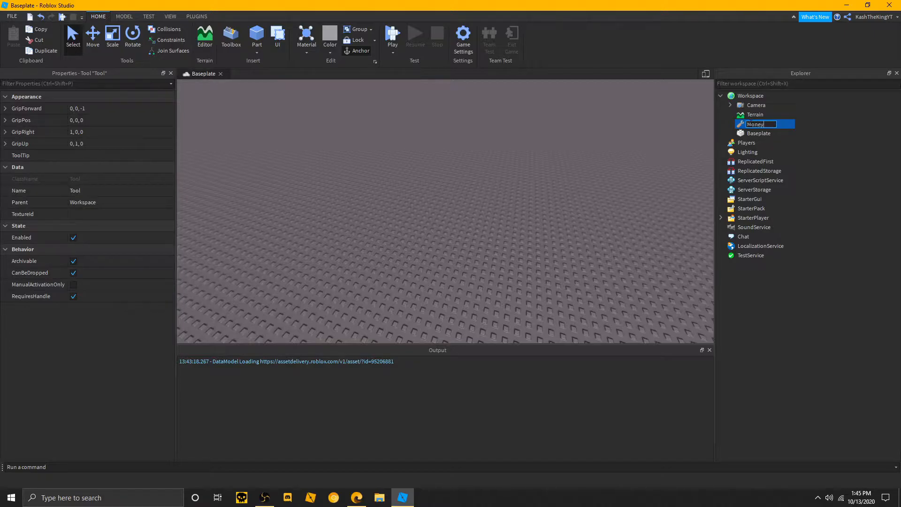
pyautogui.press('Return')
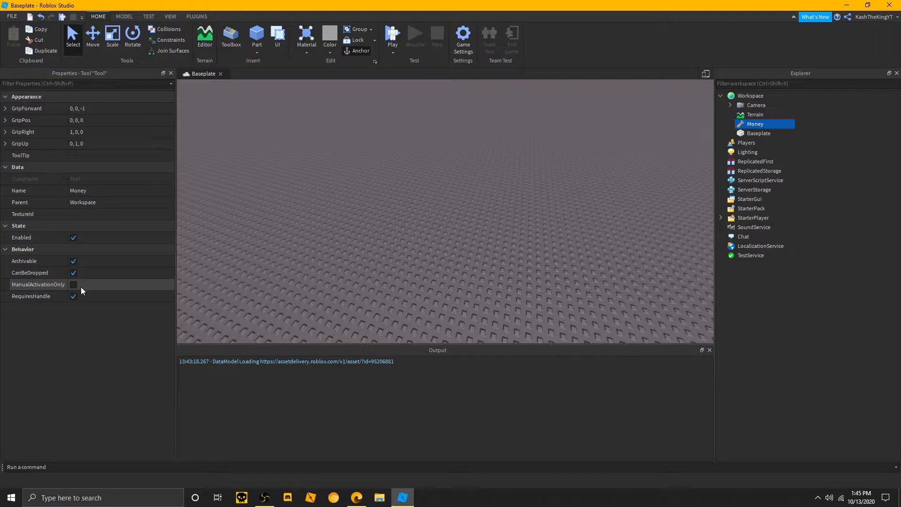
pyautogui.moveTo(502, 217)
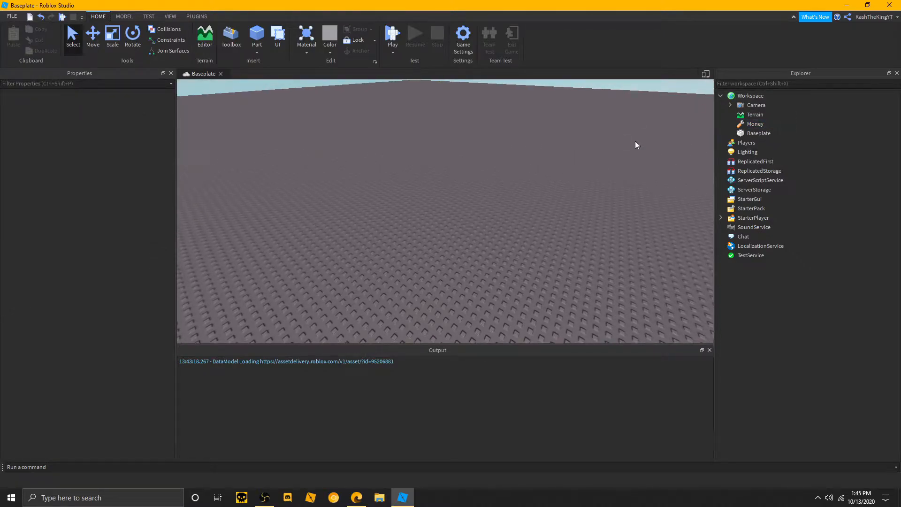
# - Insert a new block Part and colour it Earth green
pyautogui.click(256, 37)
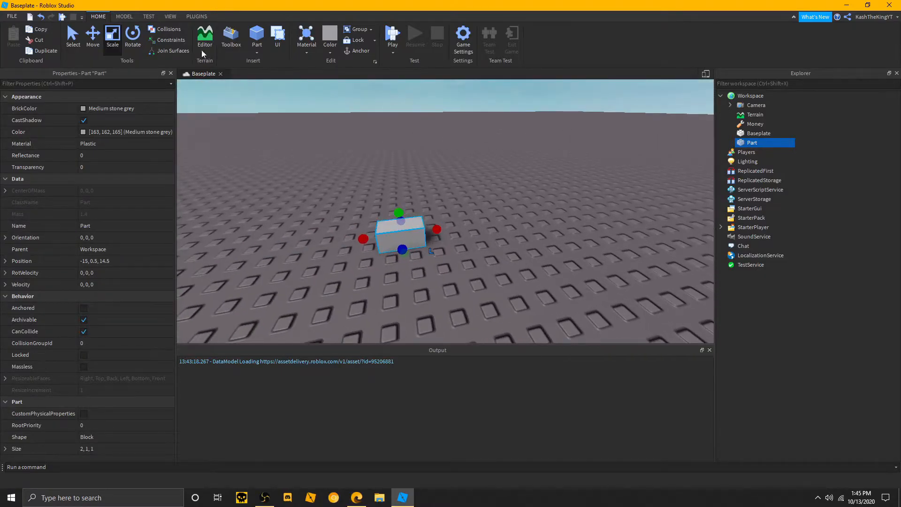
pyautogui.click(124, 16)
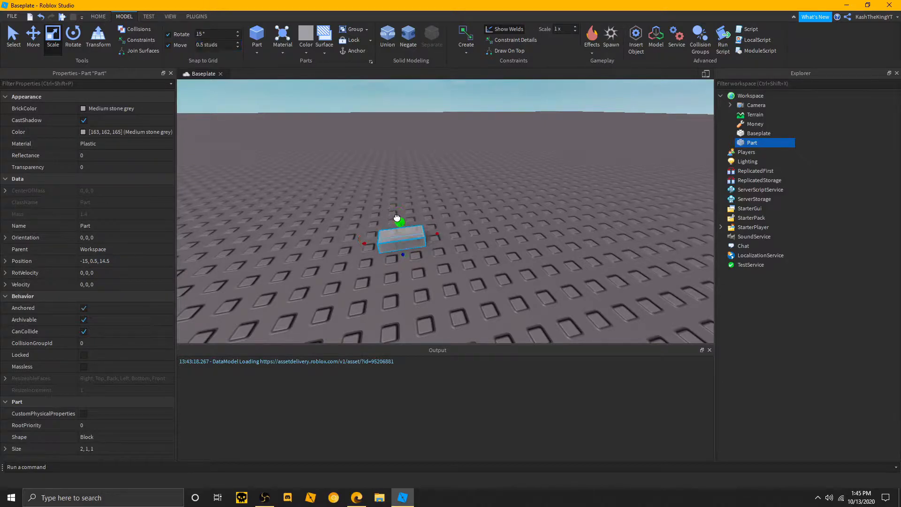
pyautogui.click(42, 170)
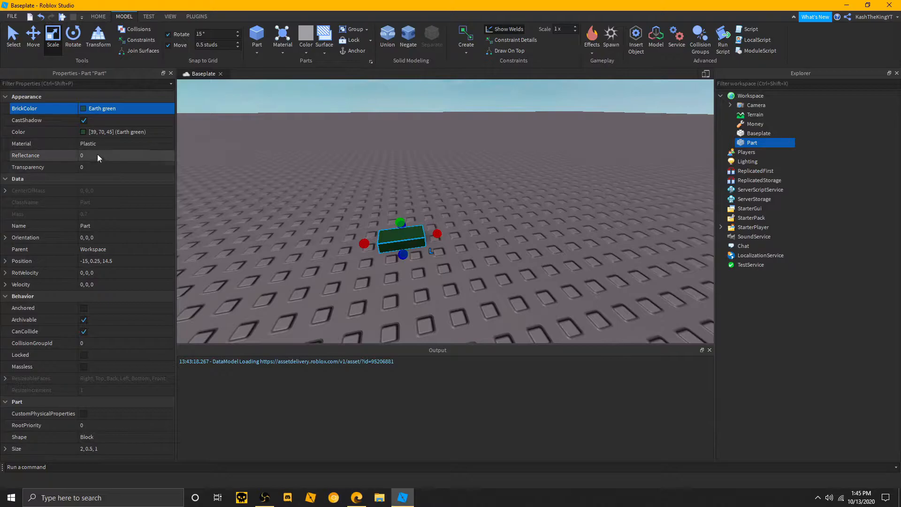
# - Set the part's material to Sand and deselect it
pyautogui.click(126, 142)
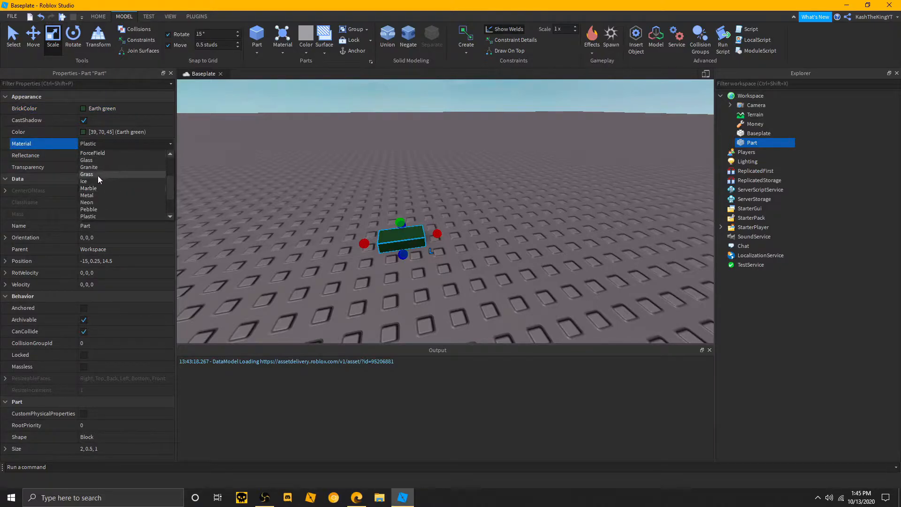
pyautogui.click(86, 175)
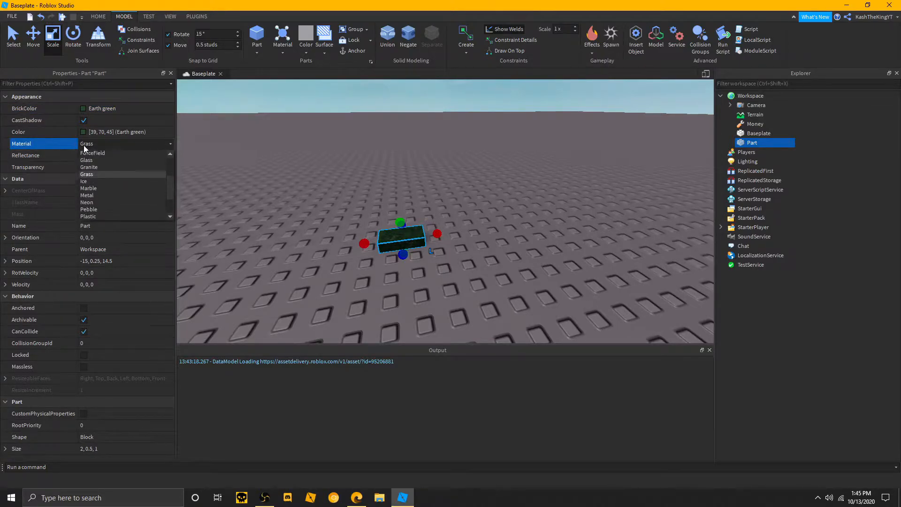
pyautogui.scroll(-3)
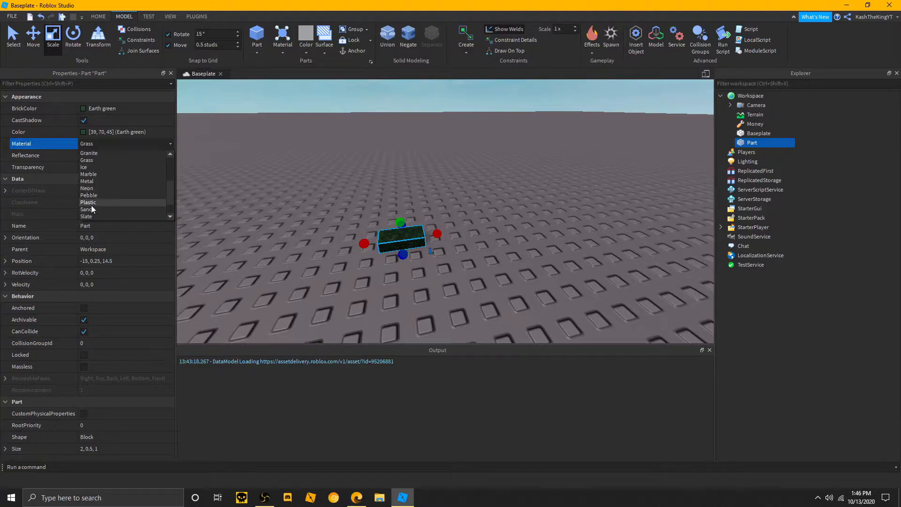
pyautogui.moveTo(88, 209)
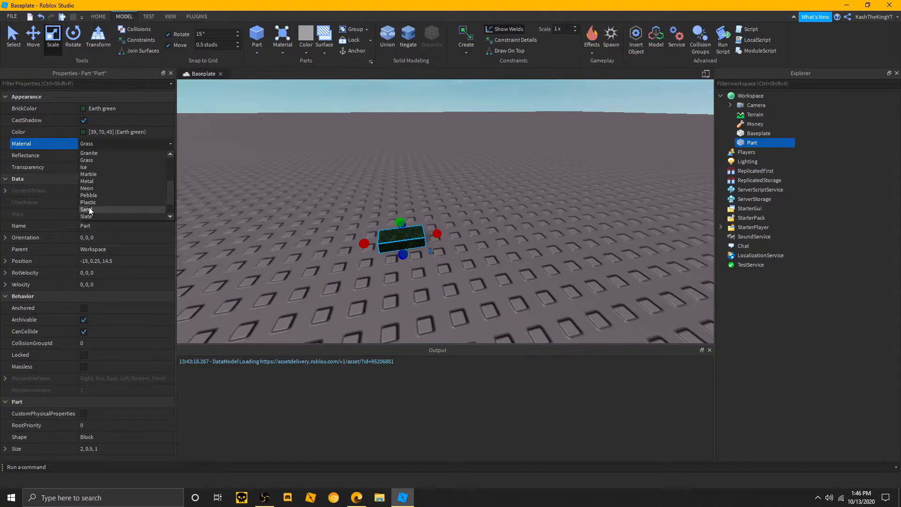
pyautogui.click(86, 210)
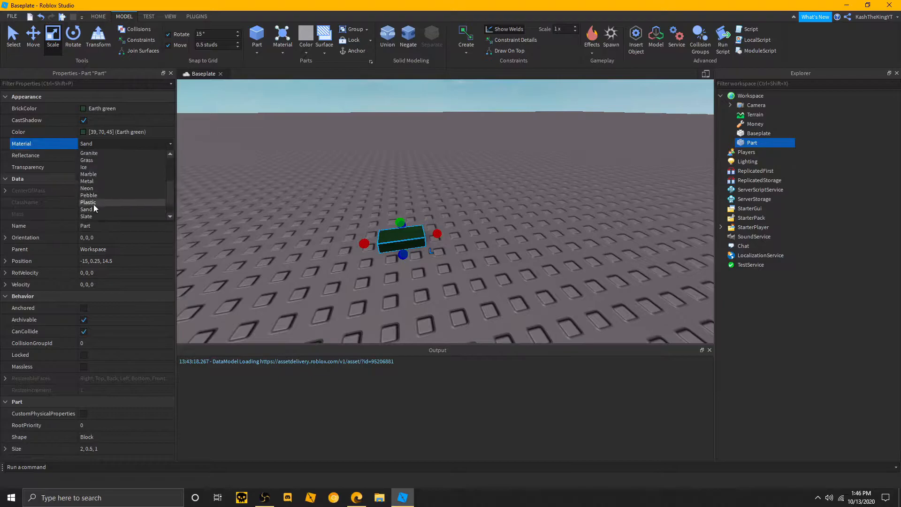
pyautogui.click(86, 216)
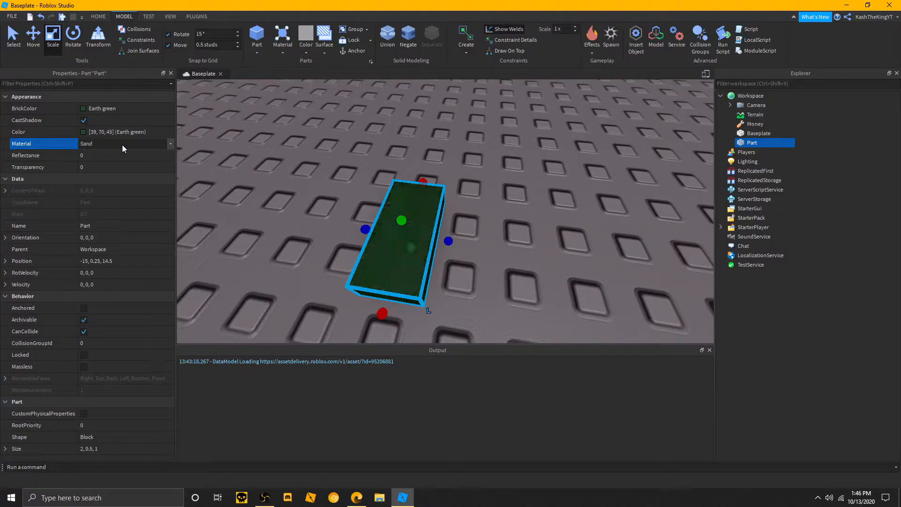
pyautogui.click(534, 311)
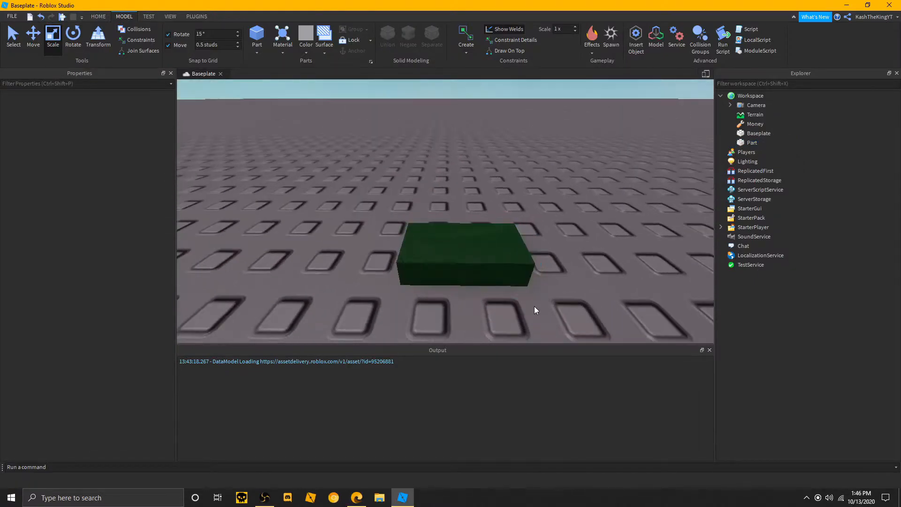
# - Nest the green part in Money as Handle and move Money into ServerStorage
pyautogui.click(752, 143)
pyautogui.write('Hand')
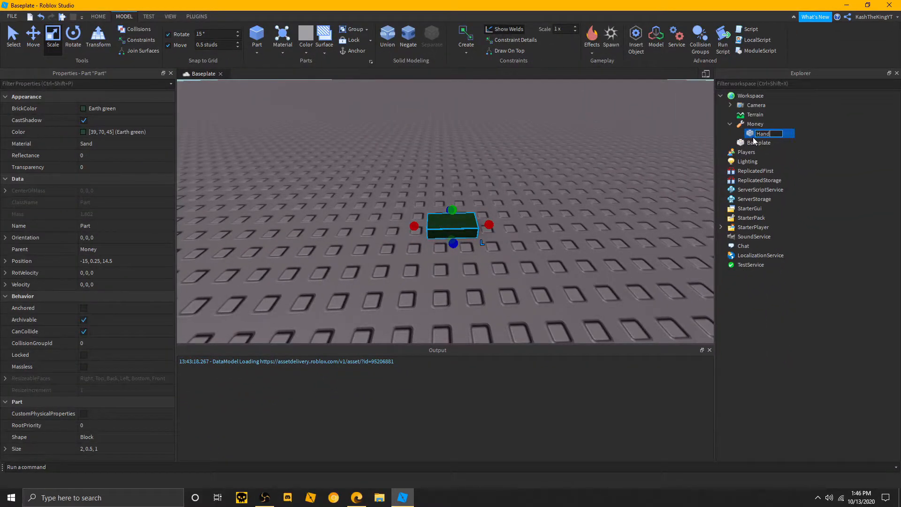
pyautogui.press('Return')
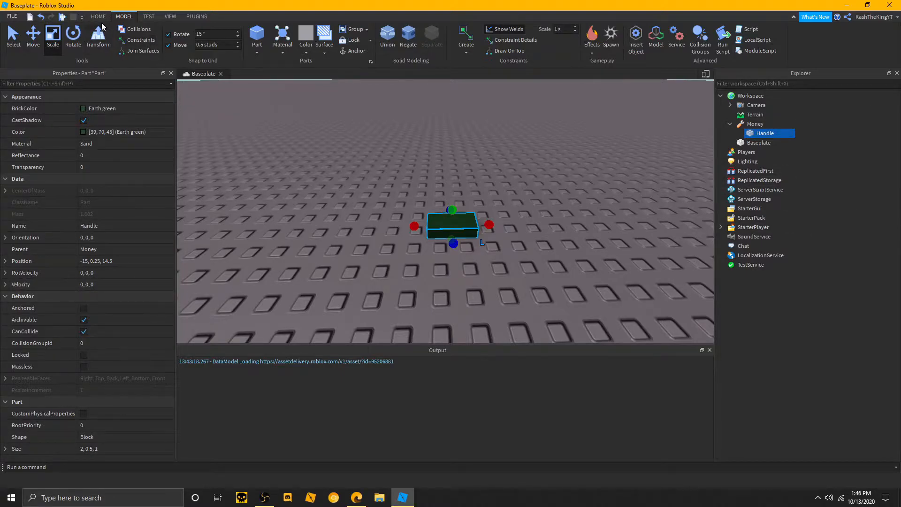
pyautogui.click(98, 16)
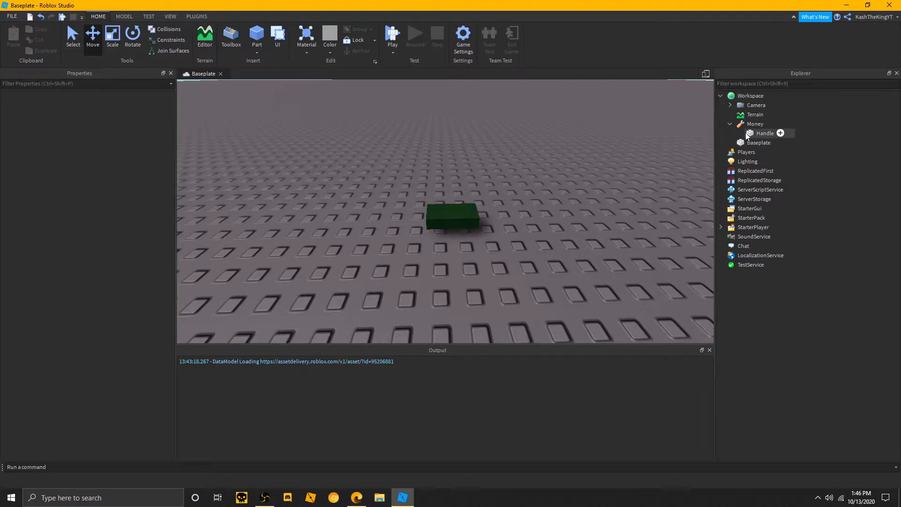
pyautogui.click(764, 132)
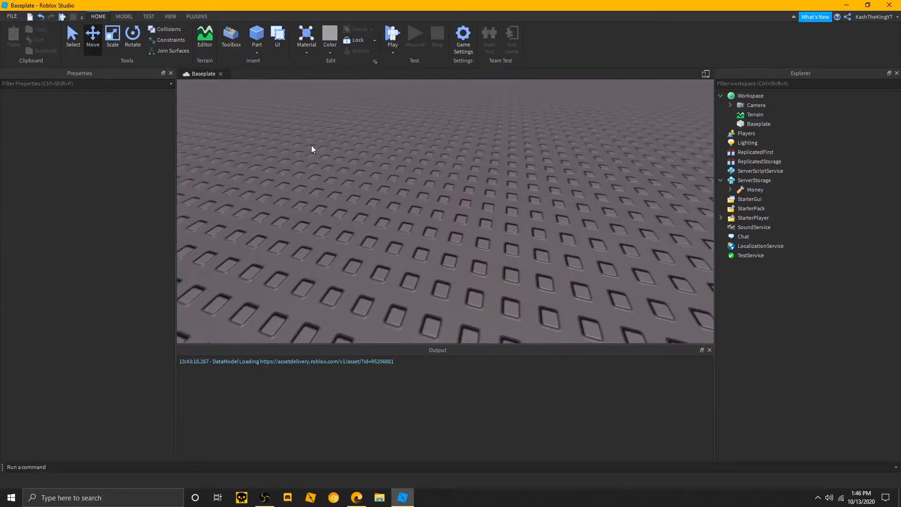
# - Insert a new grey block Part and select it for renaming
pyautogui.click(257, 37)
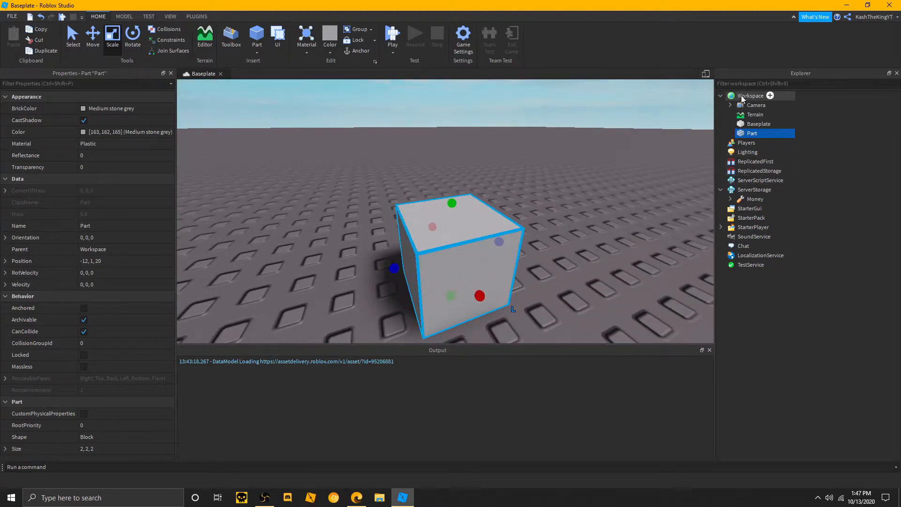
pyautogui.moveTo(746, 142)
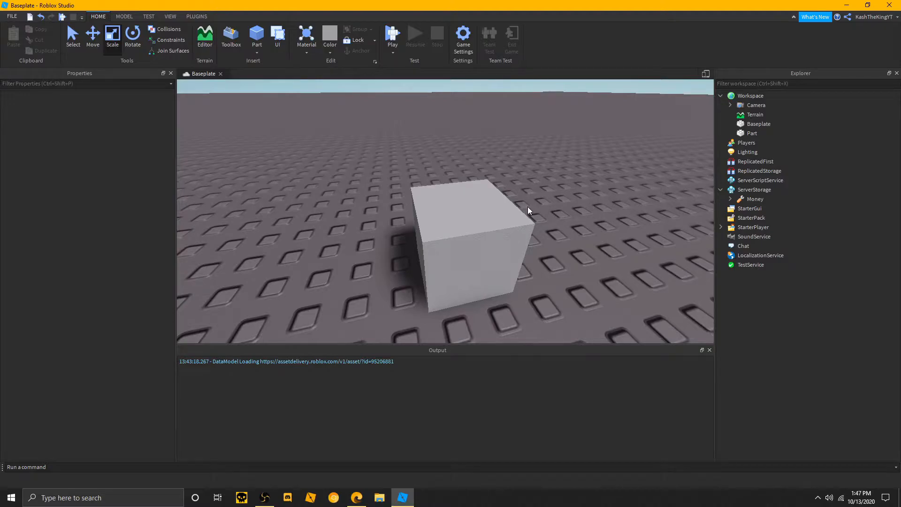
pyautogui.rightClick(527, 209)
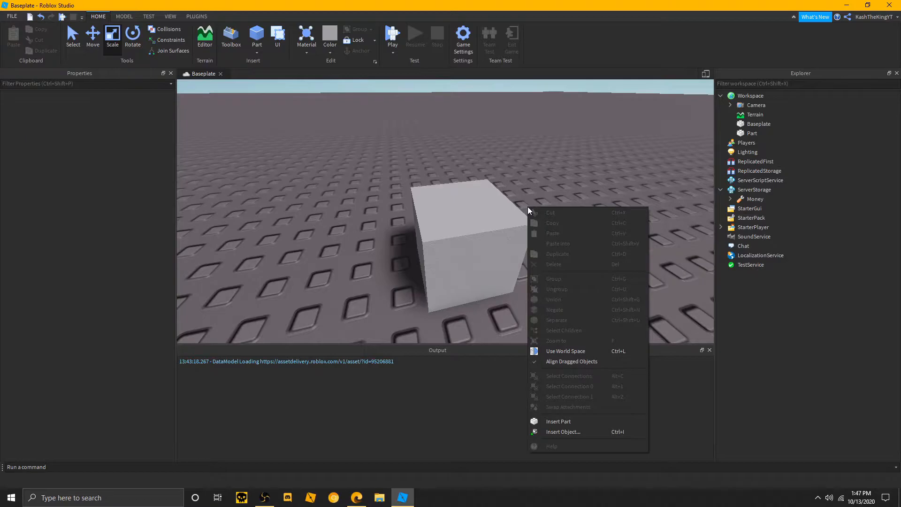
pyautogui.click(529, 210)
pyautogui.write('Click')
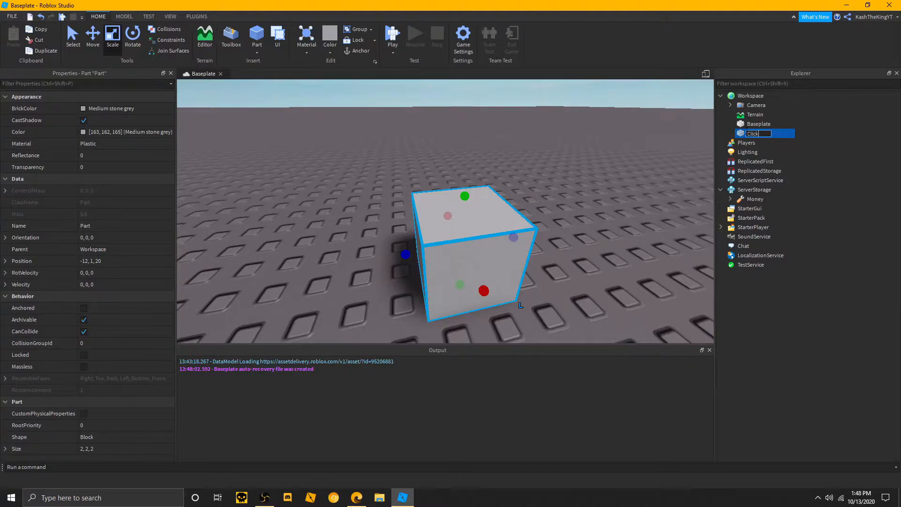
# - Name the cube Click, make it Royal purple with Neon material, and anchor it
pyautogui.press('Return')
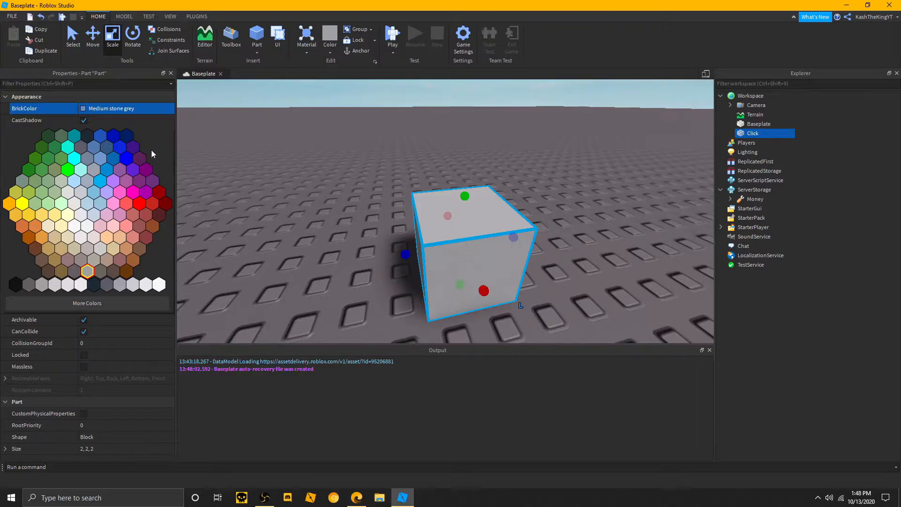
pyautogui.click(125, 170)
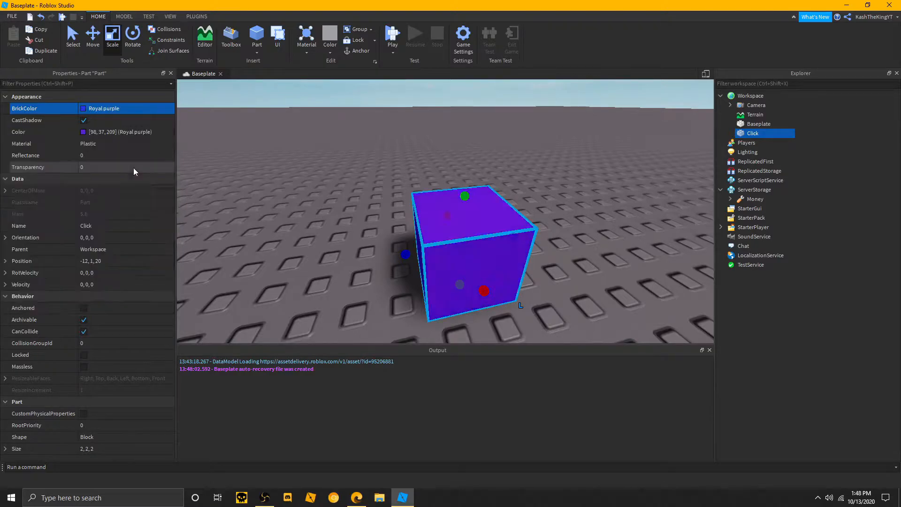
pyautogui.click(125, 143)
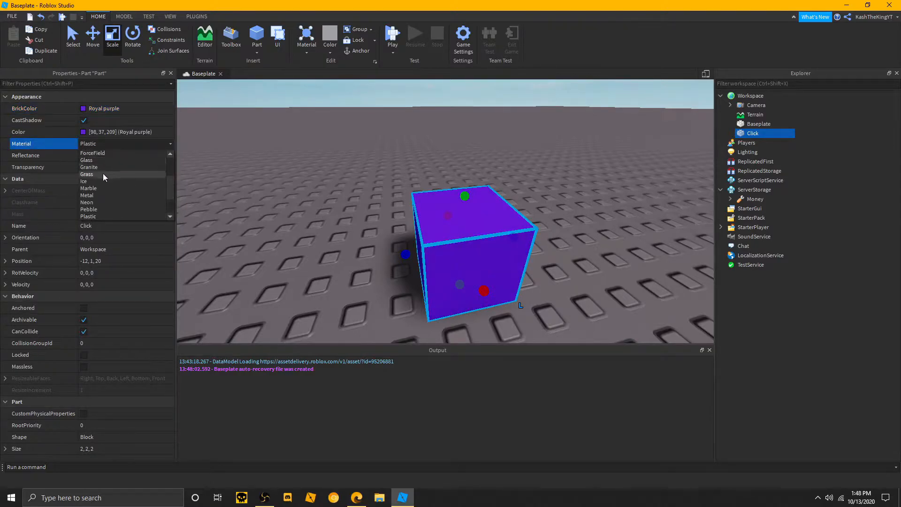
pyautogui.click(87, 175)
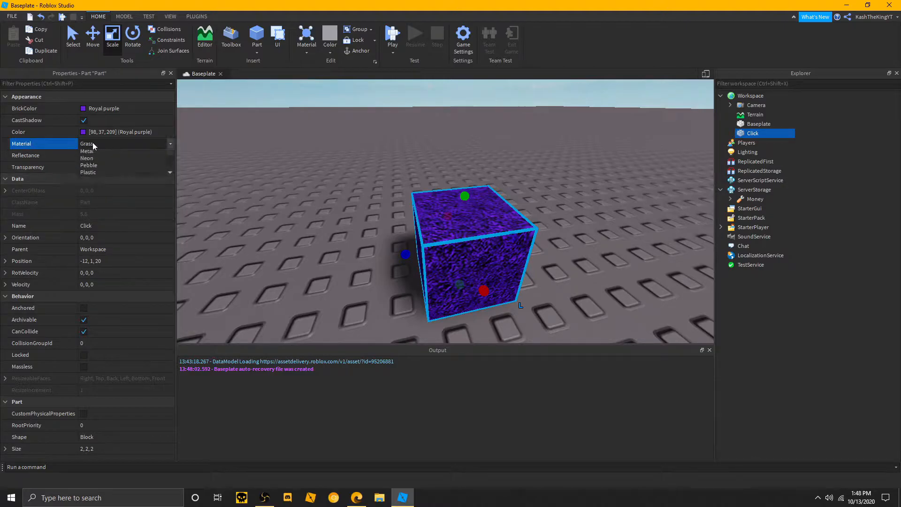
pyautogui.click(86, 158)
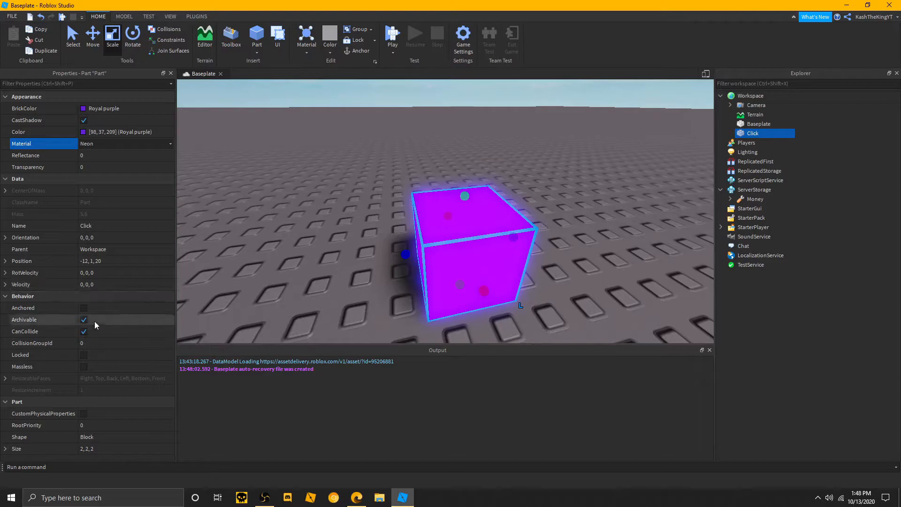
pyautogui.click(83, 308)
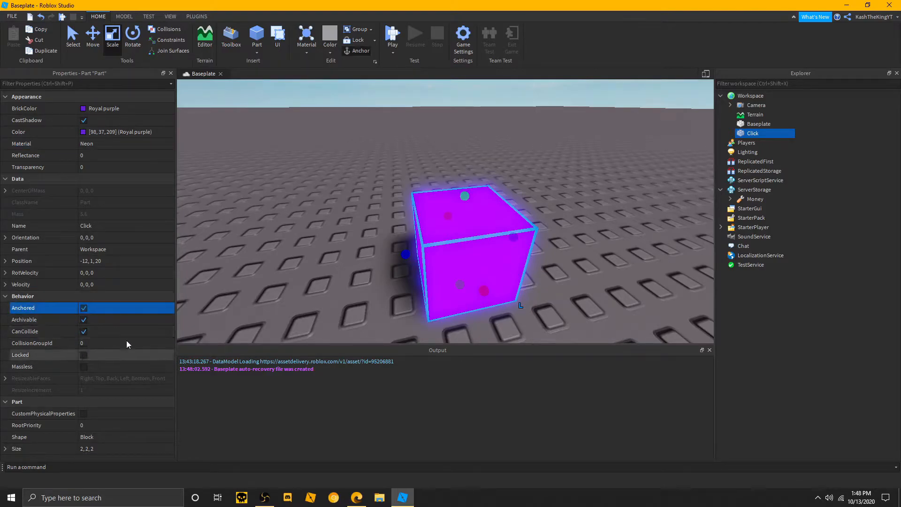
pyautogui.moveTo(246, 290)
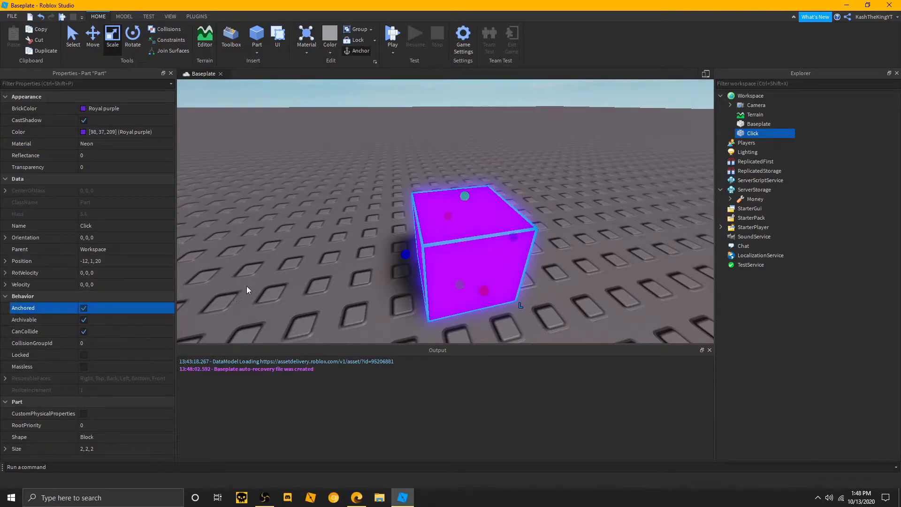
pyautogui.moveTo(769, 132)
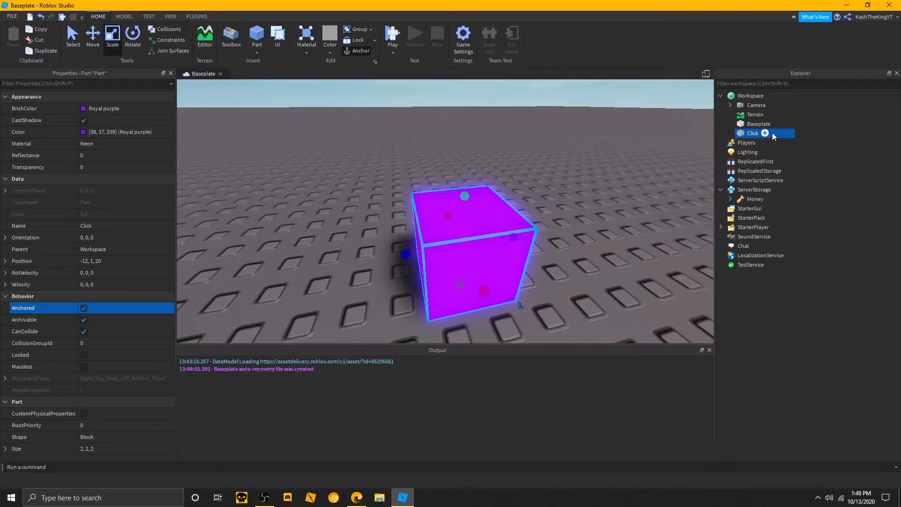
# - Add a ClickDetector inside Click and set its MaxActivationDistance to 16
pyautogui.click(765, 133)
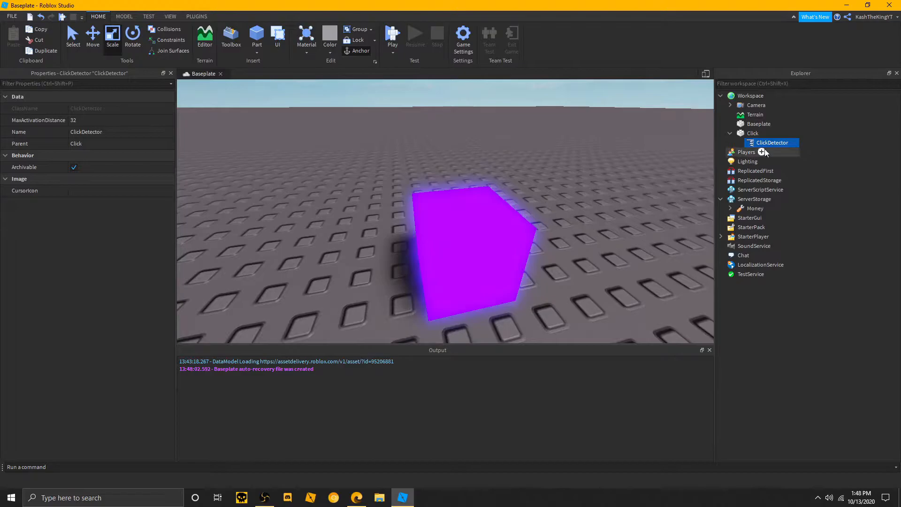
pyautogui.doubleClick(771, 143)
pyautogui.write('ClickMe')
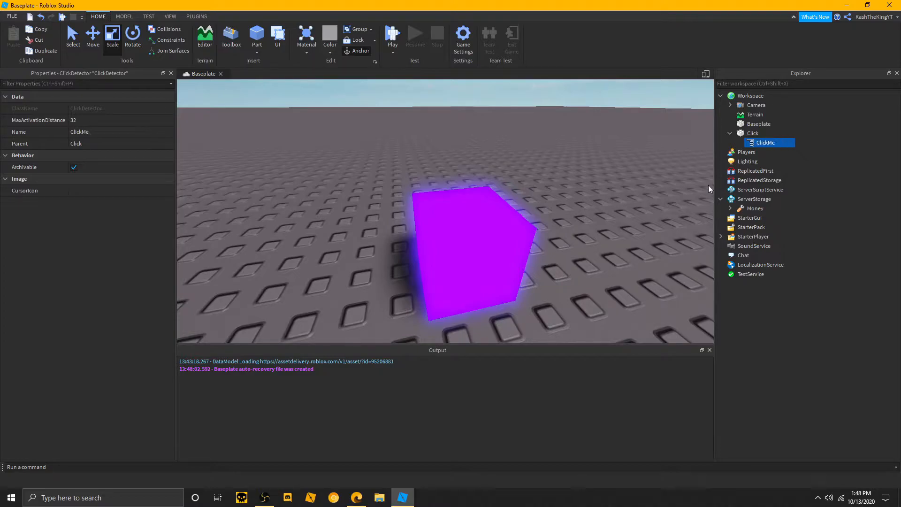
pyautogui.doubleClick(765, 143)
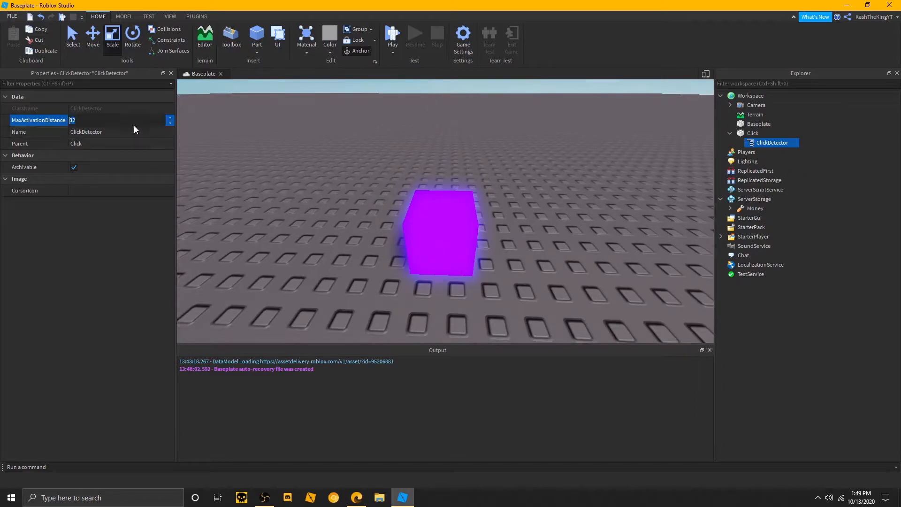
pyautogui.write('1')
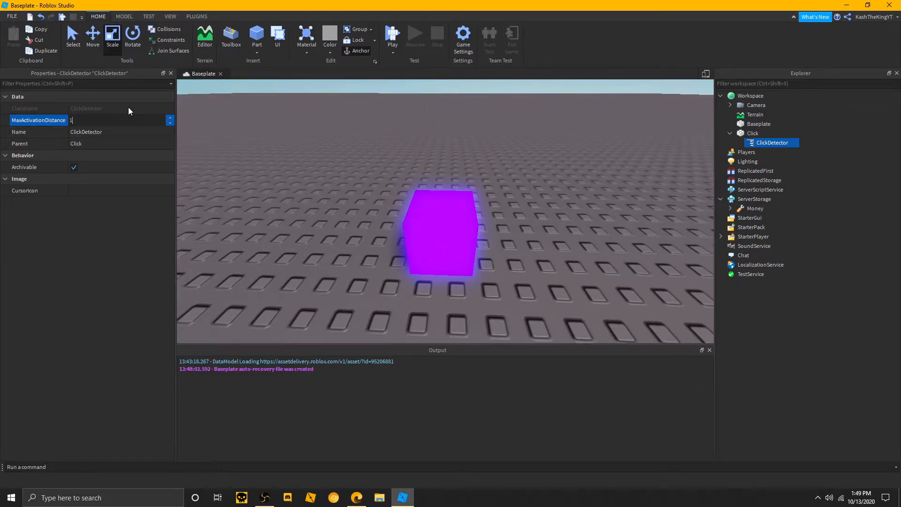
pyautogui.write('16')
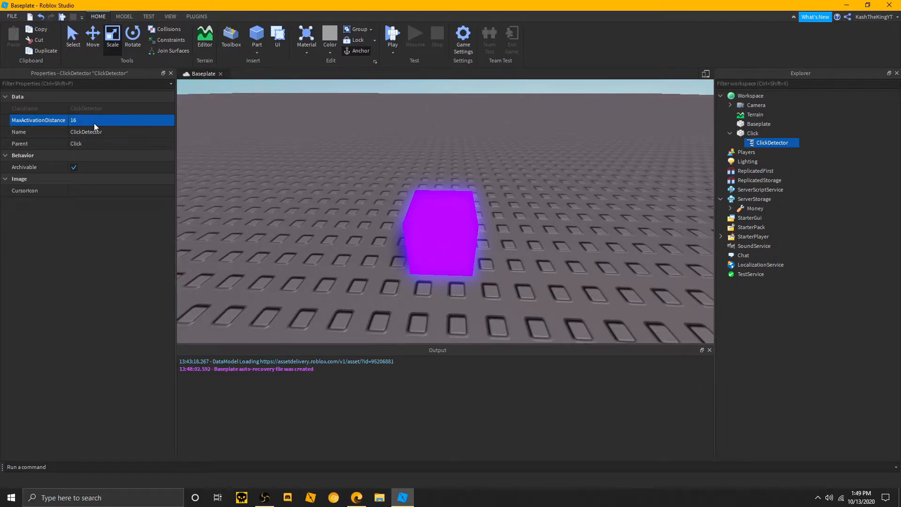
pyautogui.moveTo(283, 168)
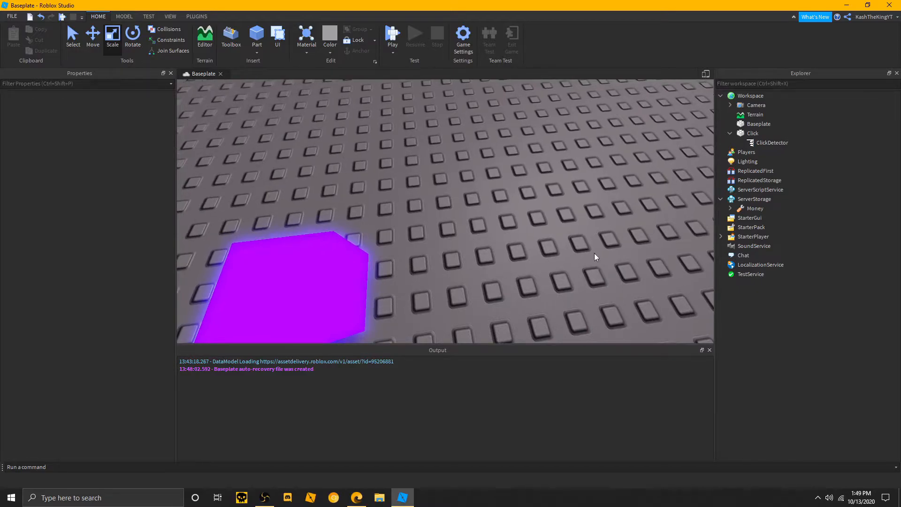
pyautogui.moveTo(607, 252)
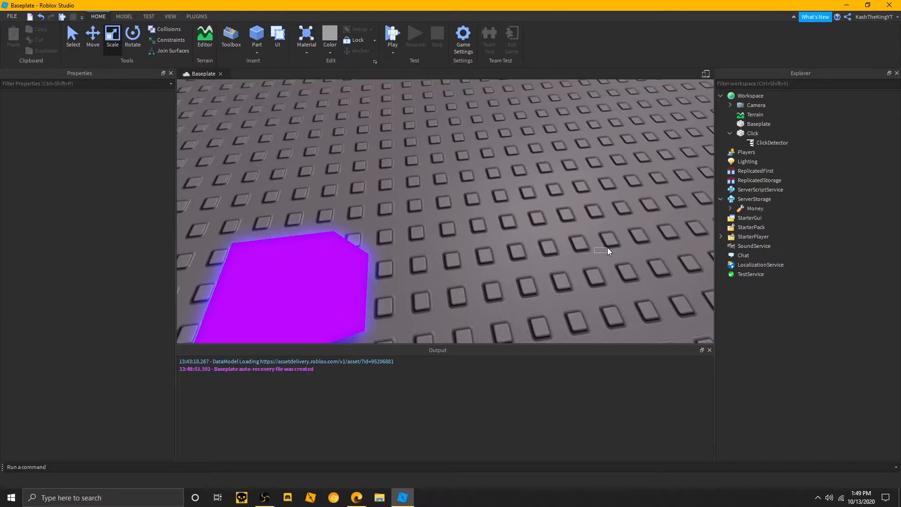
pyautogui.moveTo(408, 272)
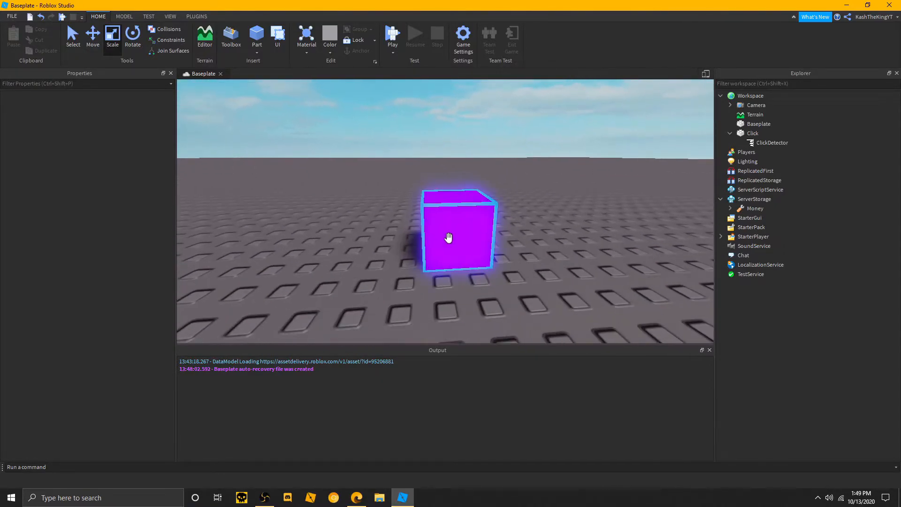
pyautogui.click(751, 132)
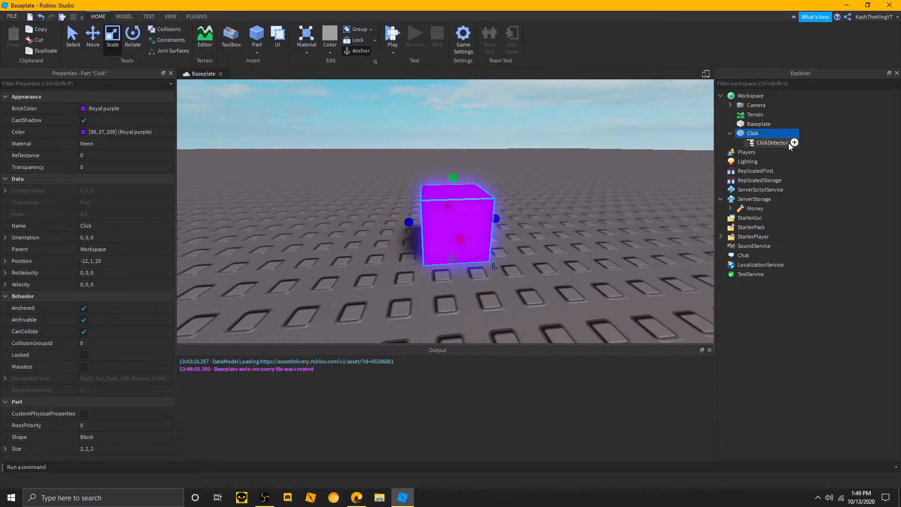
pyautogui.moveTo(217, 98)
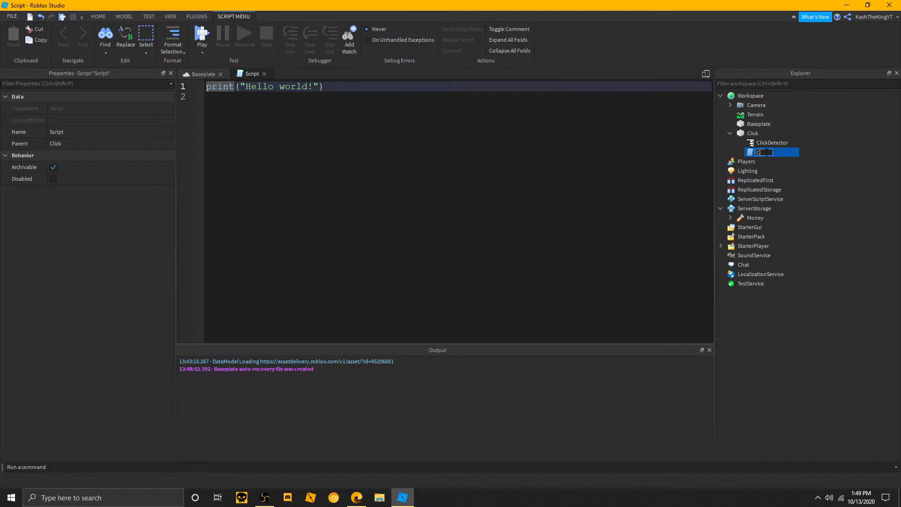
# - Name the new script inside Click GiveMoney
pyautogui.write('GiveMone')
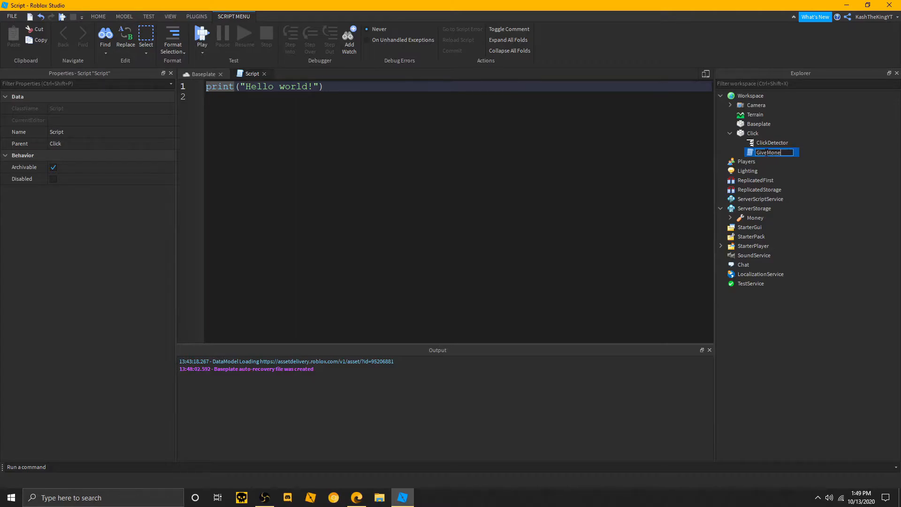
pyautogui.press('Return')
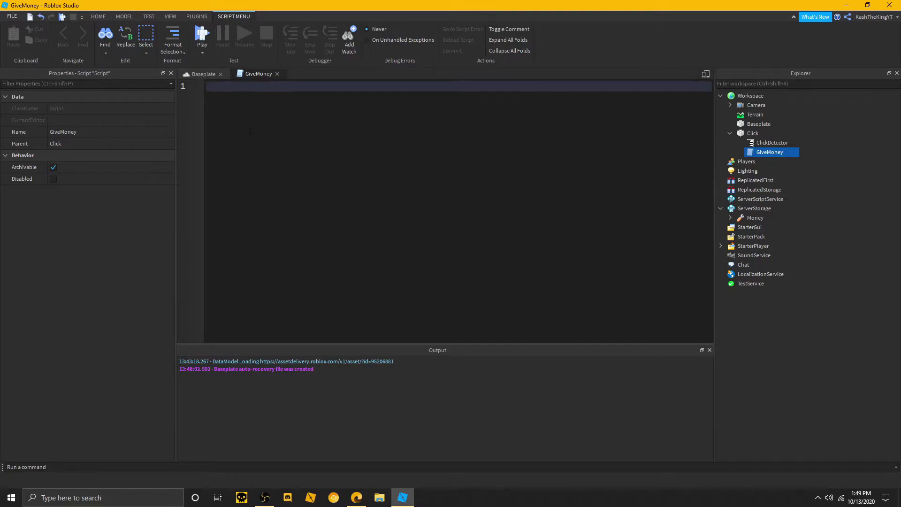
# - Declare local SS = game:GetService("ServerStorage") and local Click = script.Parent
pyautogui.write('local S')
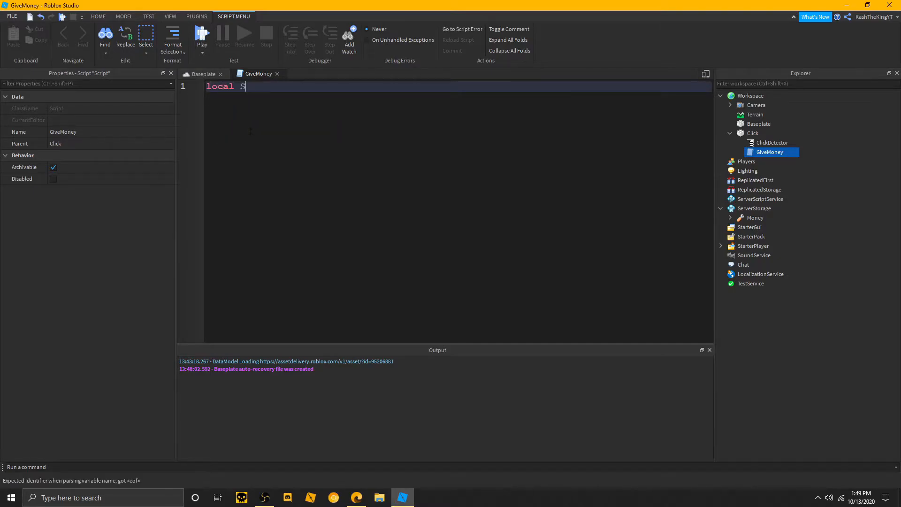
pyautogui.write('S =')
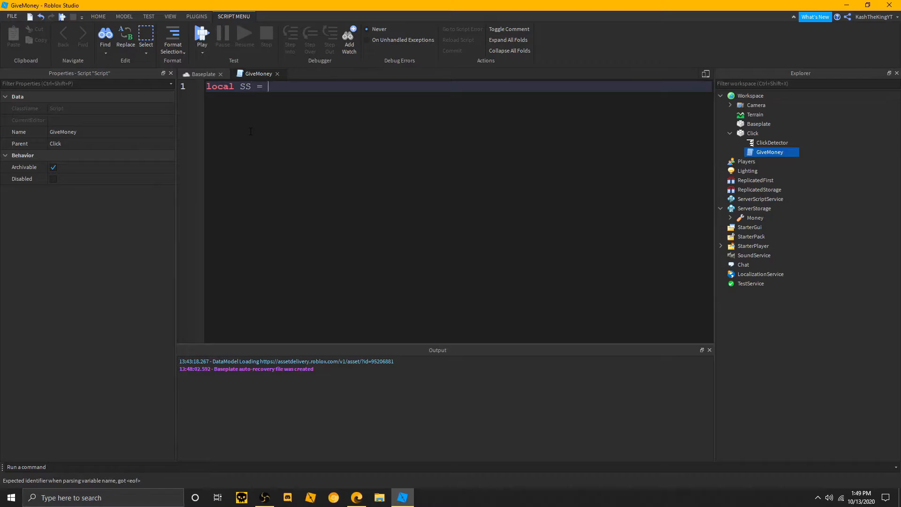
pyautogui.write('game:GetService("ServerStorage')
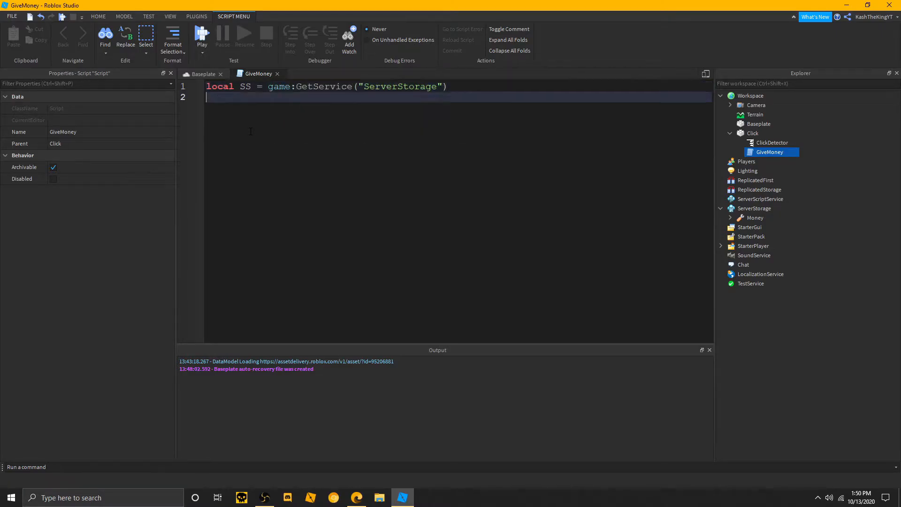
pyautogui.write('local')
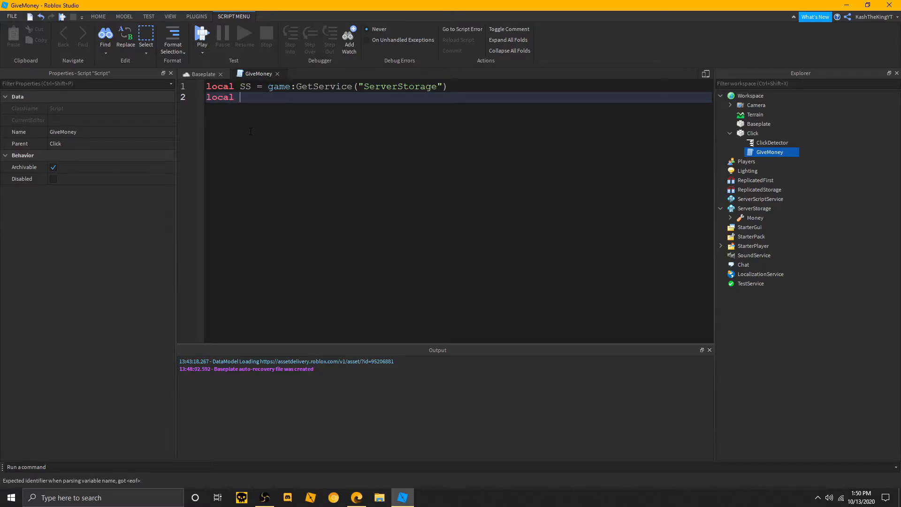
pyautogui.write('Clic')
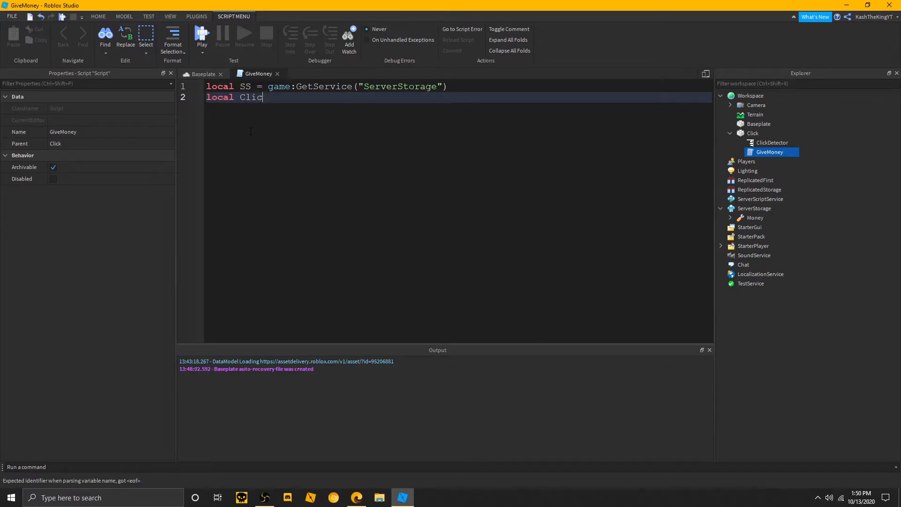
pyautogui.write('k =')
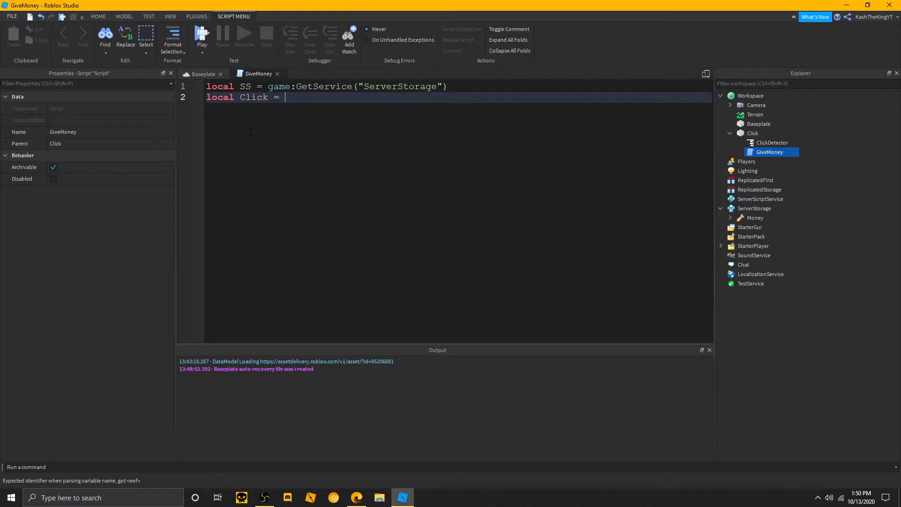
pyautogui.write('script.Parent')
pyautogui.write('local ClickDe')
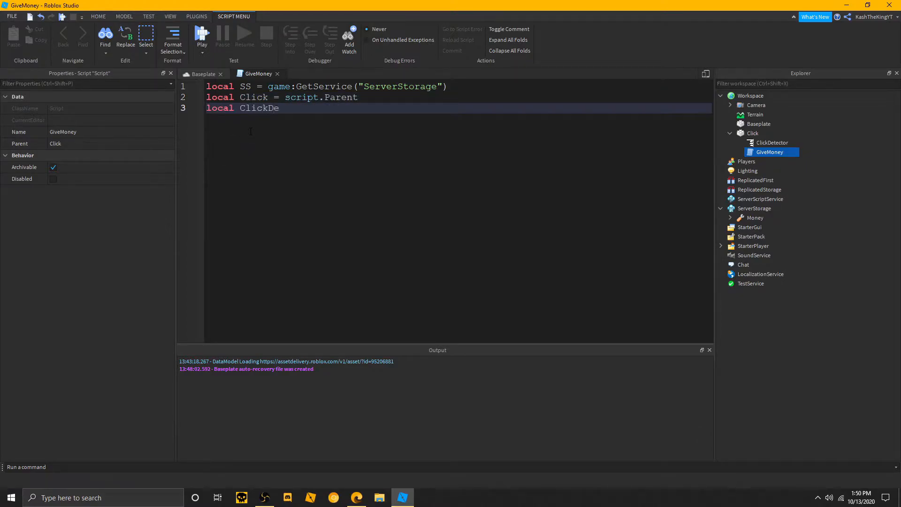
# - Declare ClickDetector = Click.ClickDetector and Money = SS:FindFirstChild("Money")
pyautogui.write('tector =')
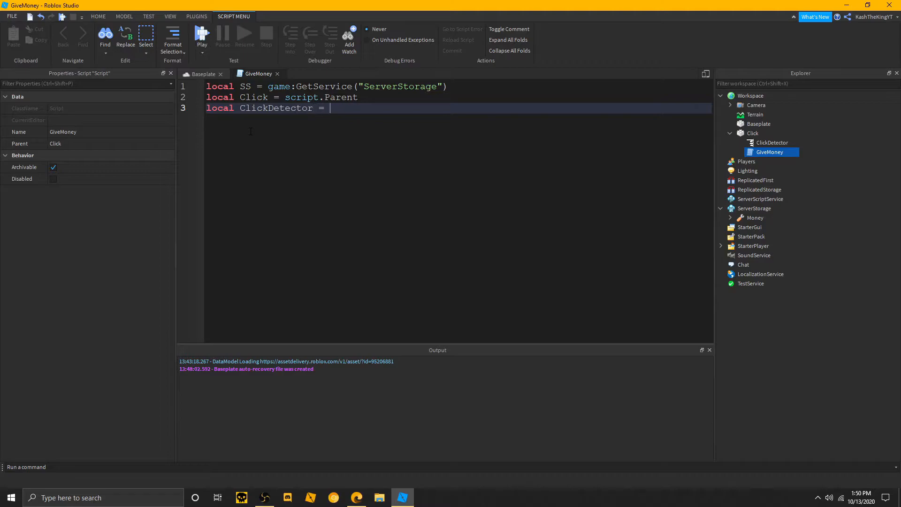
pyautogui.write('Click.')
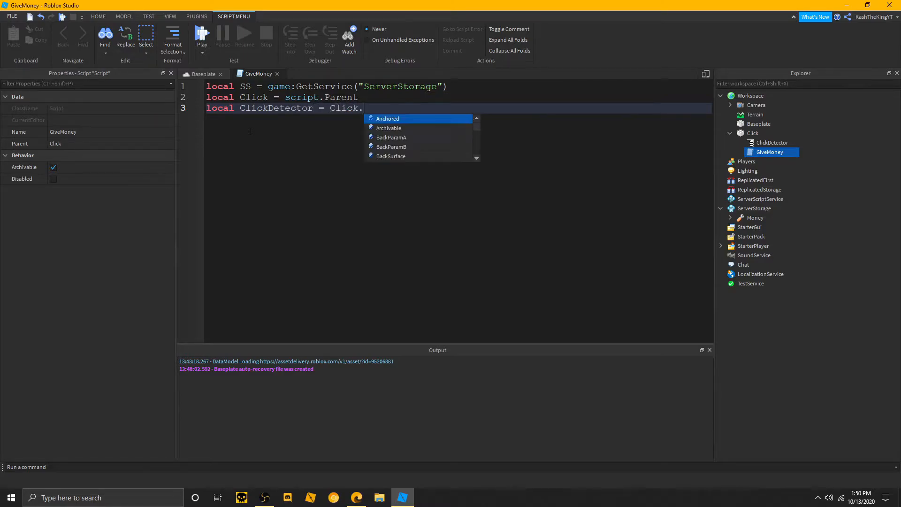
pyautogui.write('ClickDetector')
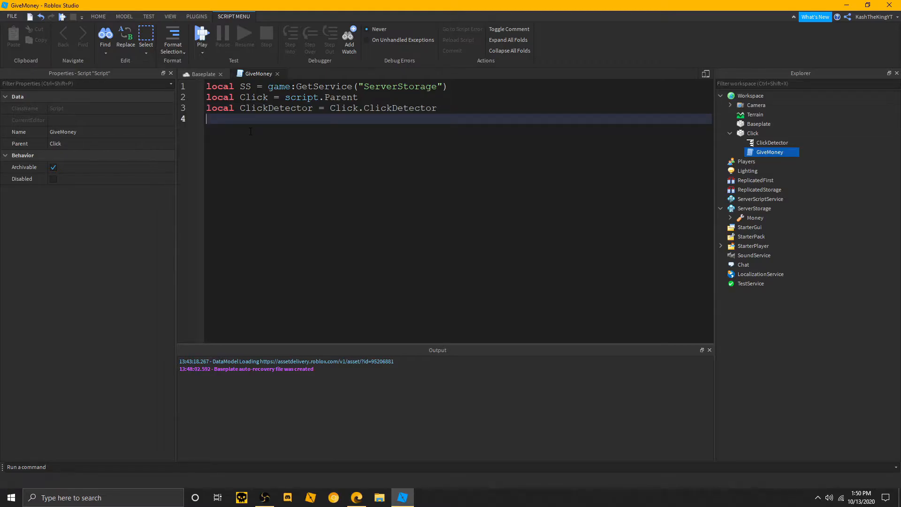
pyautogui.write('local M')
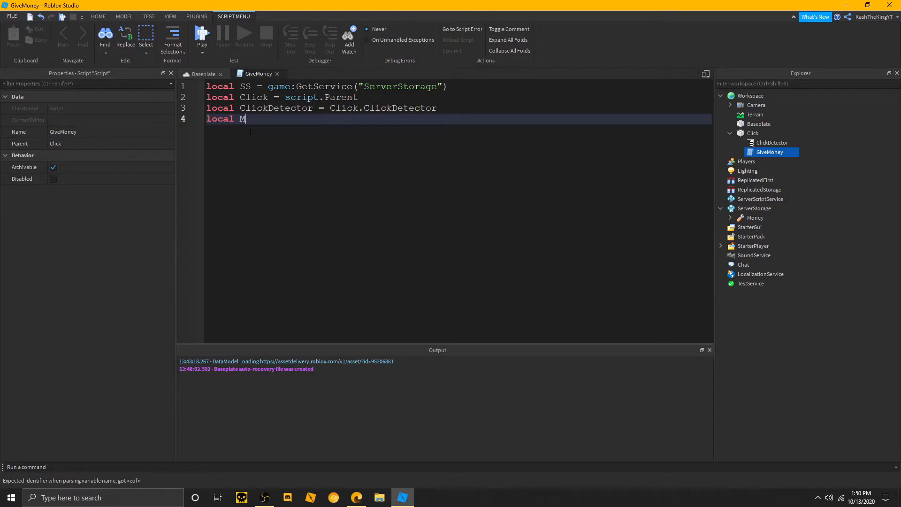
pyautogui.write('oney =')
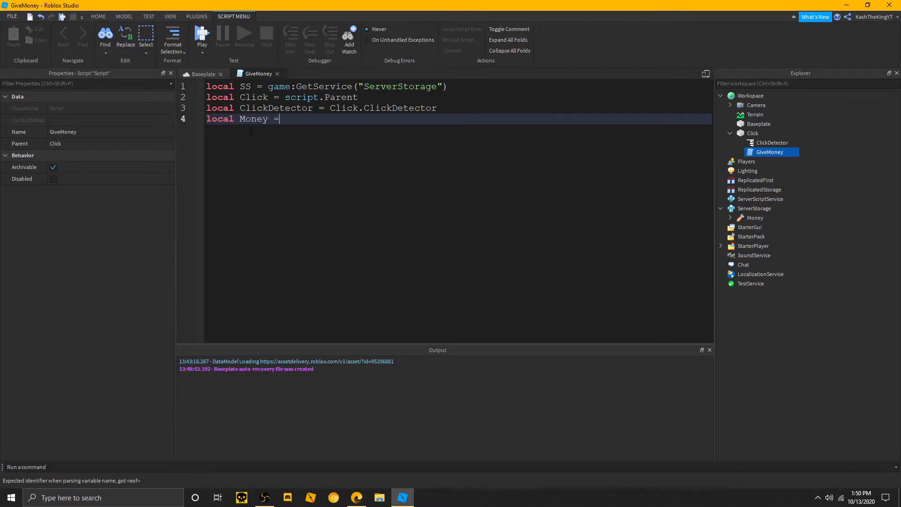
pyautogui.write('SS:G')
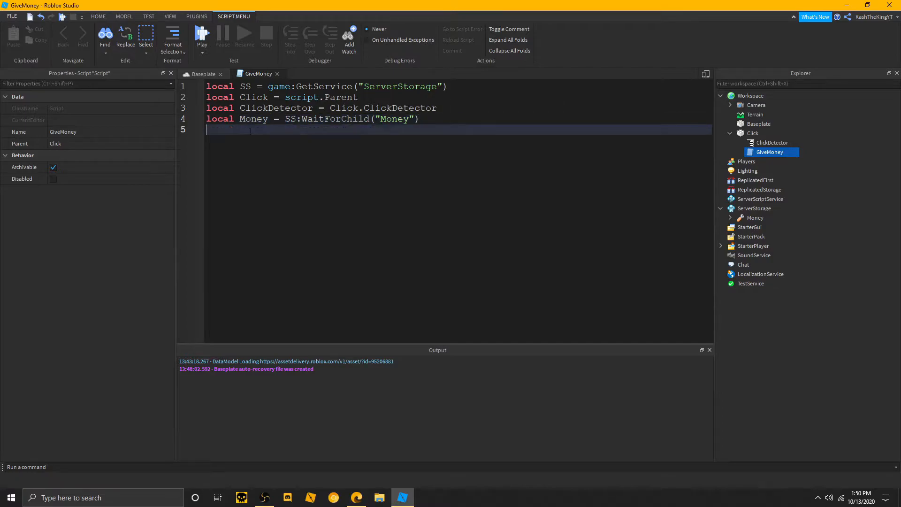
pyautogui.press('Backspace')
pyautogui.write('FindFirs')
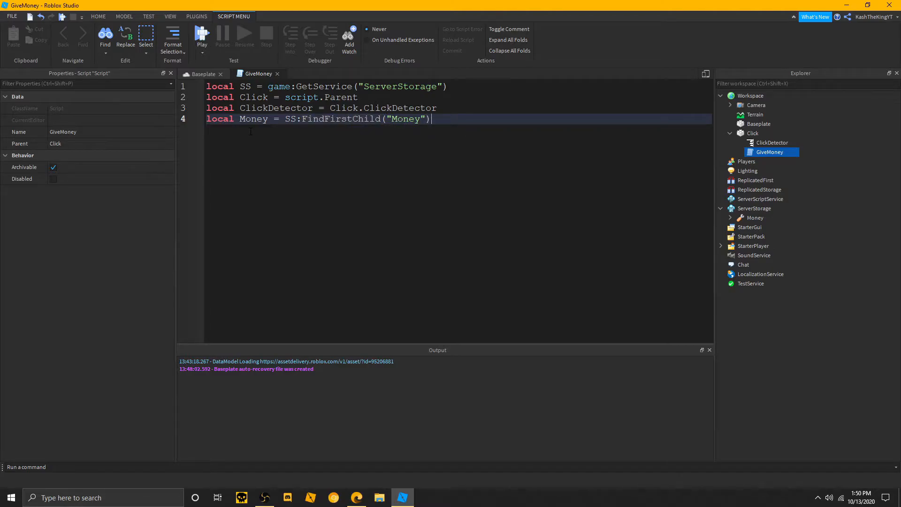
# - Write ClickDetector.MouseClicked:Connect(function() ... end) below the variables
pyautogui.press('Return')
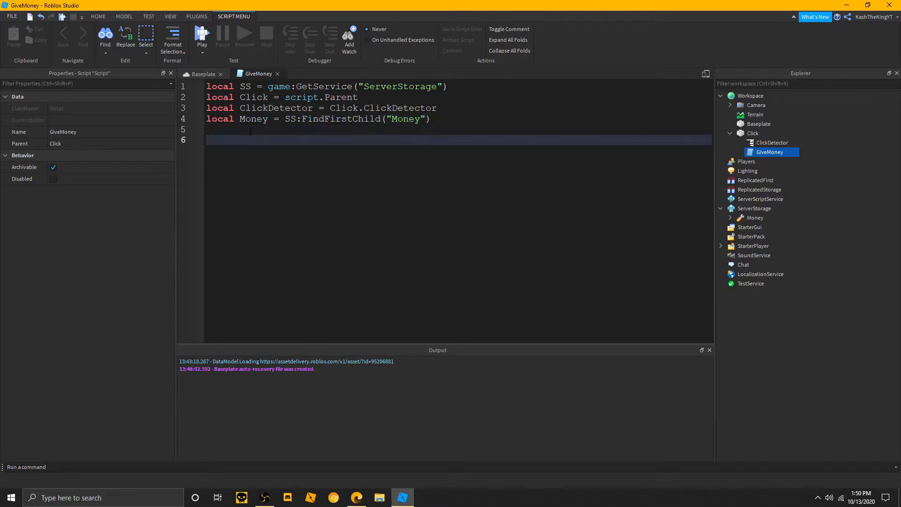
pyautogui.write('ClickDetector.')
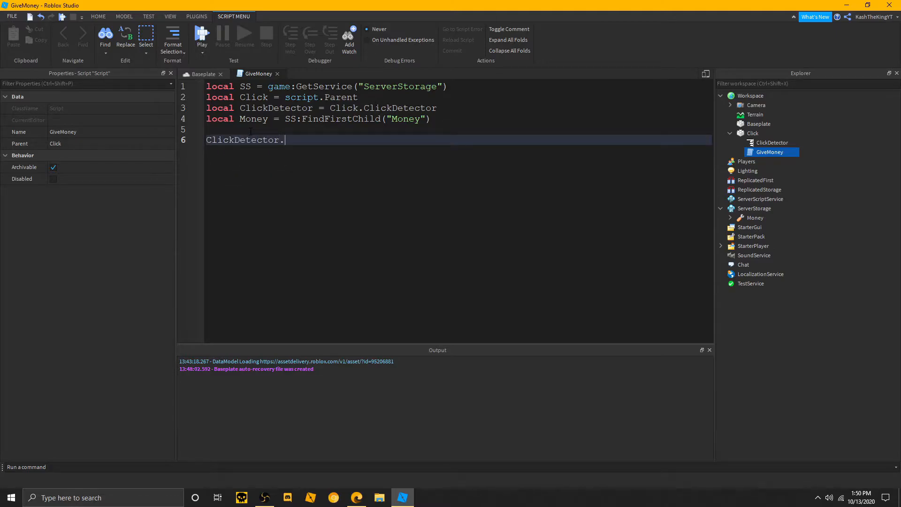
pyautogui.write('M')
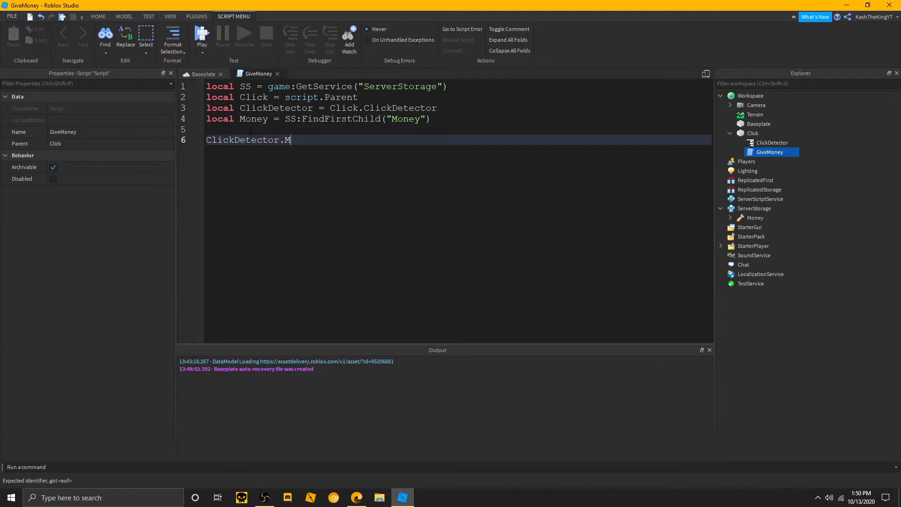
pyautogui.write('ouseBu')
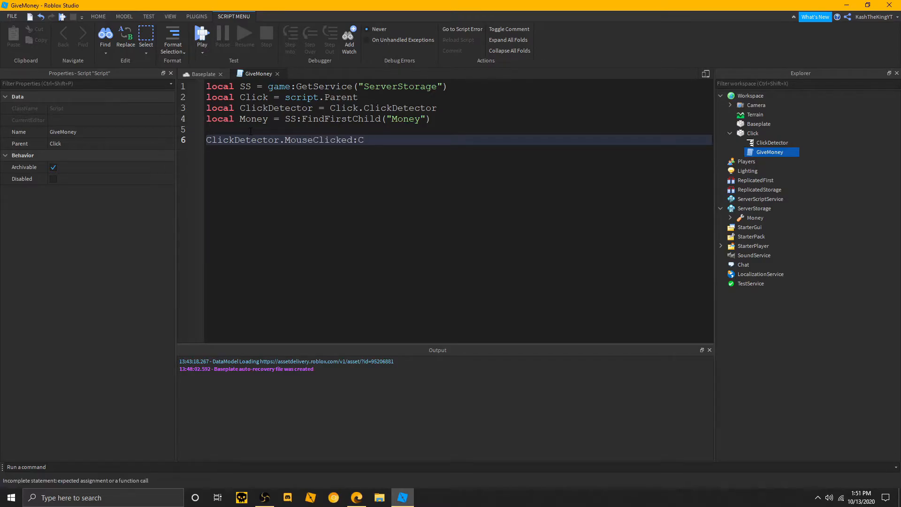
pyautogui.write('onnect(F')
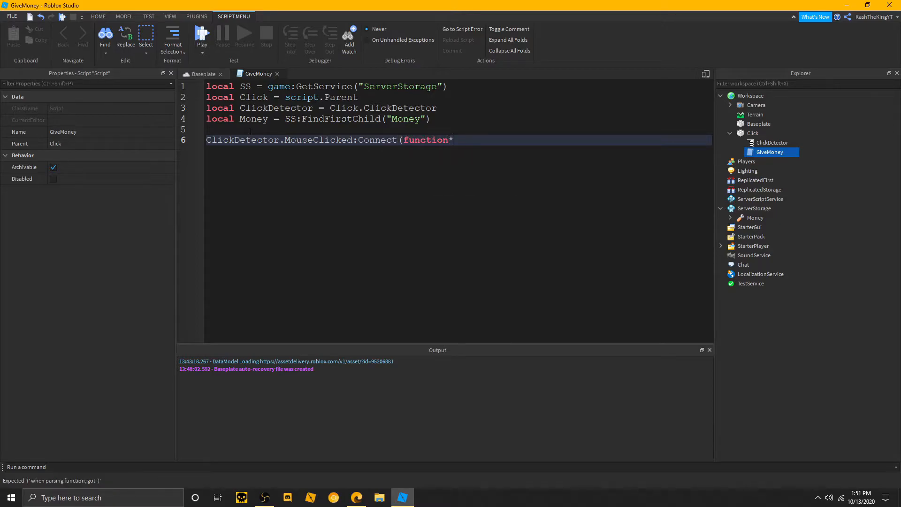
pyautogui.write('()')
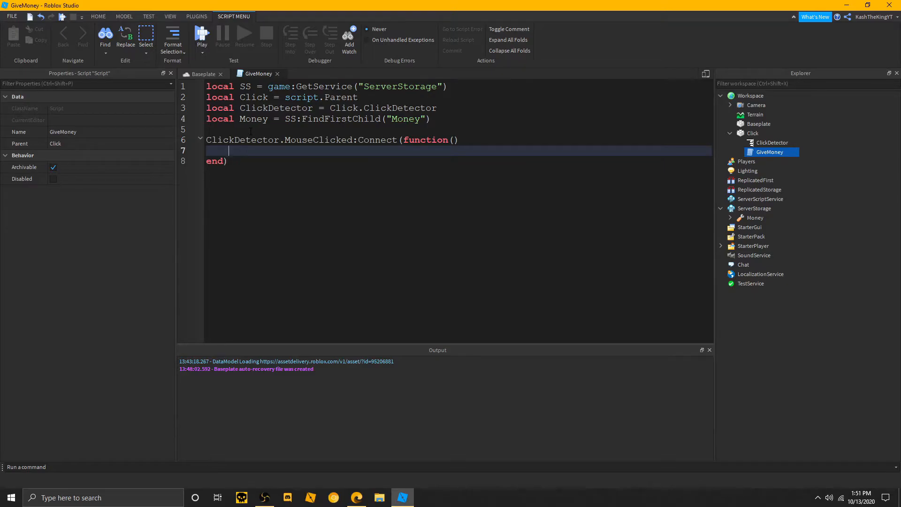
# - Start a test line inside the function and clear it, leaving the body empty
pyautogui.write('Click.')
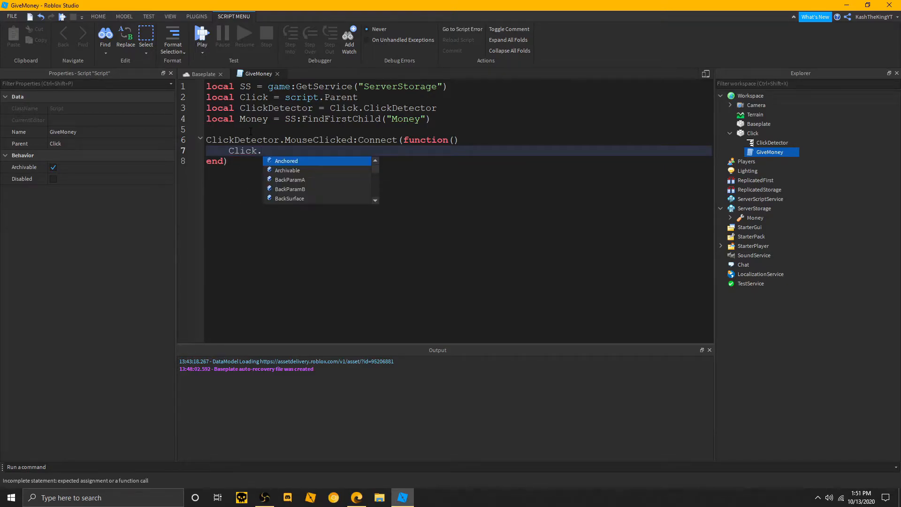
pyautogui.write('ClickDetector.')
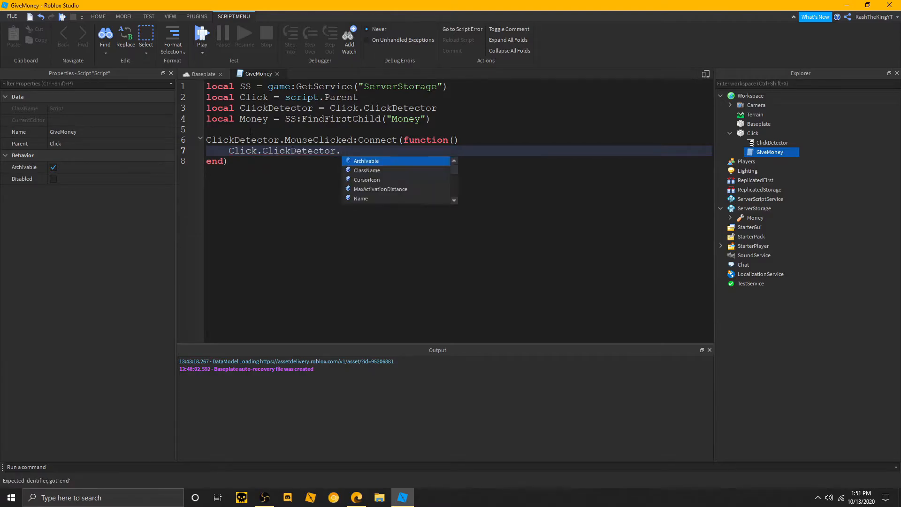
pyautogui.write('M')
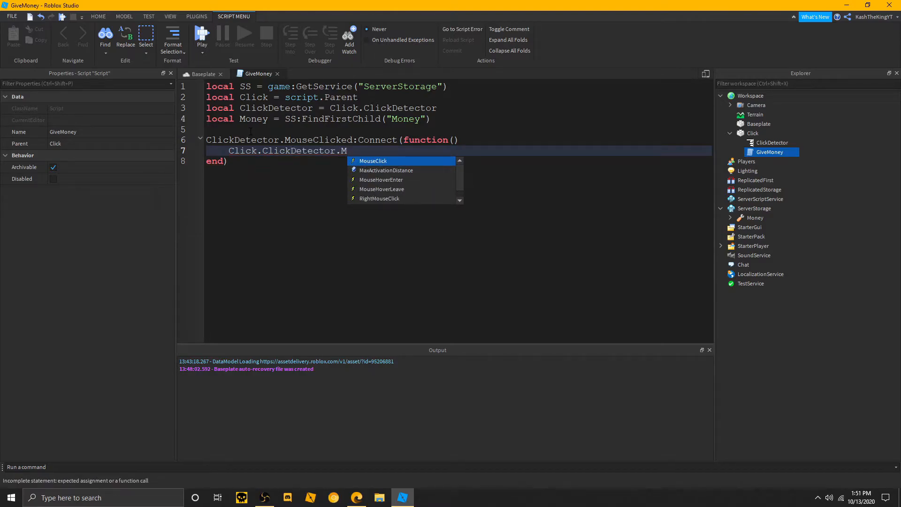
pyautogui.press('Escape')
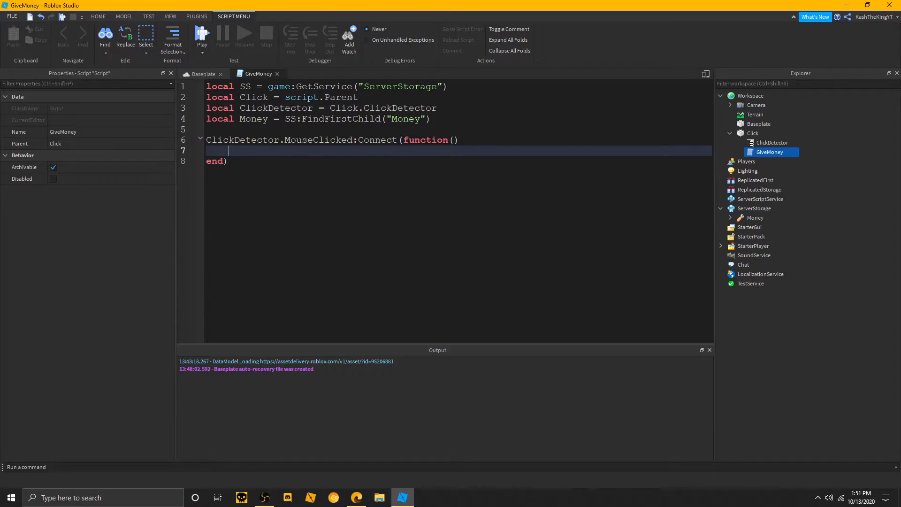
pyautogui.moveTo(755, 217)
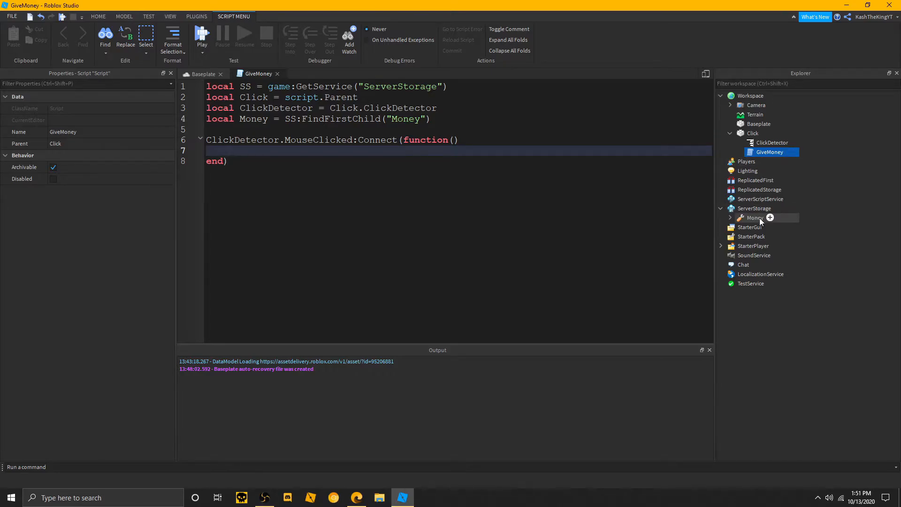
# - Write local MoneyToGive = Money:Clone() and erase the Players reference from its argument
pyautogui.write('l')
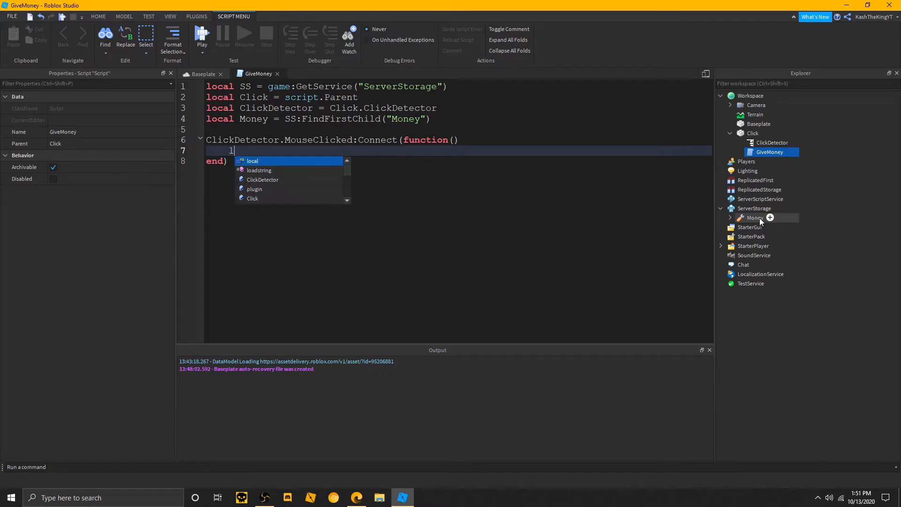
pyautogui.write('ocal MoneyC')
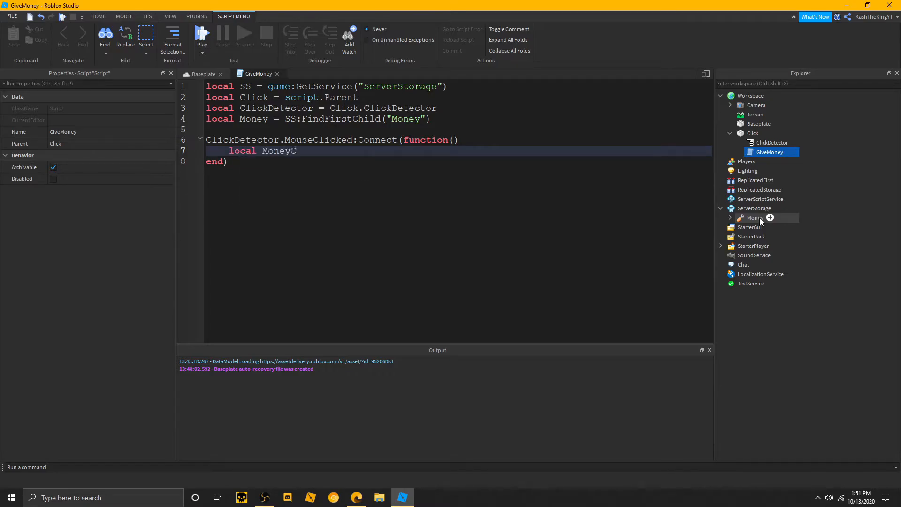
pyautogui.write('ToGive =')
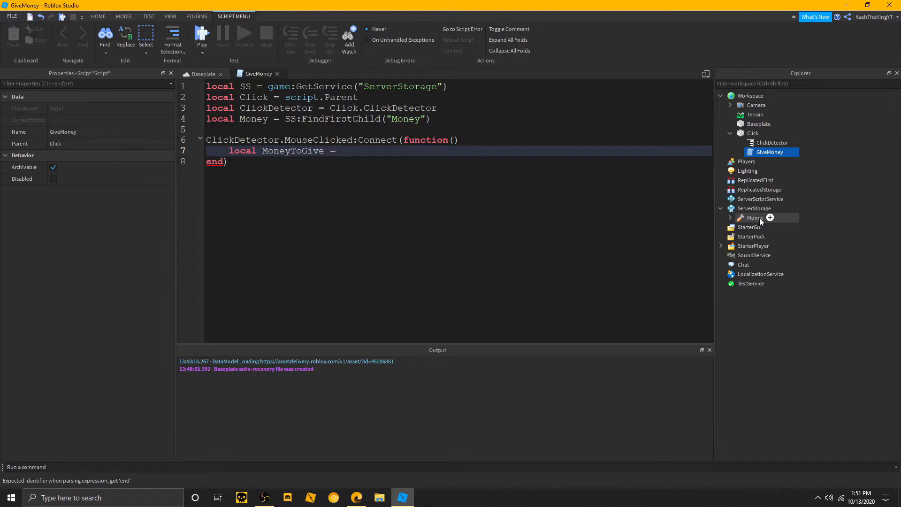
pyautogui.write('M')
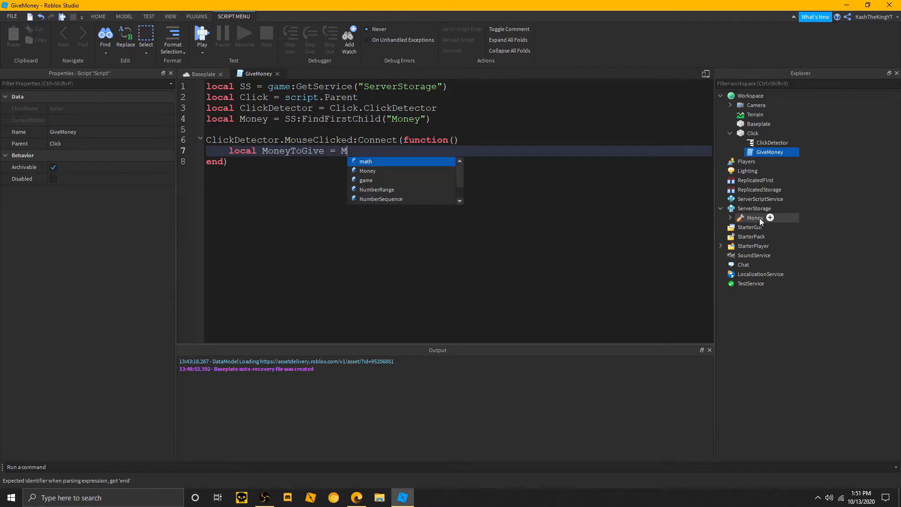
pyautogui.write('oney:Clone*')
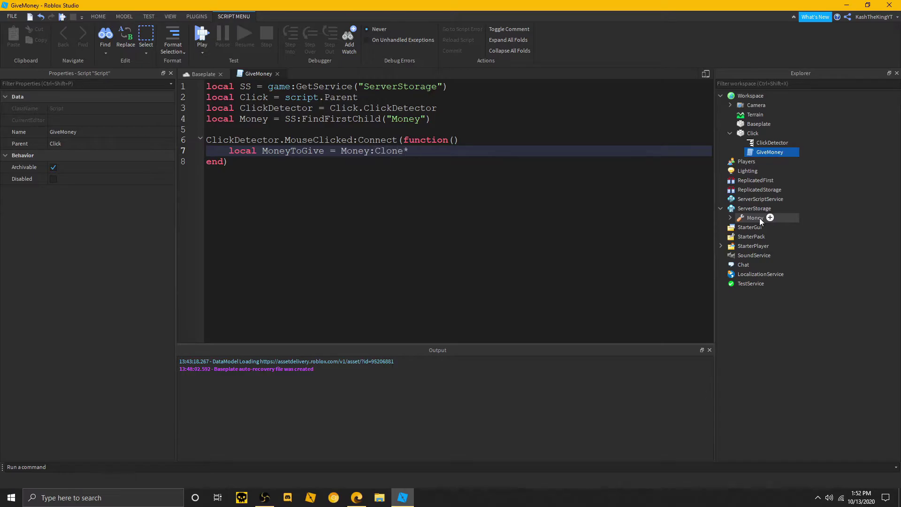
pyautogui.write('(game)')
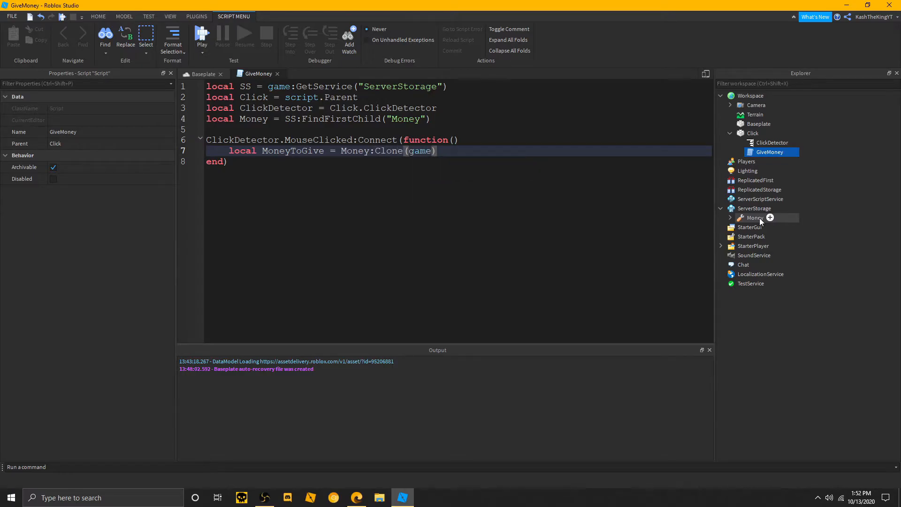
pyautogui.write('Players.localPlaye')
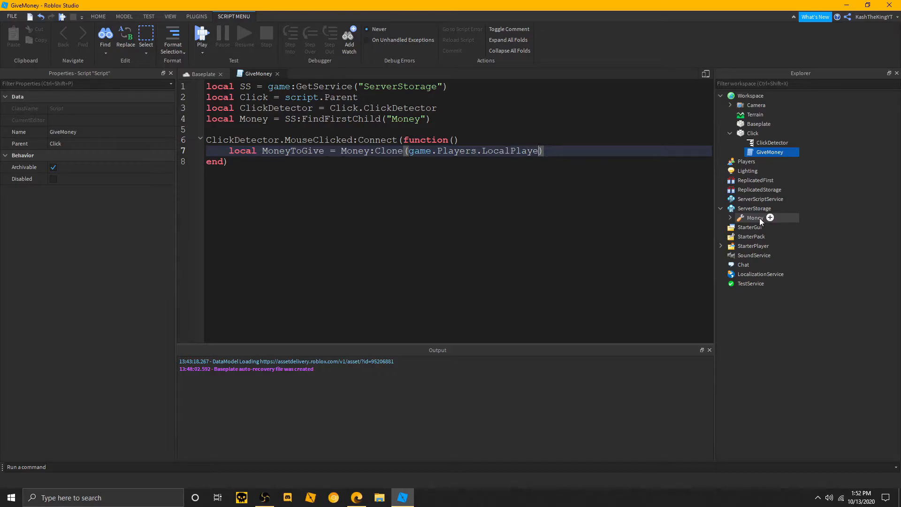
pyautogui.press('backspace')
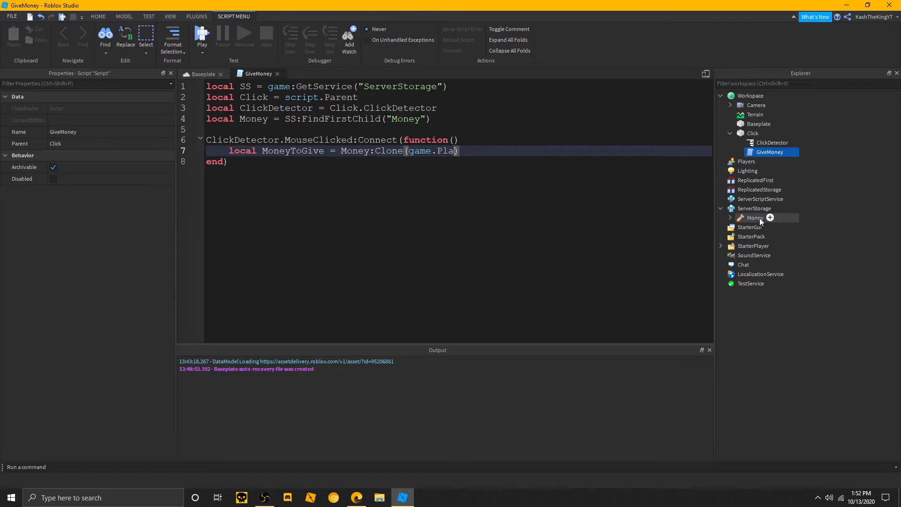
pyautogui.press('Backspace')
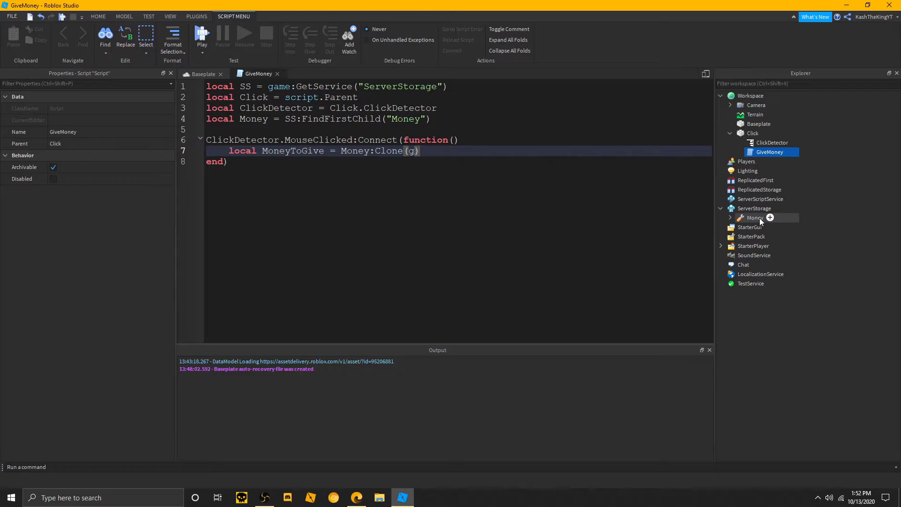
pyautogui.press('Backspace')
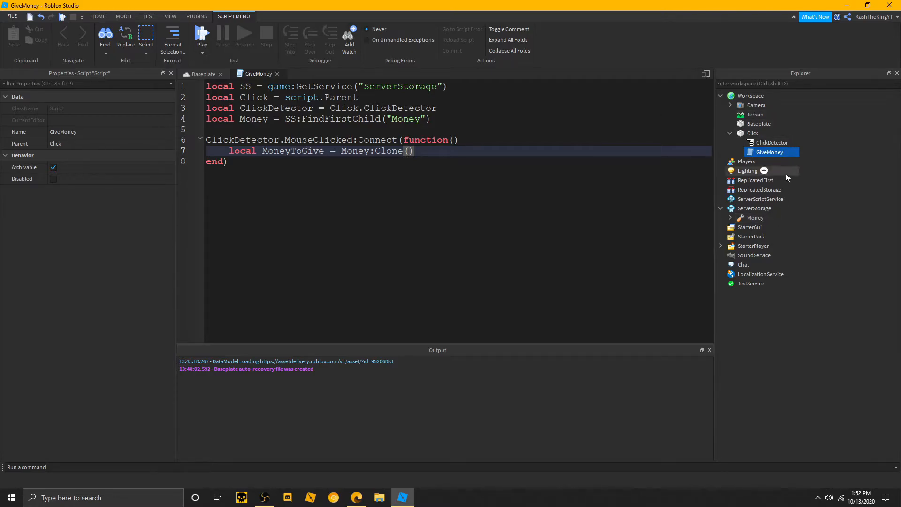
pyautogui.moveTo(755, 181)
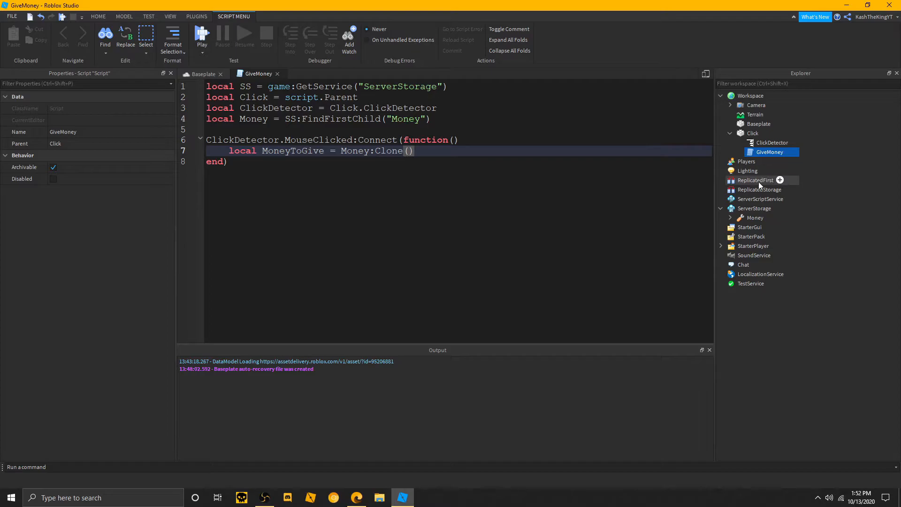
pyautogui.moveTo(758, 189)
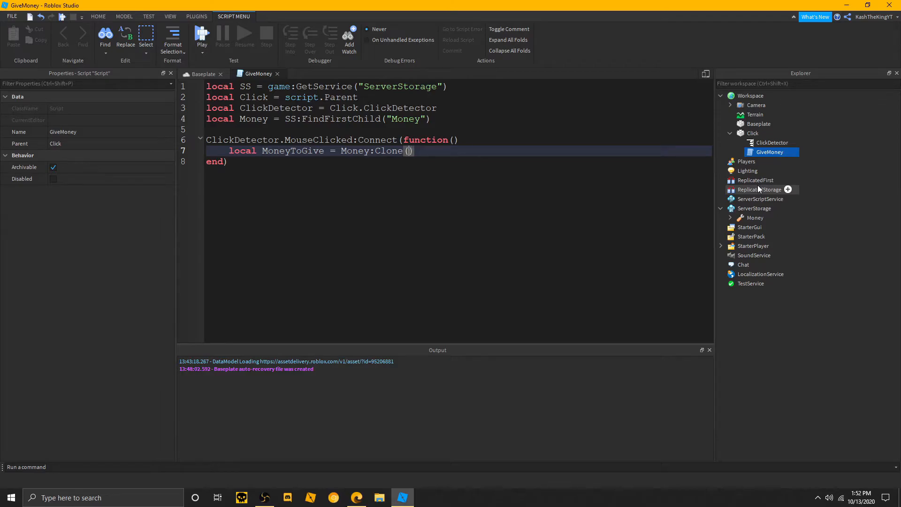
# - Pass game.Workspace to Clone and start MoneyToGive.Position =, removing Click.Position
pyautogui.write('game.Workspace')
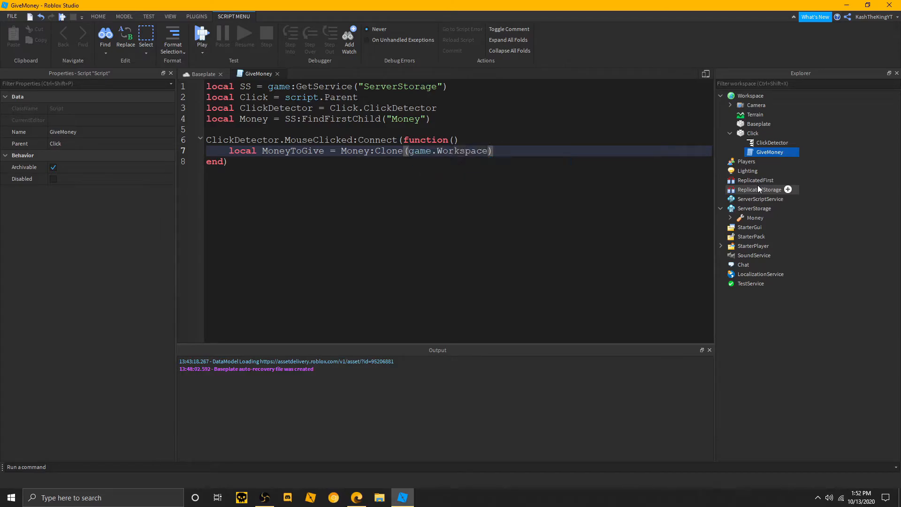
pyautogui.write('MoneyToGive.')
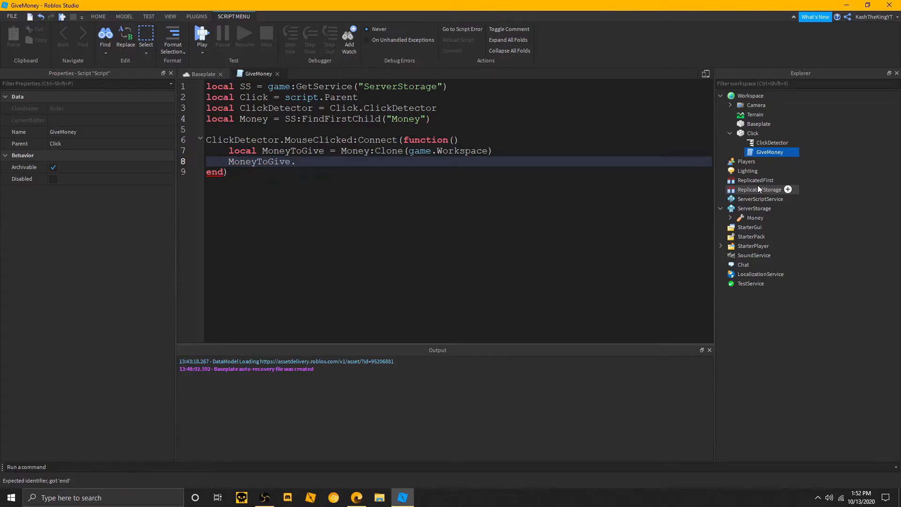
pyautogui.write('Positio')
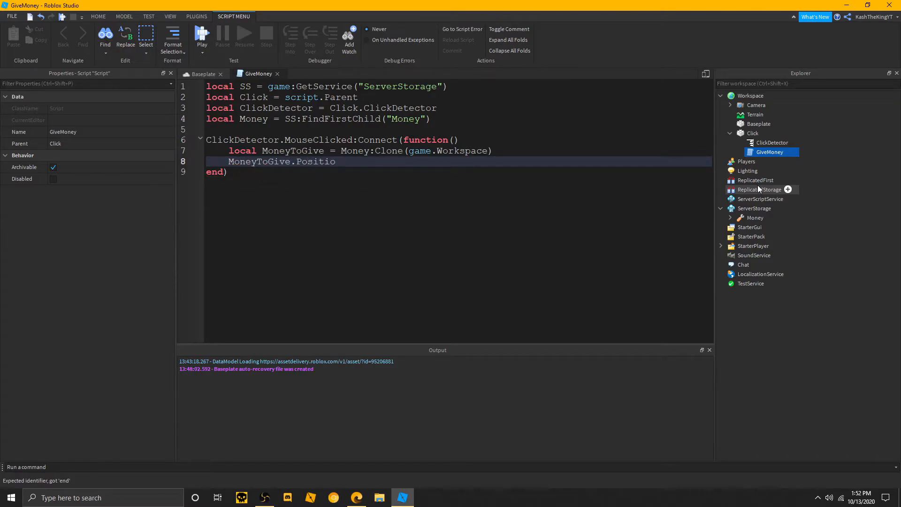
pyautogui.write('n = Click.Position')
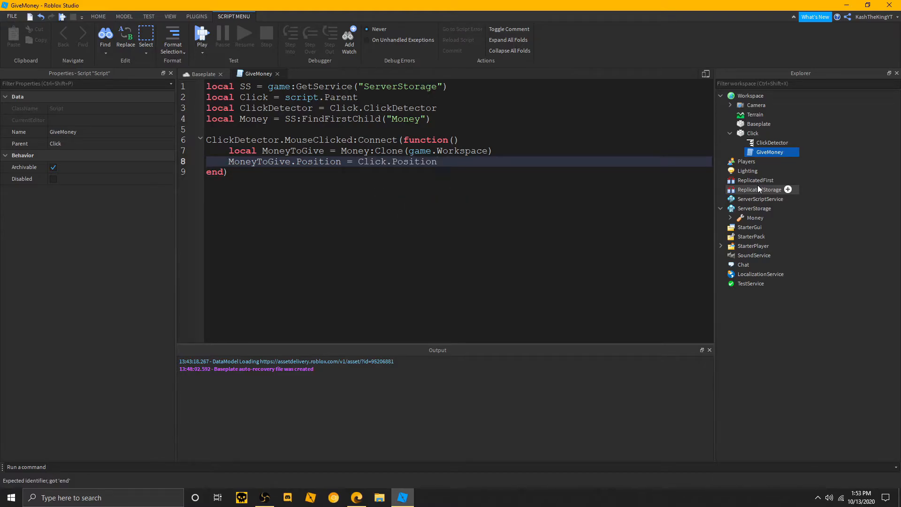
pyautogui.press('BackSpace')
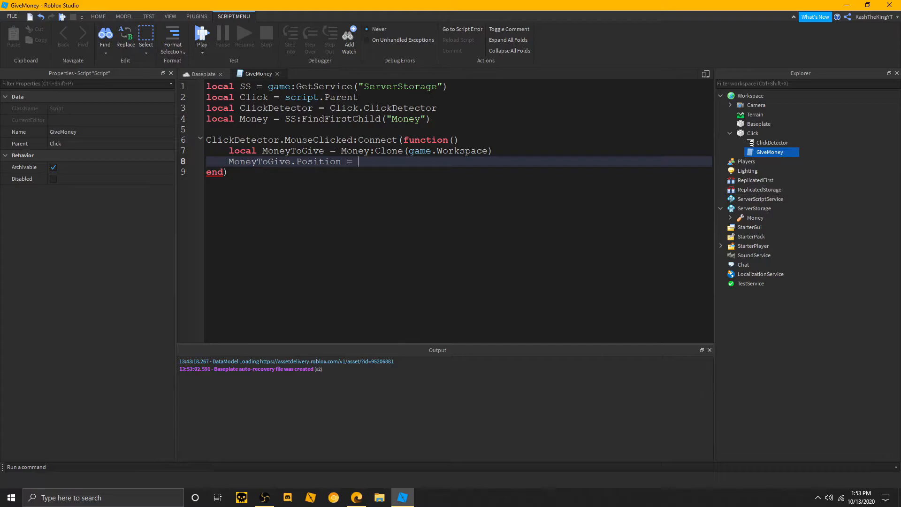
pyautogui.moveTo(798, 141)
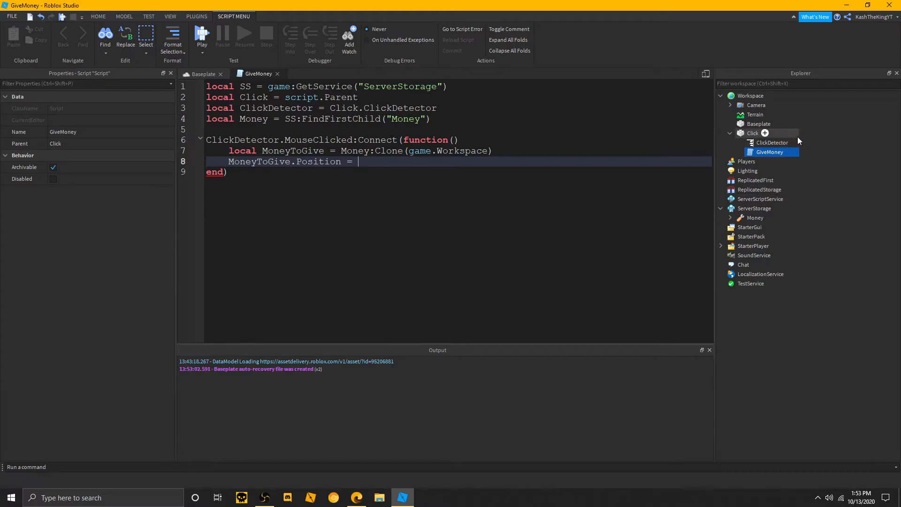
# - Add 'local PosX = Click.Position.X' on a new line after the clone line
pyautogui.click(544, 150)
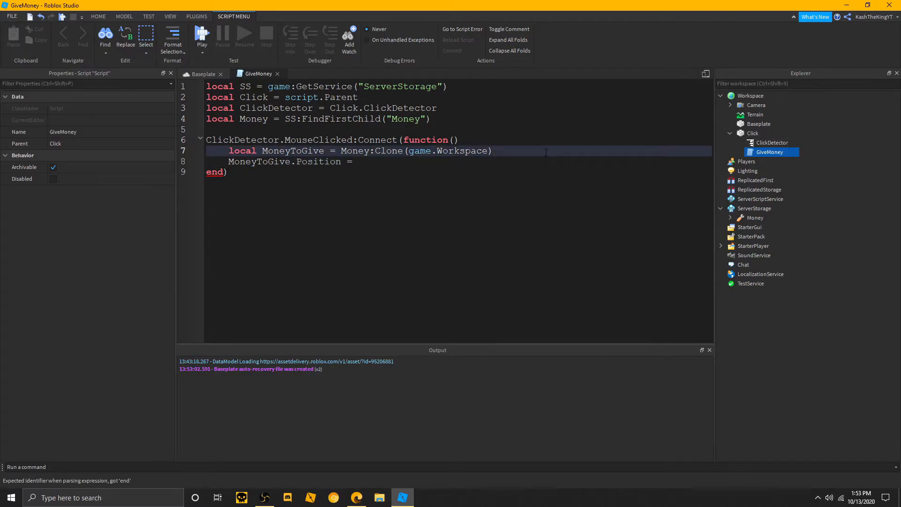
pyautogui.press('Return')
pyautogui.write('l')
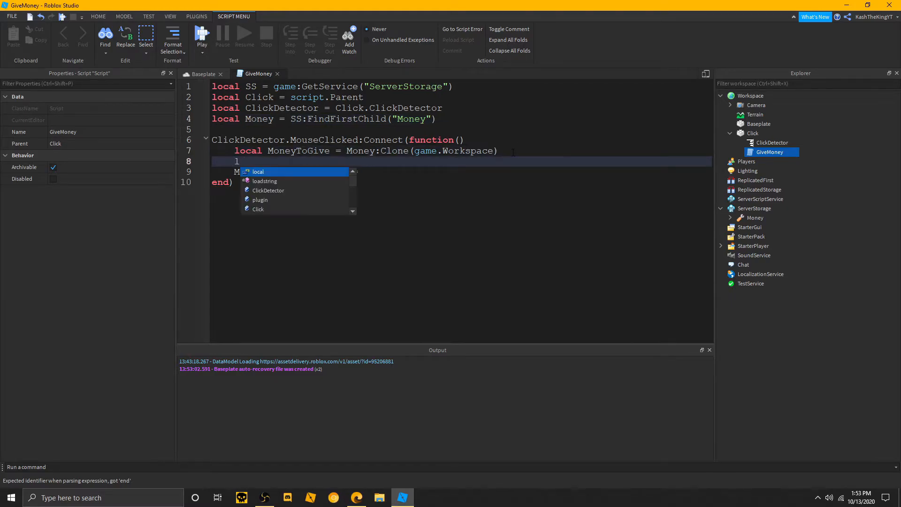
pyautogui.write('MoneyToGive.Position =')
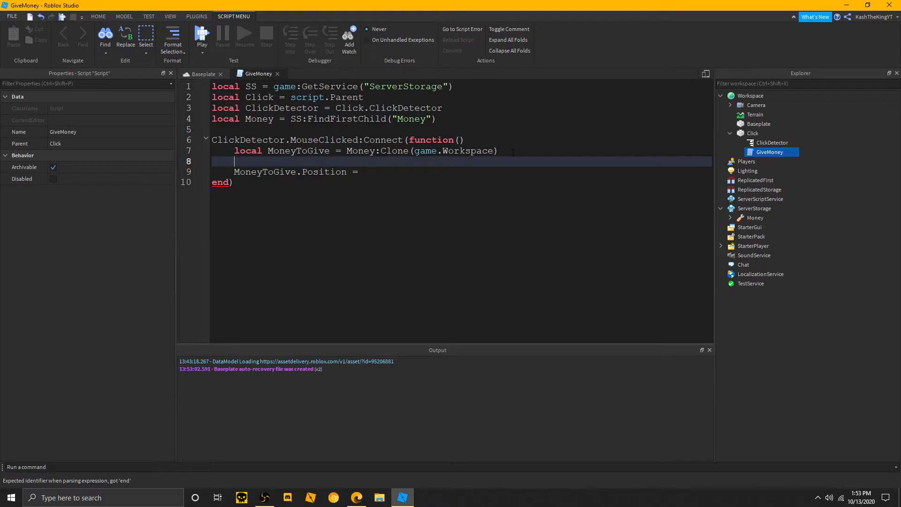
pyautogui.write('local Posi')
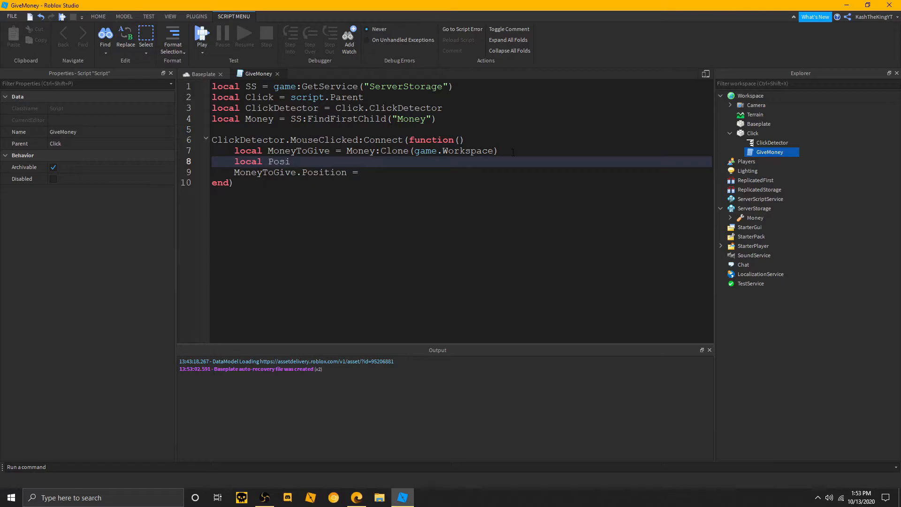
pyautogui.write('X')
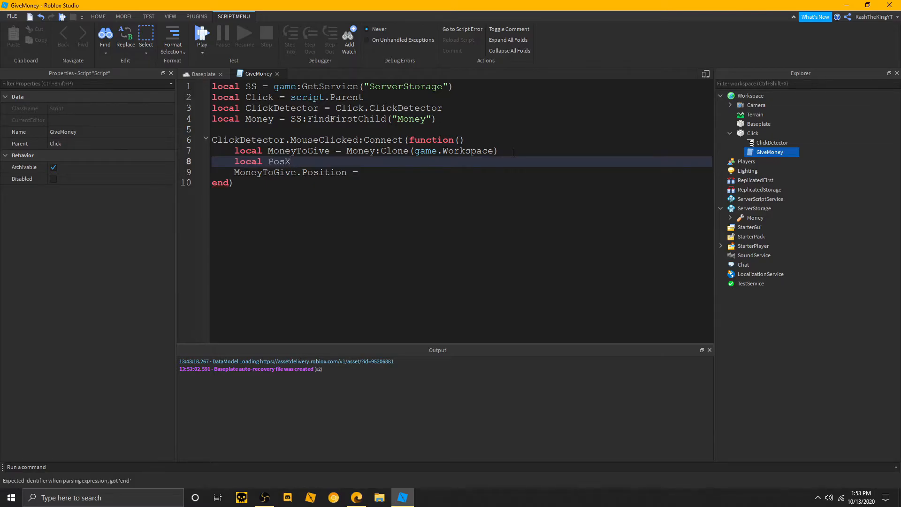
pyautogui.write('= Click')
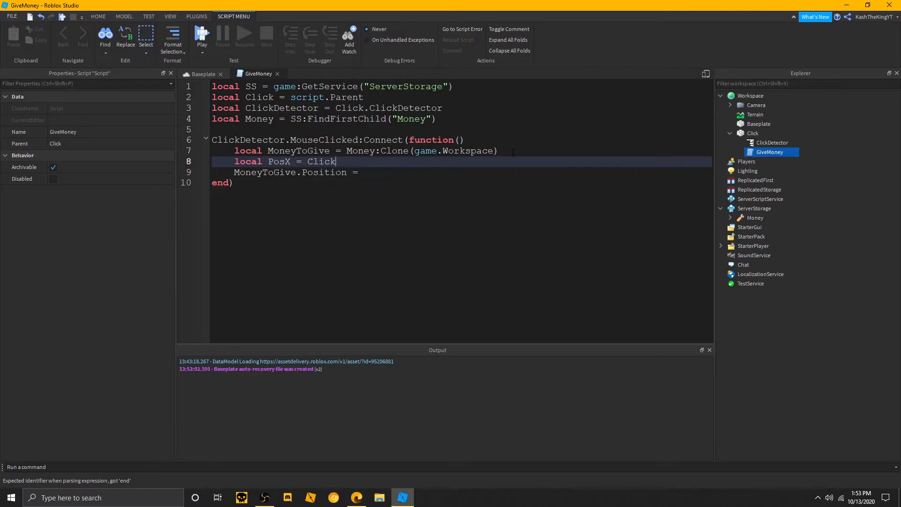
pyautogui.write('.Position.X')
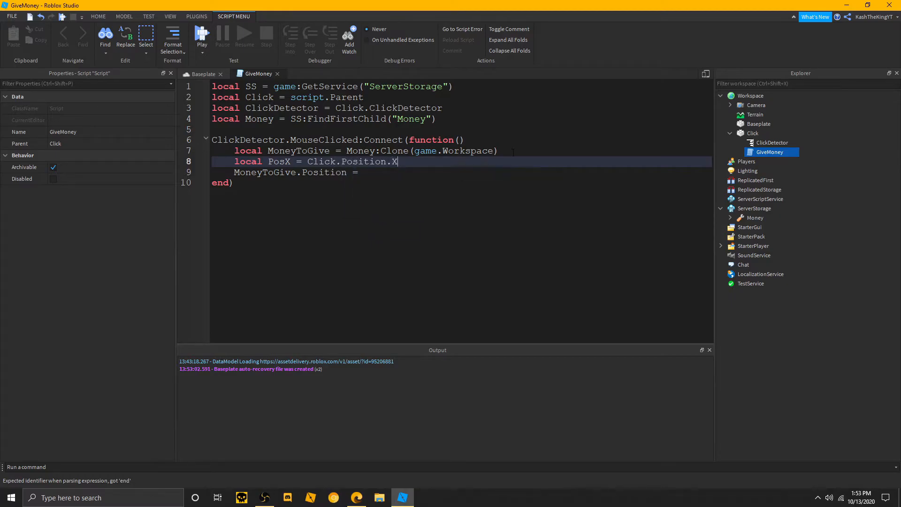
pyautogui.write('local')
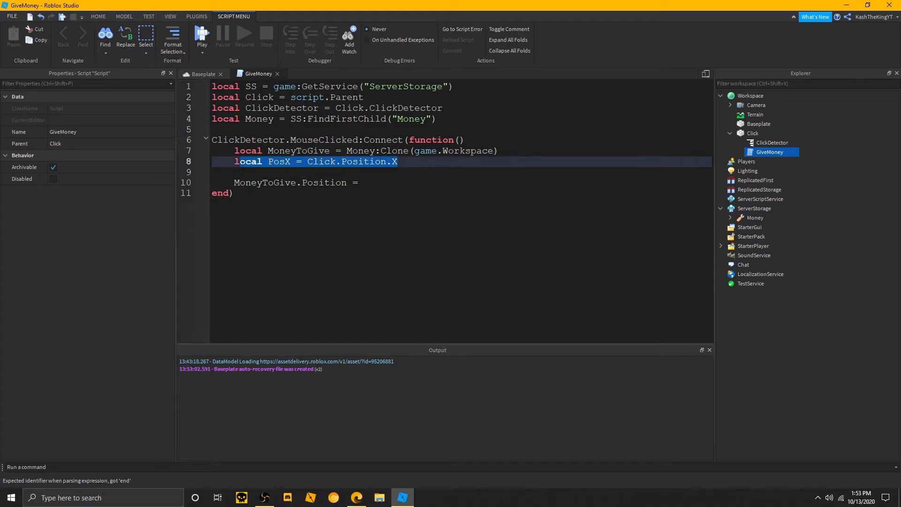
# - Duplicate the line as PosY and PosZ using .Y/.Z, giving PosY an offset of + 4
pyautogui.click(400, 162)
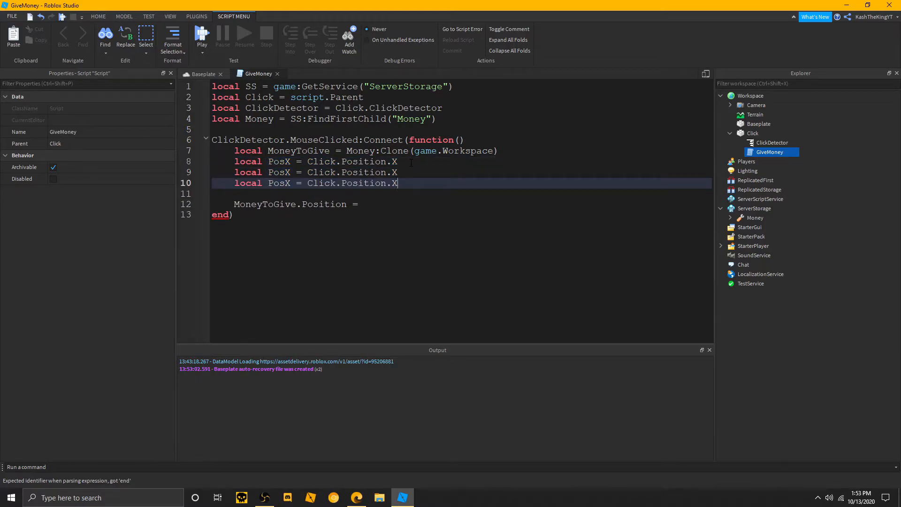
pyautogui.write('Y')
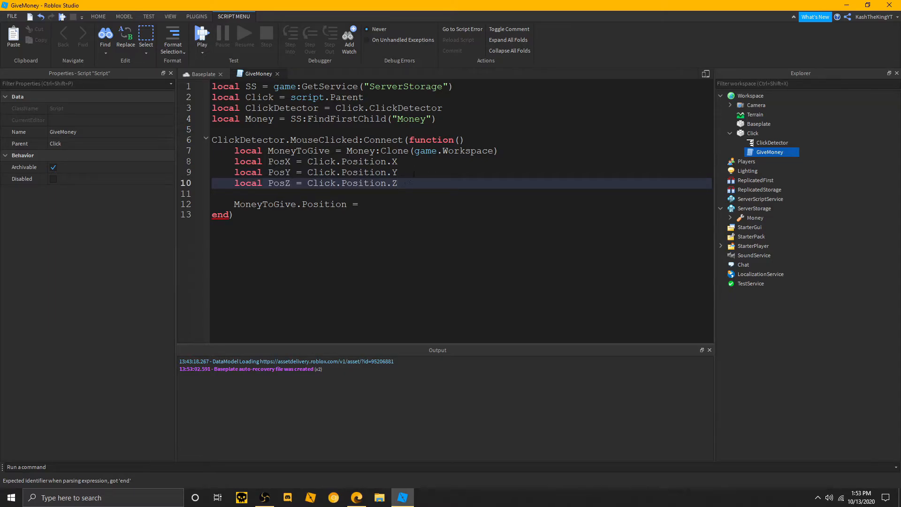
pyautogui.write('+')
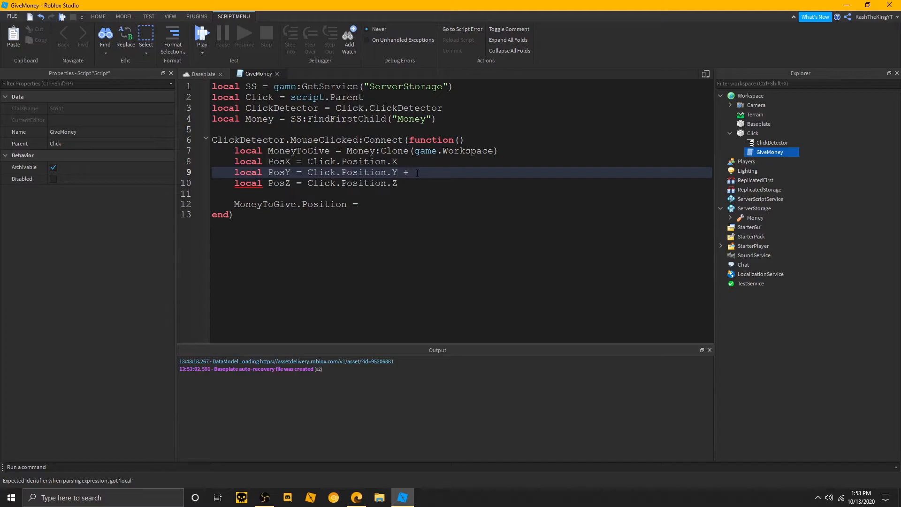
pyautogui.write('30')
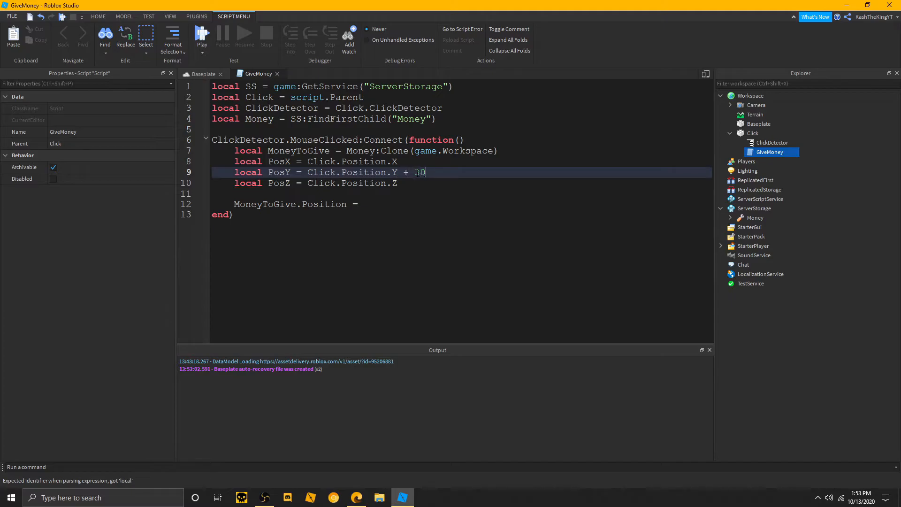
pyautogui.press('Backspace')
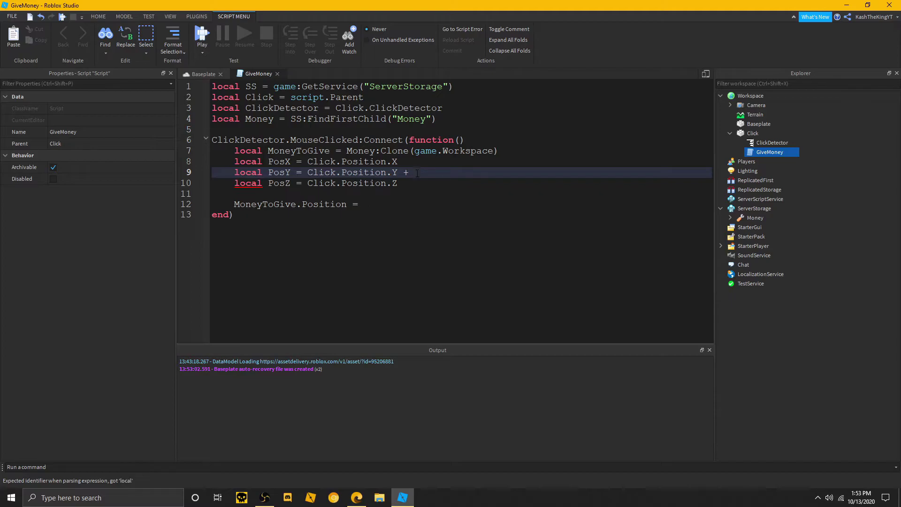
pyautogui.write('4')
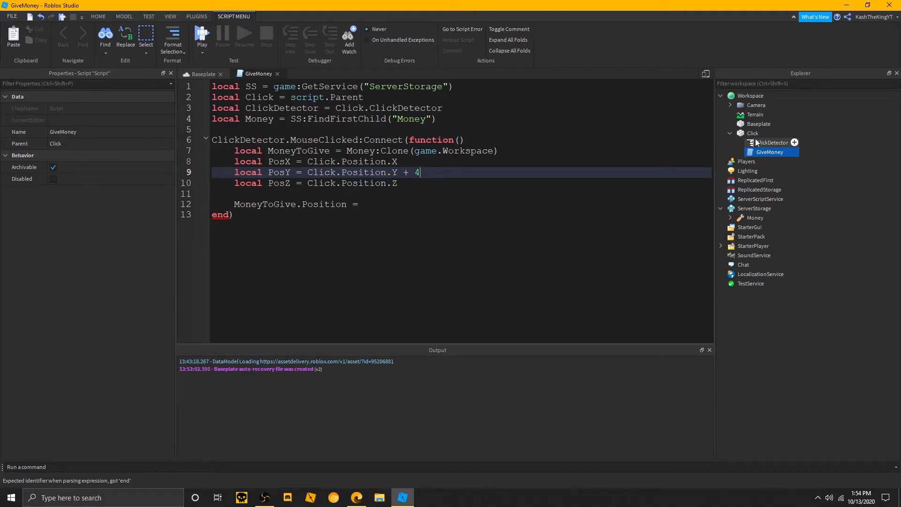
pyautogui.click(751, 132)
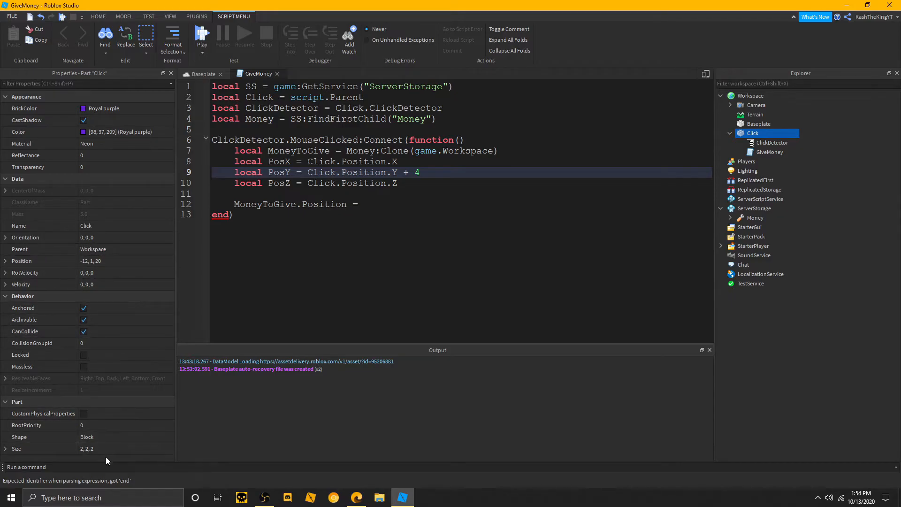
pyautogui.click(419, 172)
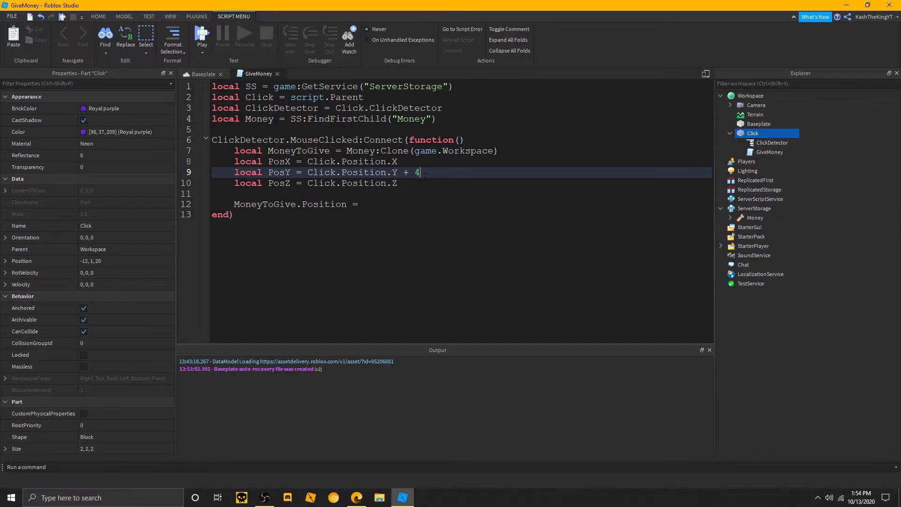
# - Set the Y offset to 2 and assign MoneyToGive.Position = Vector3.new(PosX, PosY, PosZ)
pyautogui.write('2')
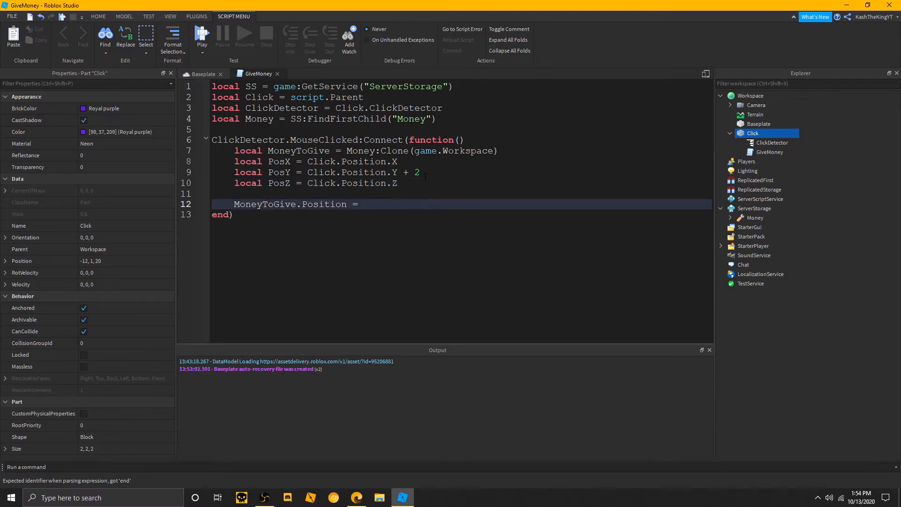
pyautogui.write('ve')
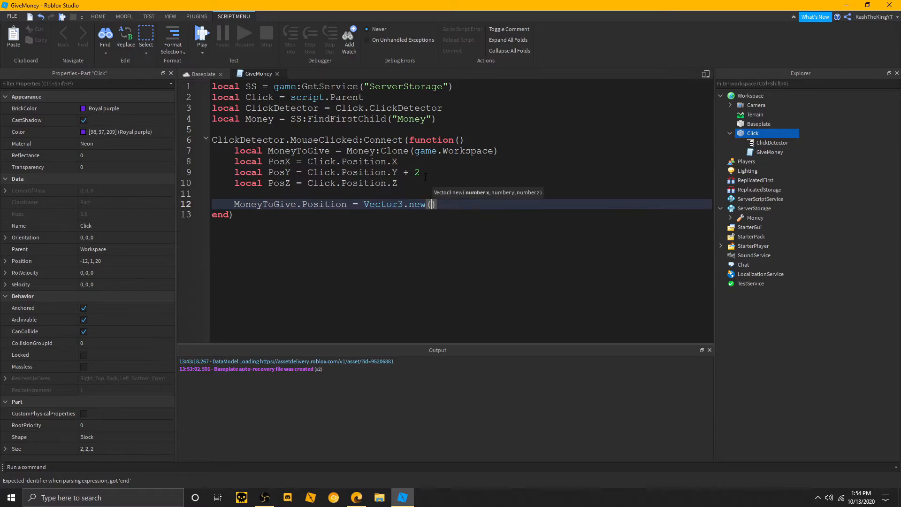
pyautogui.write('PosX')
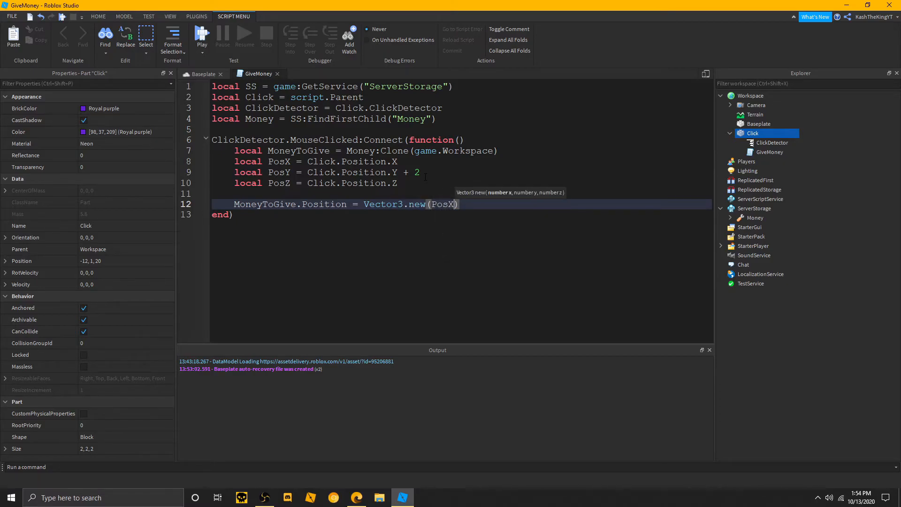
pyautogui.write(', PosY')
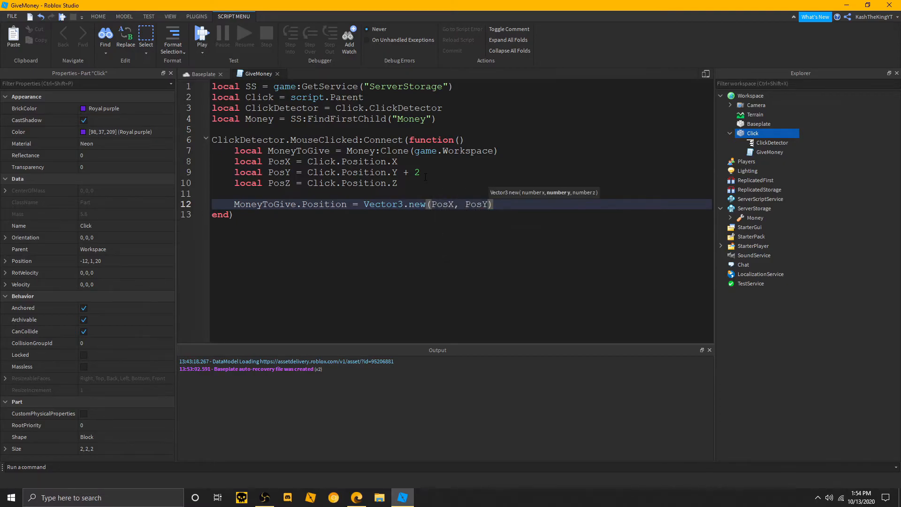
pyautogui.write(', posZ')
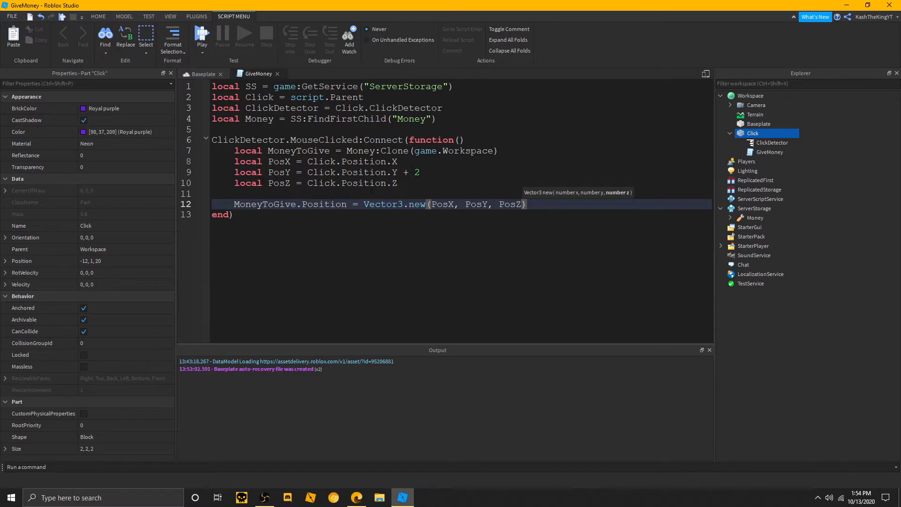
pyautogui.doubleClick(279, 172)
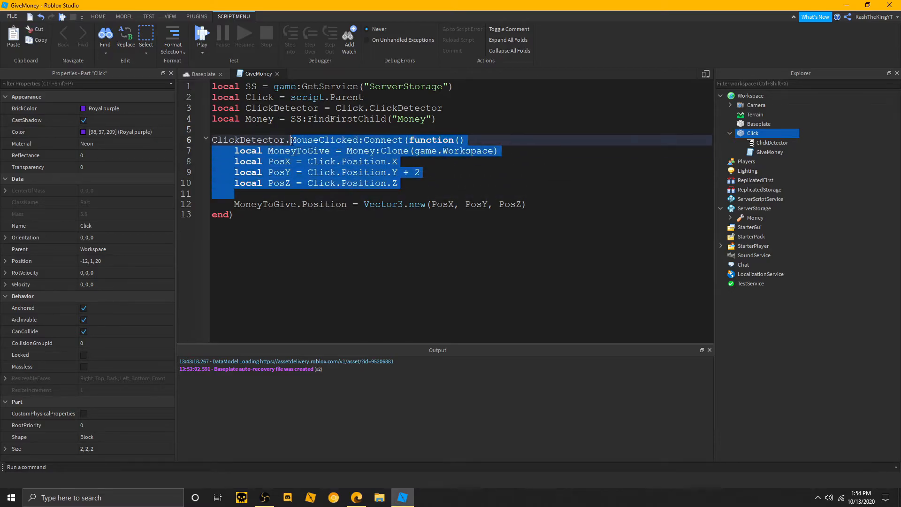
pyautogui.click(420, 172)
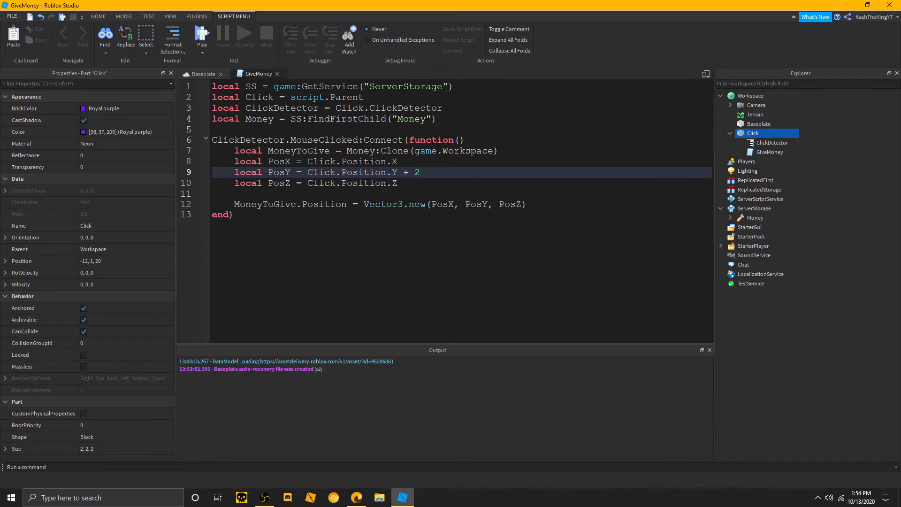
# - Declare 'local OffsetY = 2' and replace the hard-coded 2 in PosY with OffsetY
pyautogui.press('enter')
pyautogui.write('local Offset')
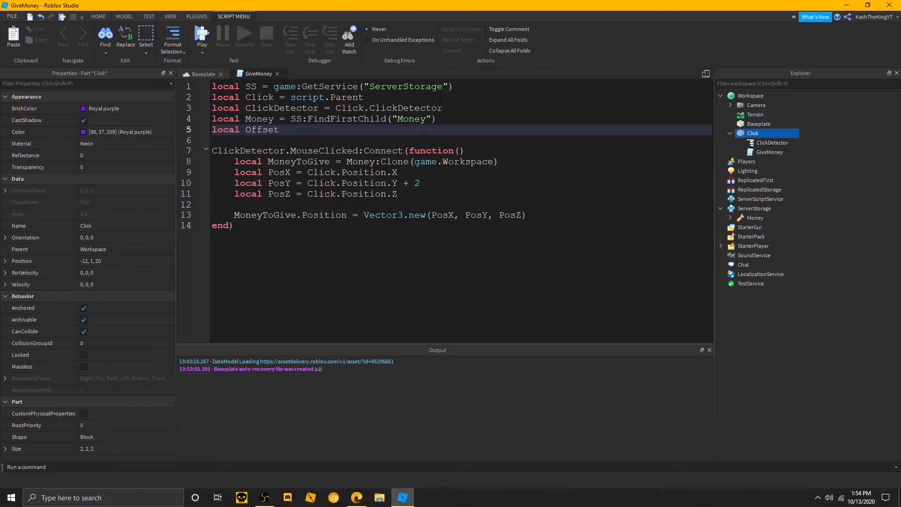
pyautogui.write('Y = 2')
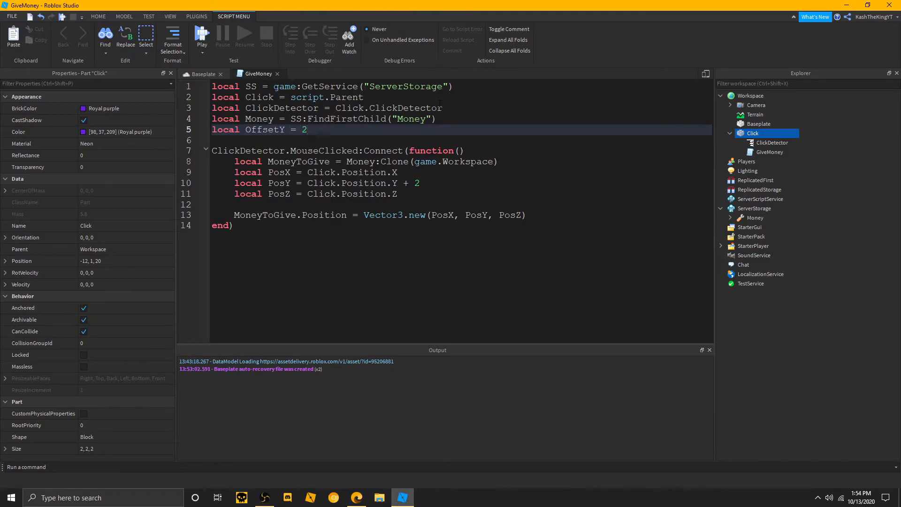
pyautogui.doubleClick(416, 183)
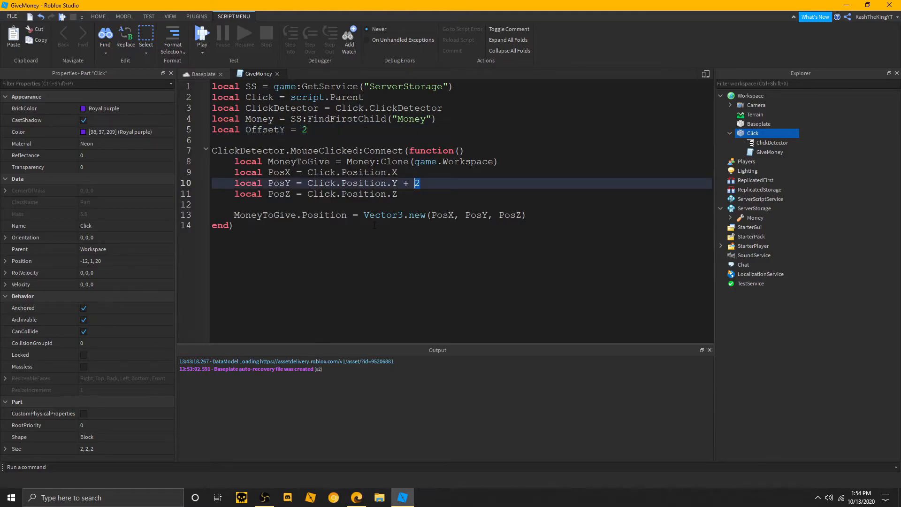
pyautogui.write('OffsetY')
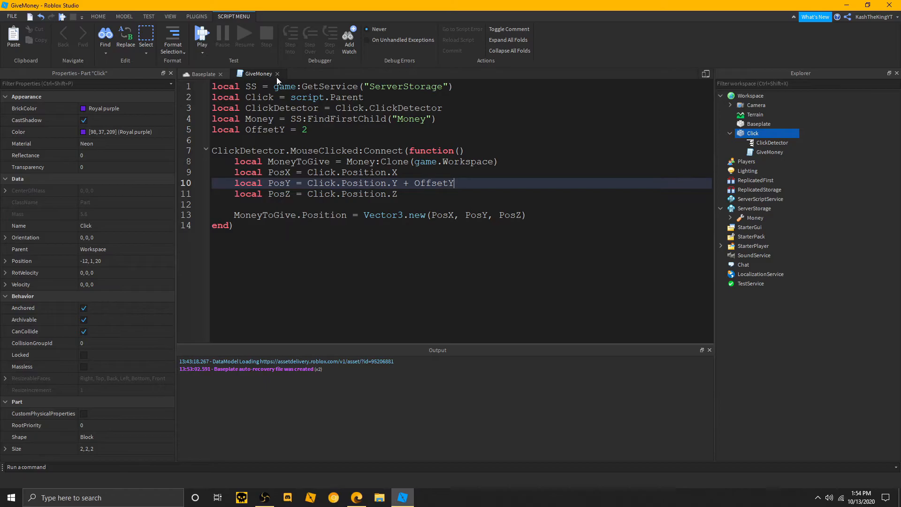
pyautogui.moveTo(277, 73)
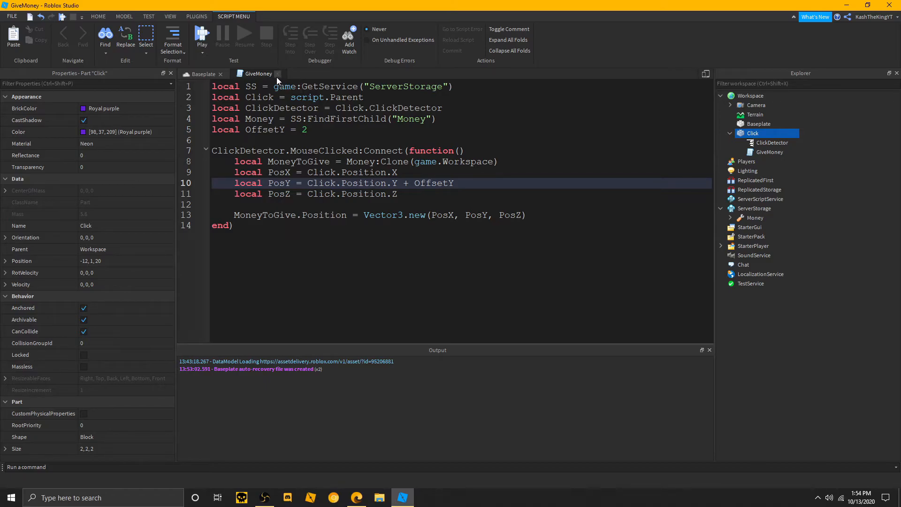
# - Play-test, hit the MouseClicked error, then rewrite line 3 as Click:FindFirstChild("ClickDetector")
pyautogui.click(393, 39)
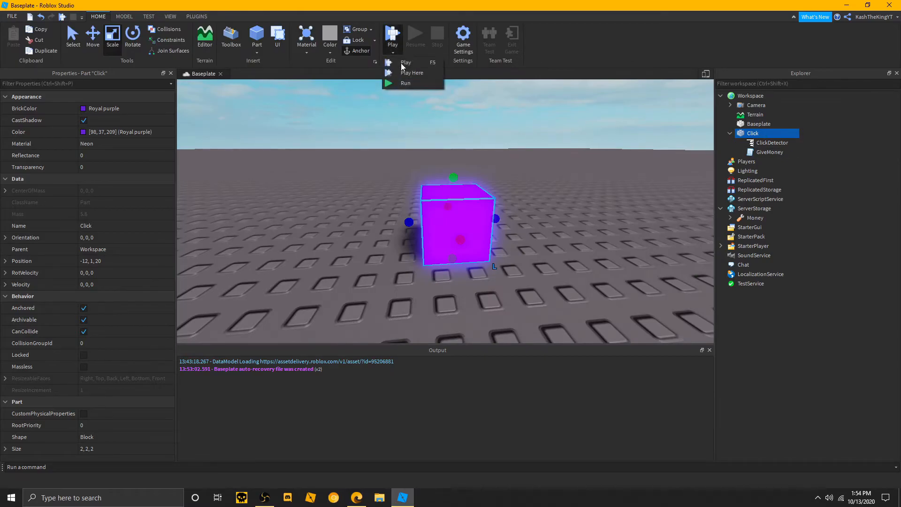
pyautogui.click(405, 62)
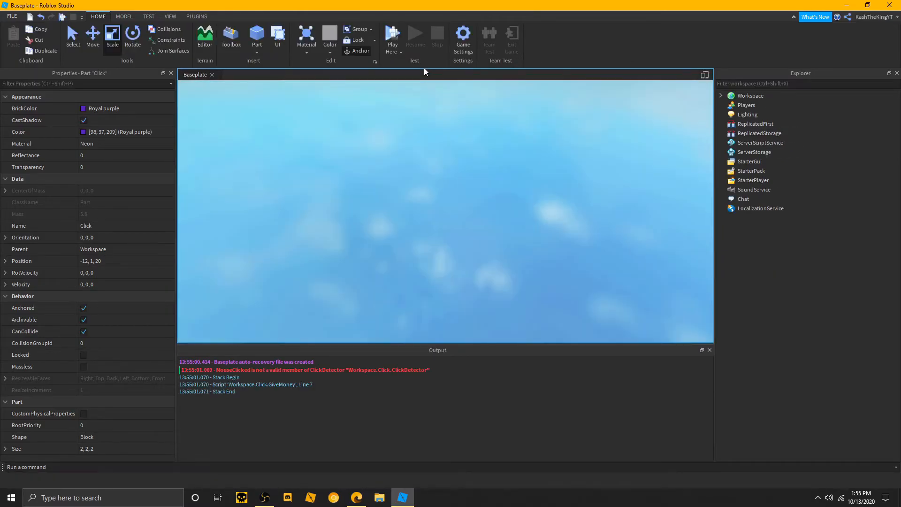
pyautogui.click(392, 38)
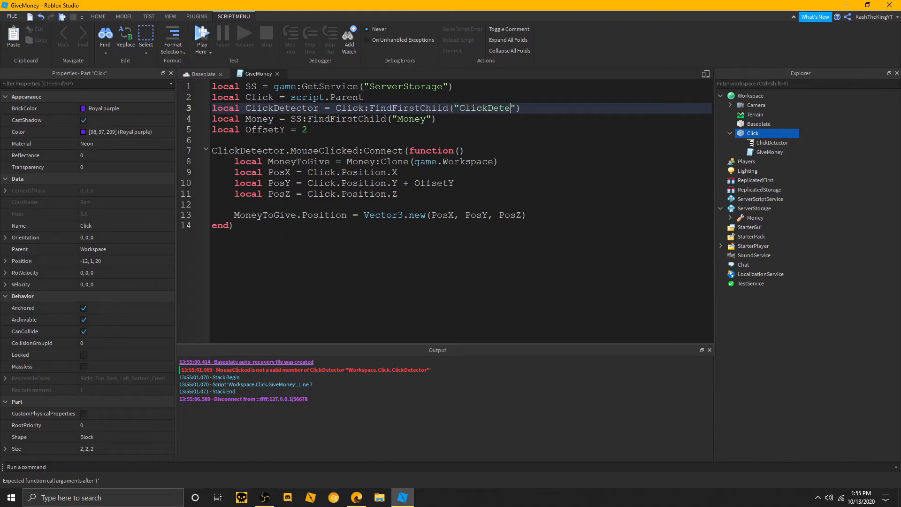
pyautogui.write('ctor')
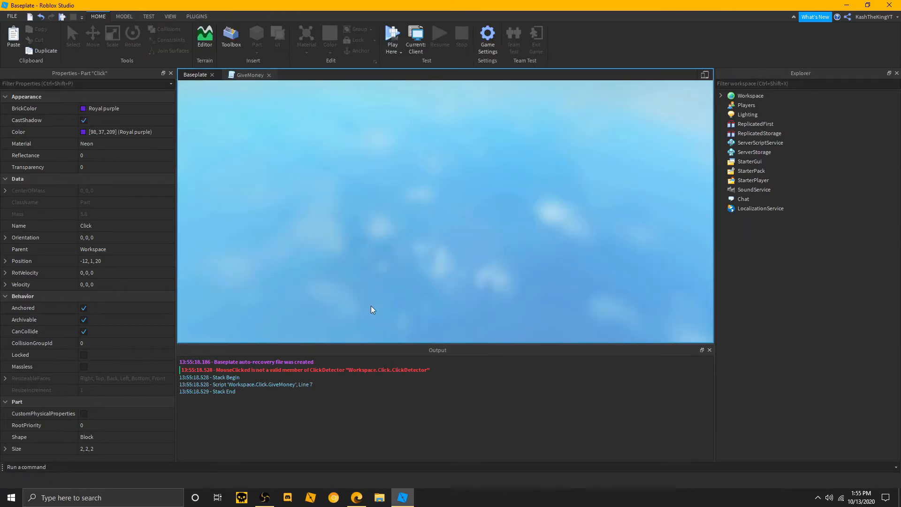
# - Play-test, expand Workspace and the player model in Explorer, then stop the test
pyautogui.click(392, 37)
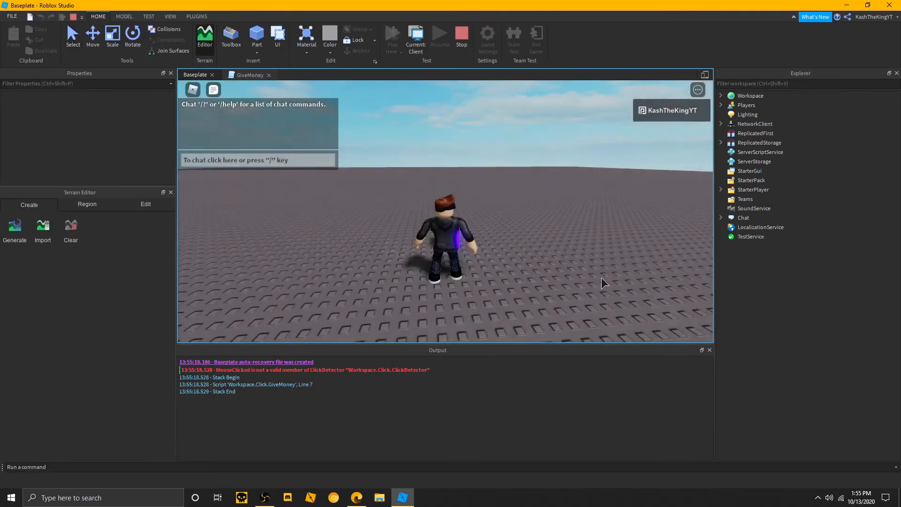
pyautogui.click(720, 95)
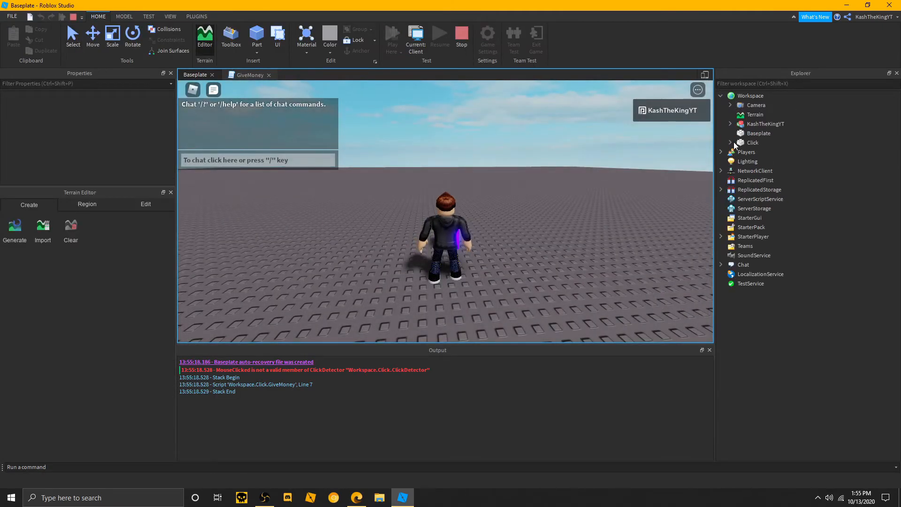
pyautogui.click(730, 124)
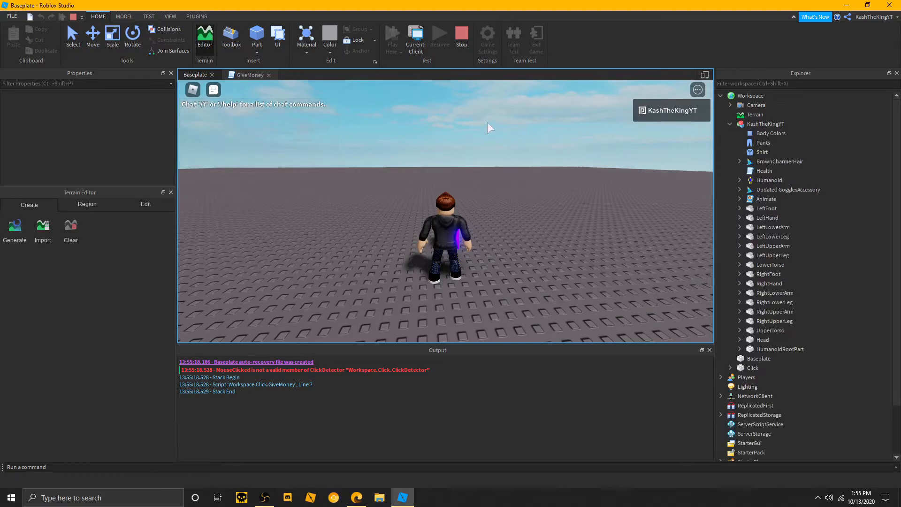
pyautogui.click(250, 75)
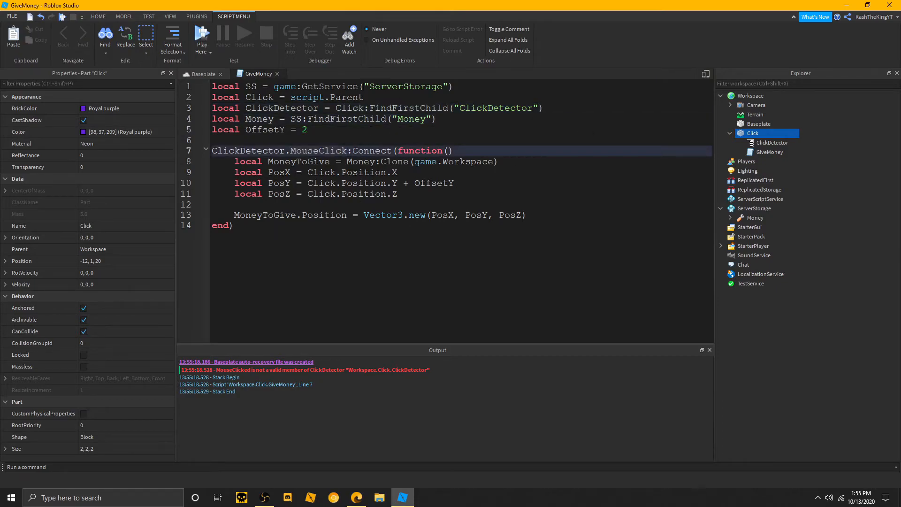
# - Play-test and click the purple part, exposing the 'Position is not a valid member of Tool' error
pyautogui.click(194, 74)
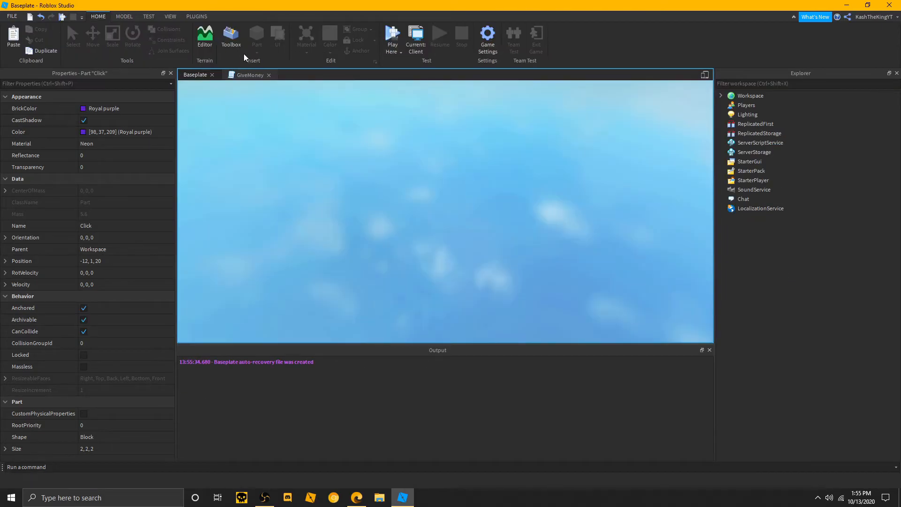
pyautogui.click(392, 38)
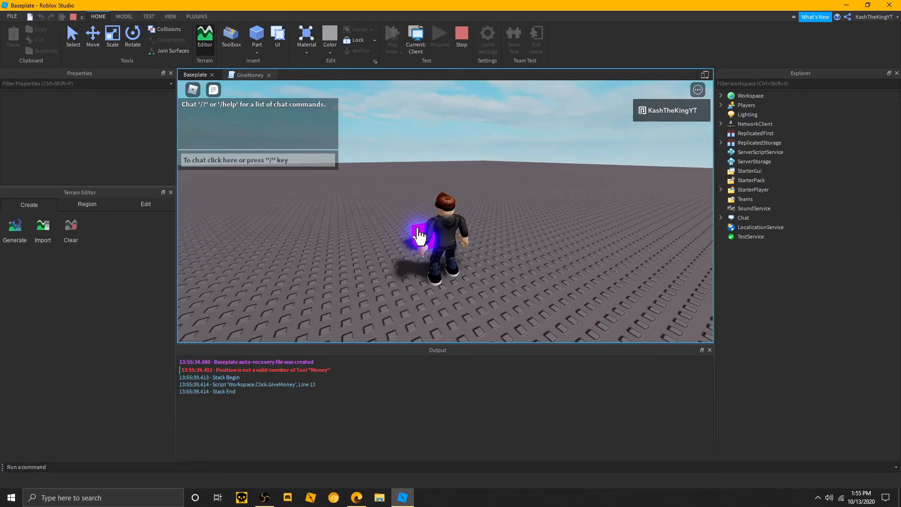
pyautogui.click(250, 75)
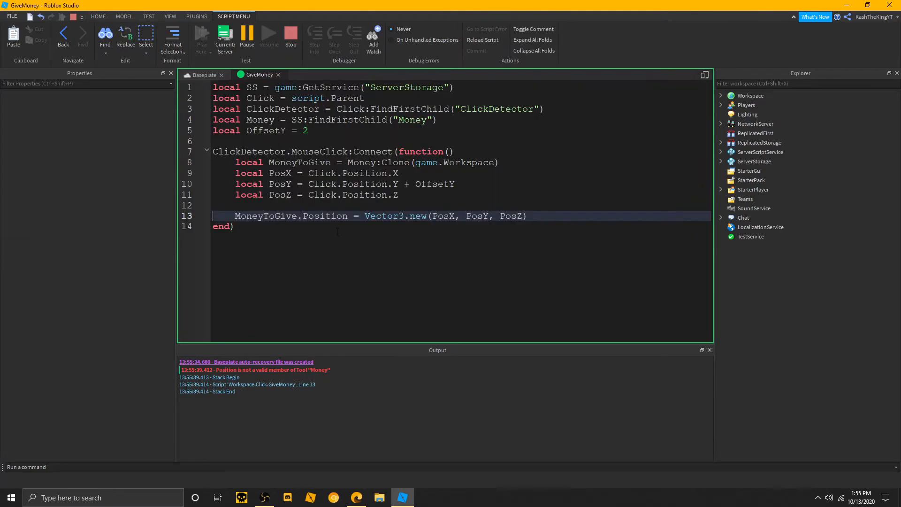
pyautogui.click(753, 132)
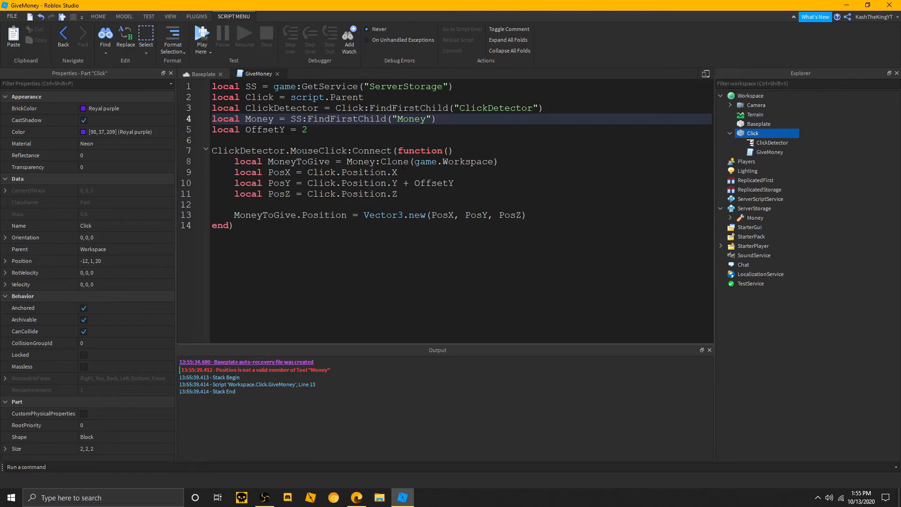
# - Position MoneyPart instead, defining it as MoneyToGive:FindFirstChild("Handle") after the clone line
pyautogui.click(438, 119)
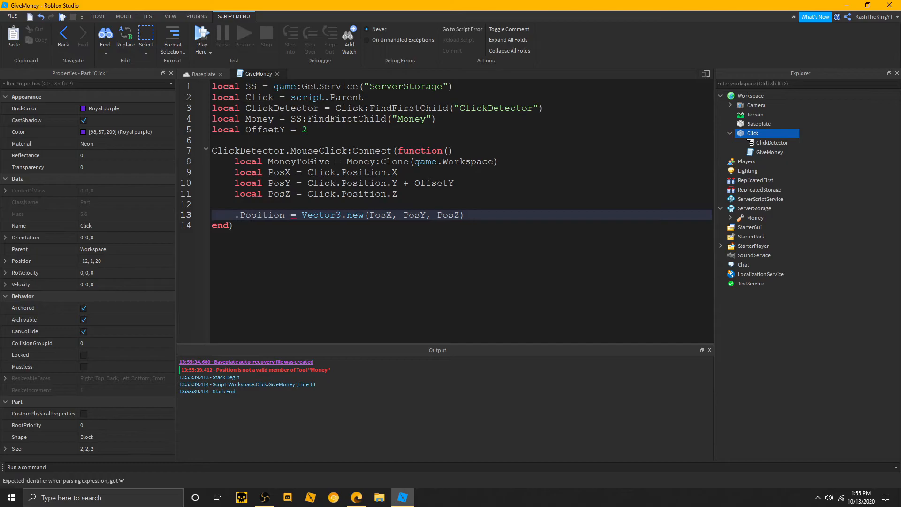
pyautogui.write('MoneyPart')
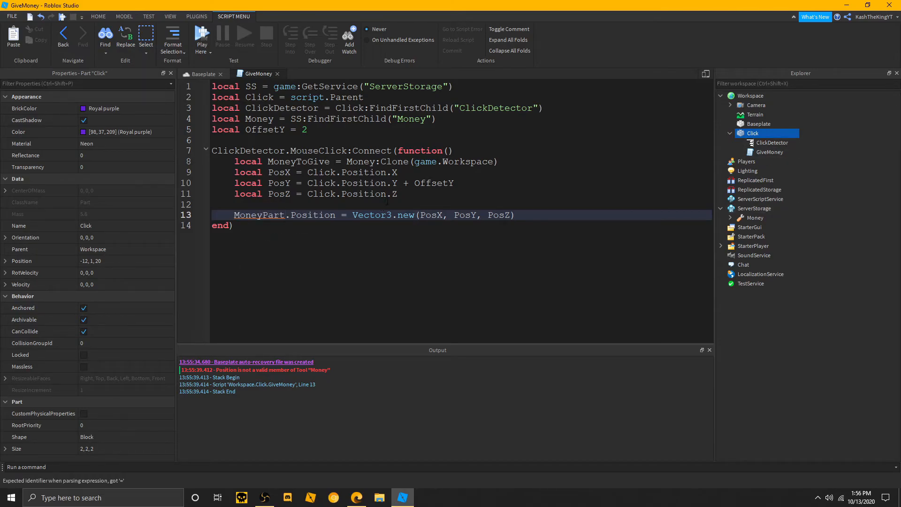
pyautogui.press('Return')
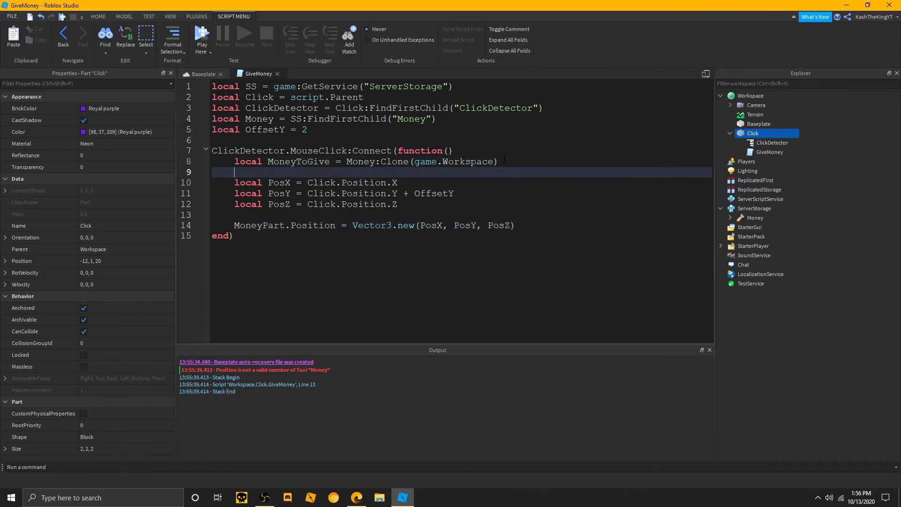
pyautogui.write('local MoneyP')
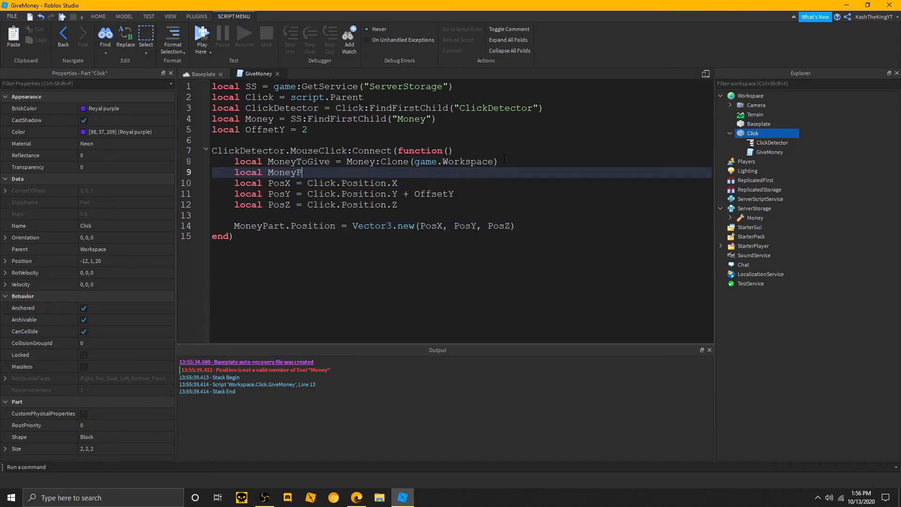
pyautogui.write('art =')
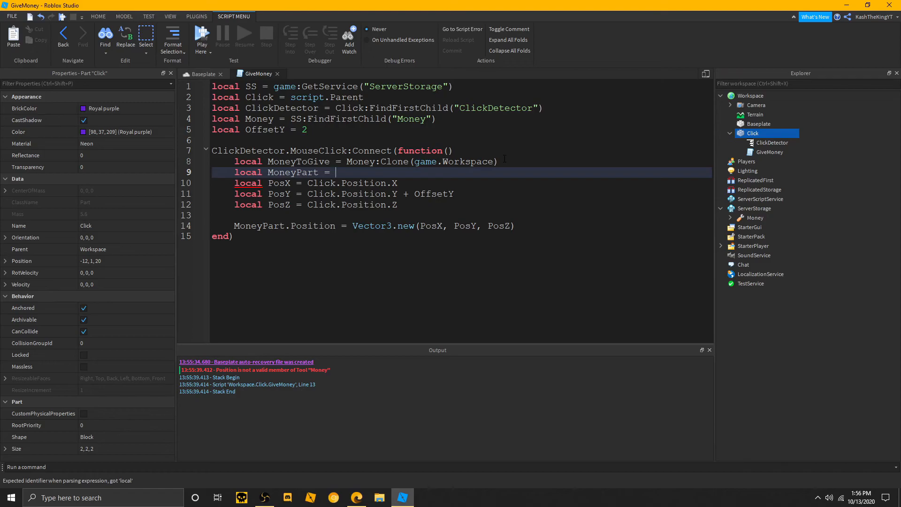
pyautogui.write('MoneyToGive.')
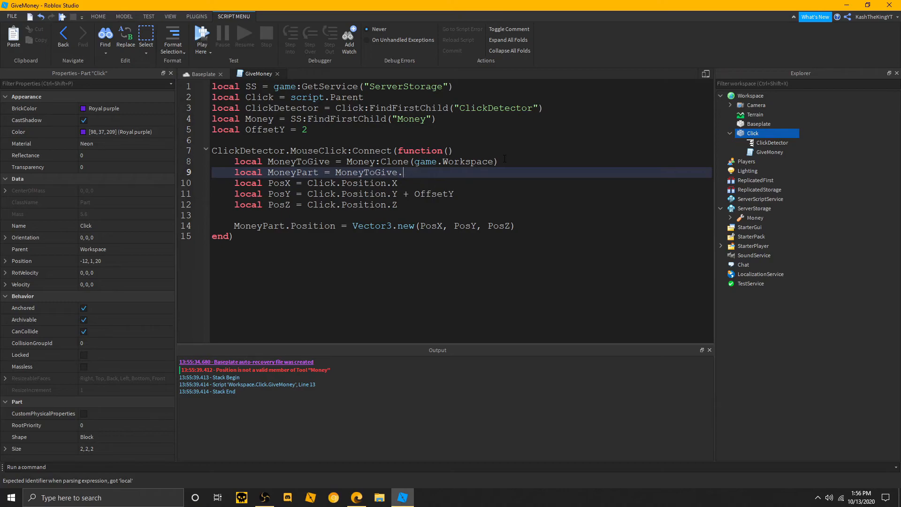
pyautogui.write('FindFirstCh')
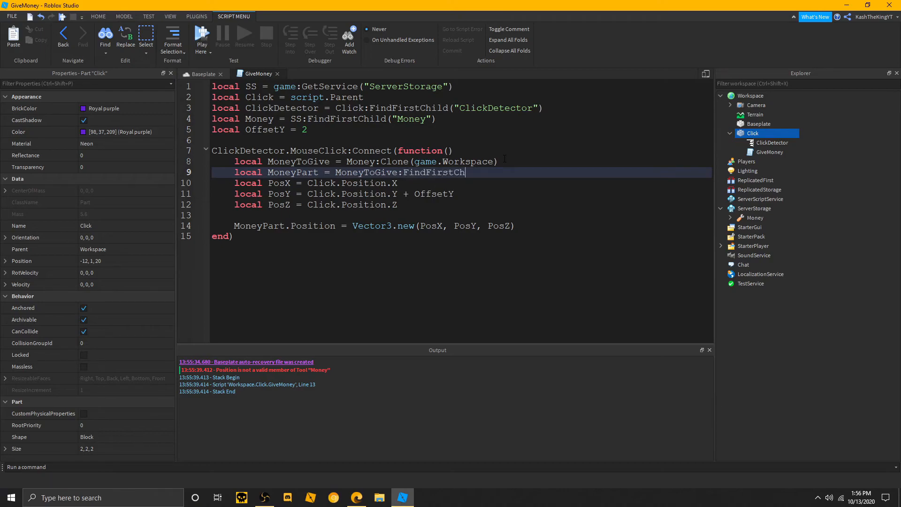
pyautogui.press('BackSpace')
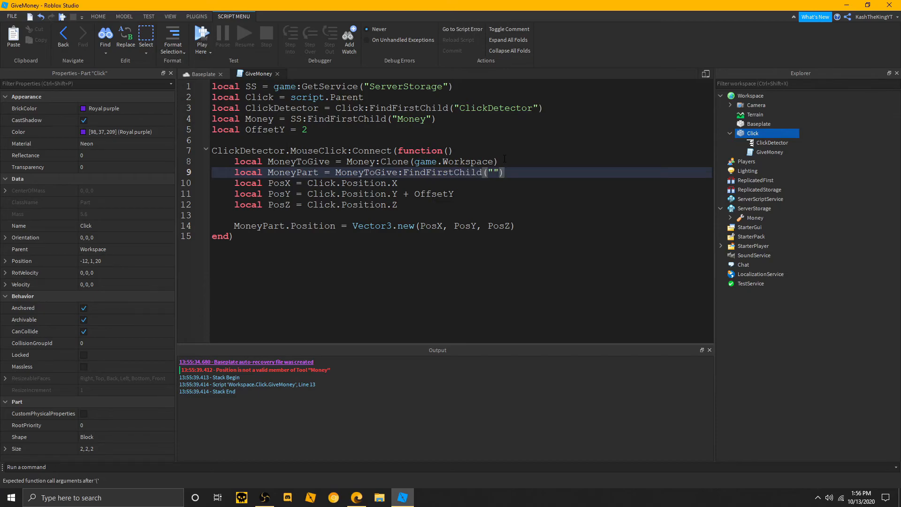
pyautogui.write('Handle')
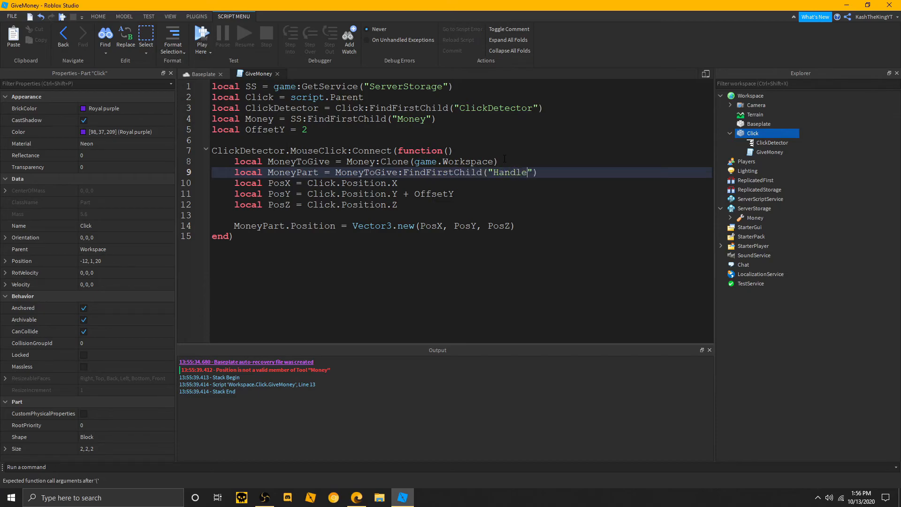
pyautogui.click(195, 74)
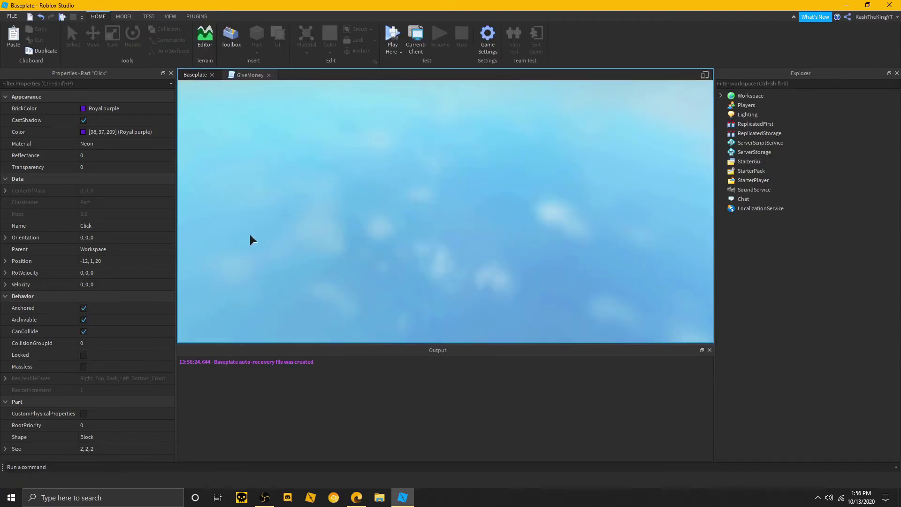
pyautogui.click(392, 37)
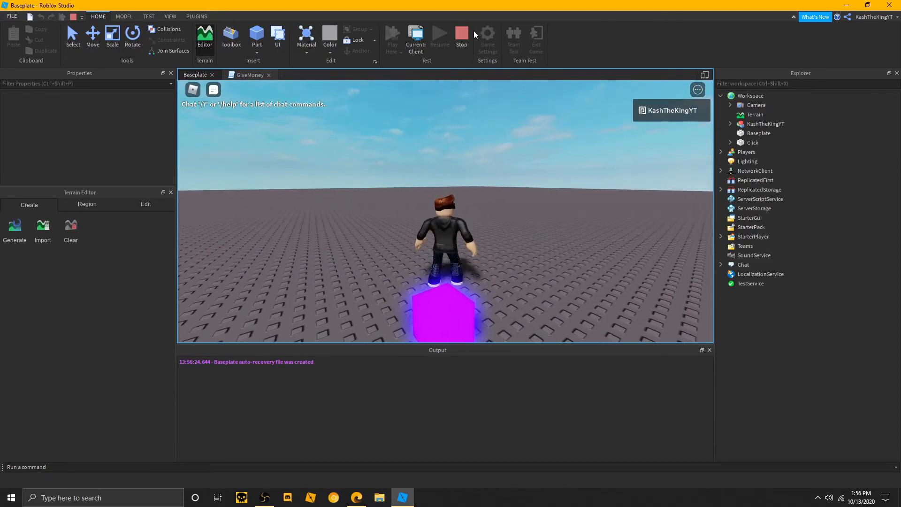
pyautogui.click(731, 141)
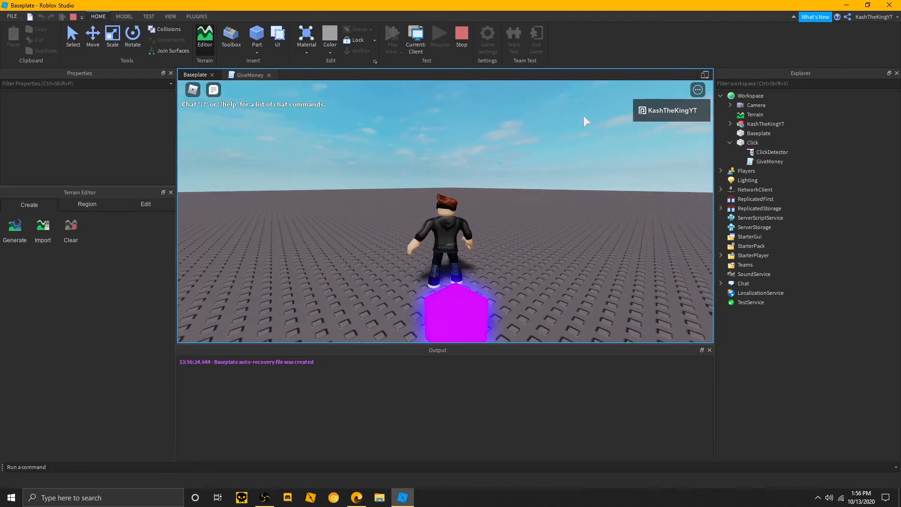
pyautogui.click(460, 37)
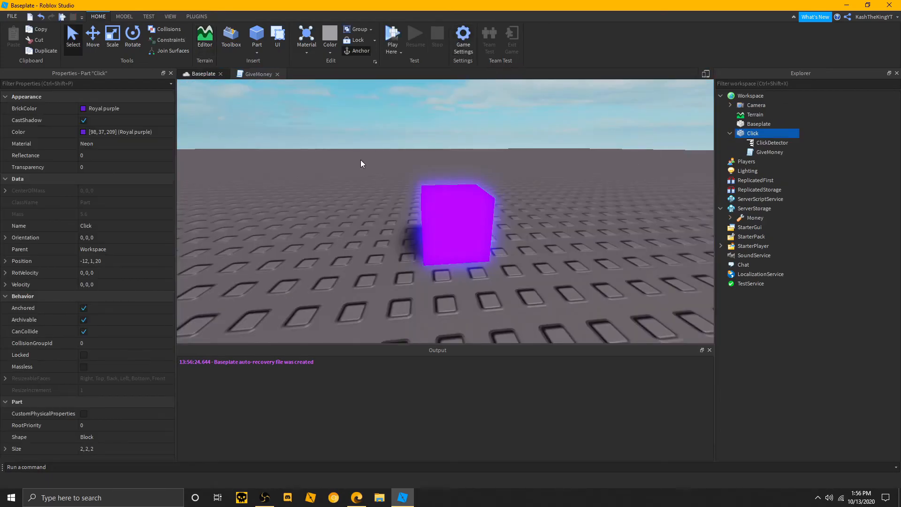
pyautogui.click(257, 73)
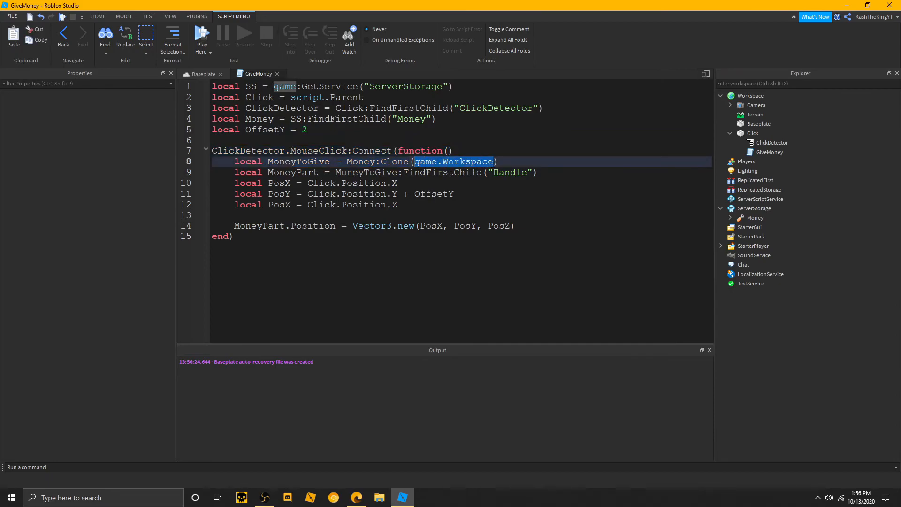
# - Remove the Clone() argument and add MoneyToGive.Parent = workspace below it
pyautogui.press('Delete')
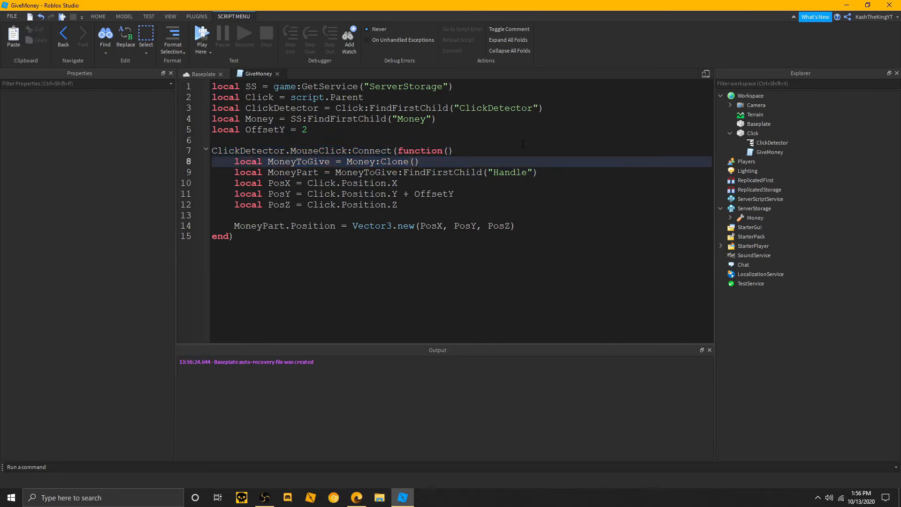
pyautogui.write('MoneyToGive.Parent = workspace')
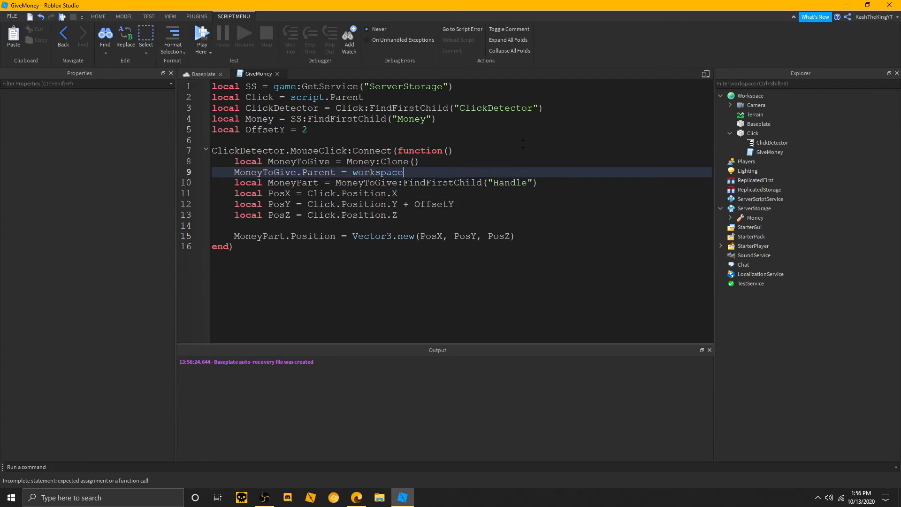
# - Play-test the purple block, then enable CanCollide on the Money tool's Handle in ServerStorage
pyautogui.click(197, 74)
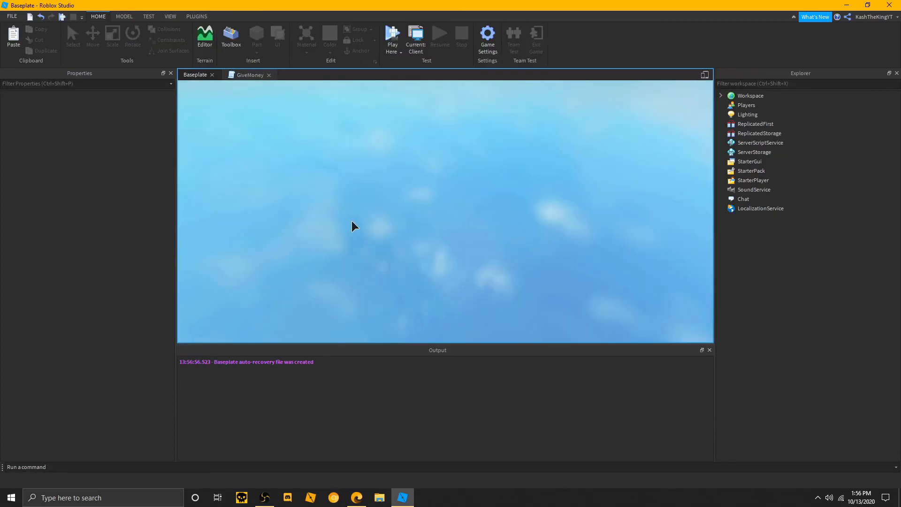
pyautogui.click(392, 35)
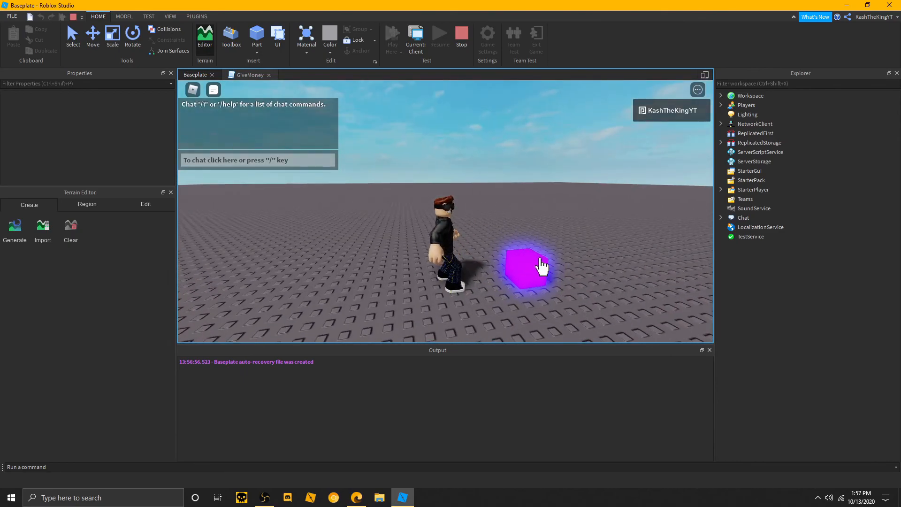
pyautogui.click(460, 34)
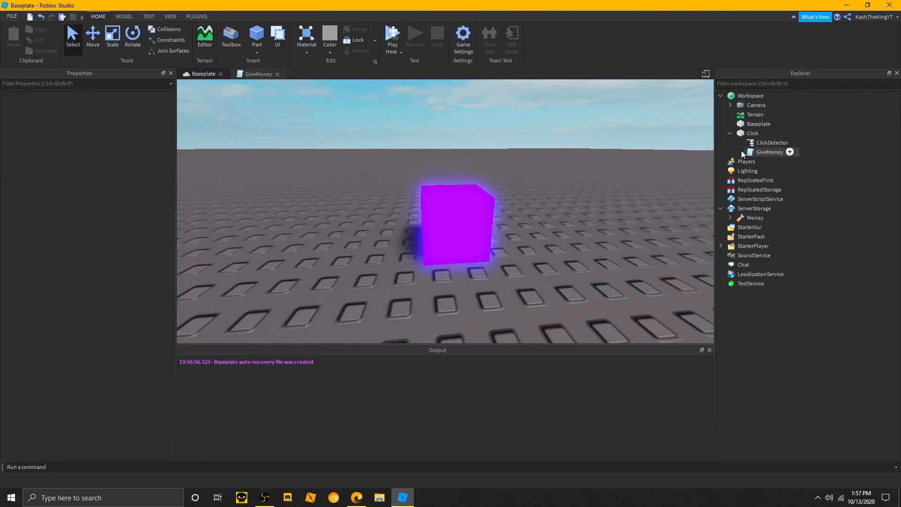
pyautogui.moveTo(733, 219)
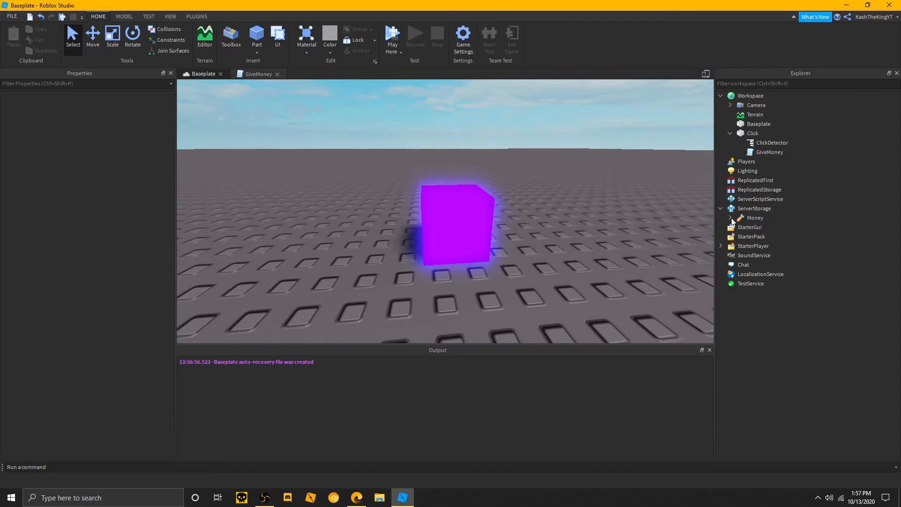
pyautogui.click(765, 227)
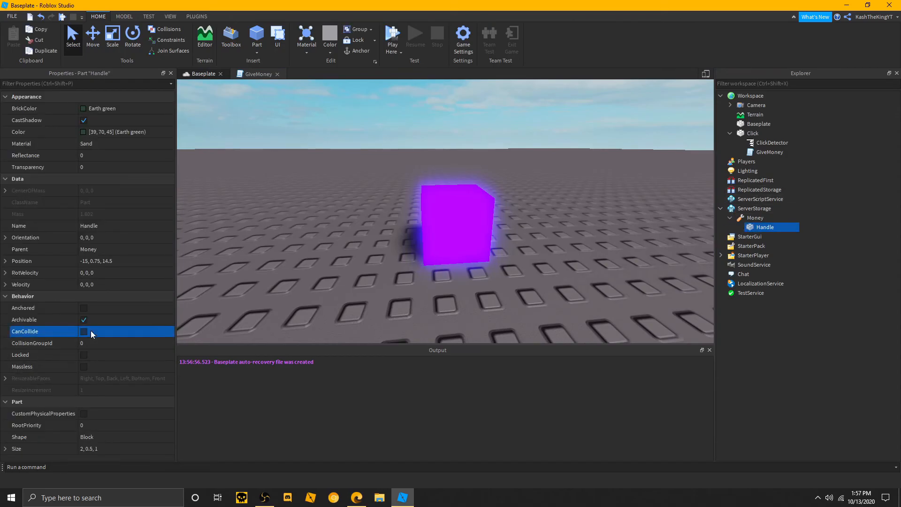
pyautogui.click(84, 332)
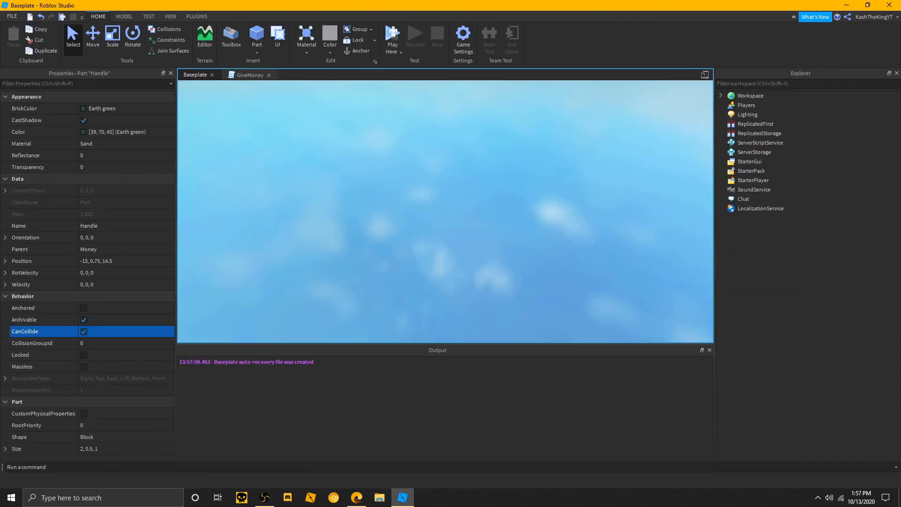
# - Play-test clicking the purple cube to collect spawned Money tools, then stop
pyautogui.click(392, 38)
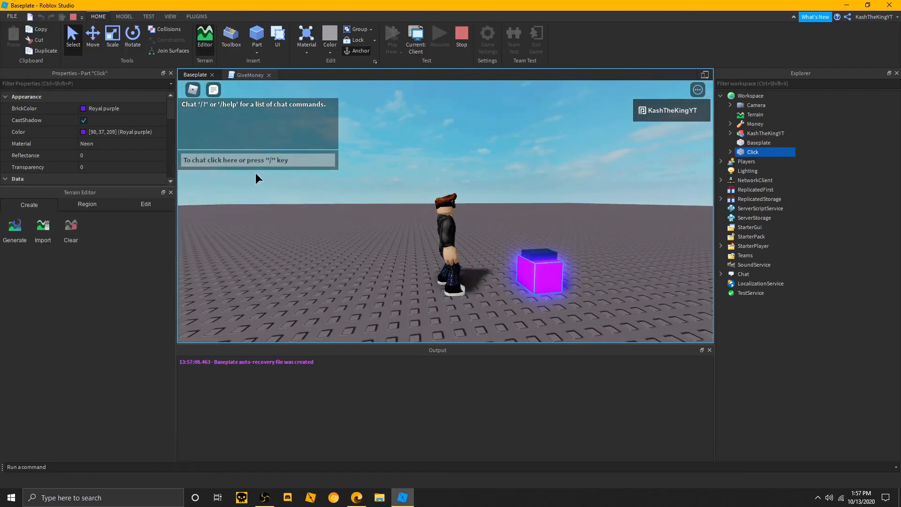
pyautogui.moveTo(563, 282)
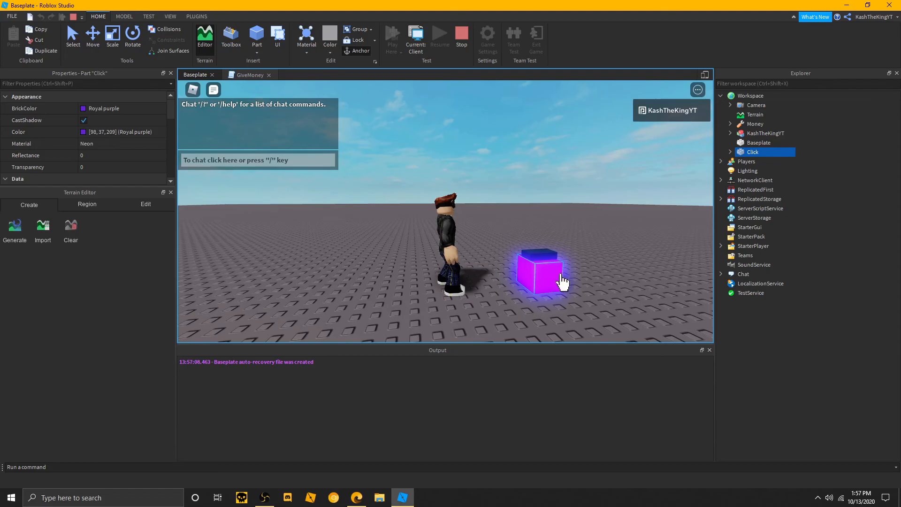
pyautogui.click(539, 271)
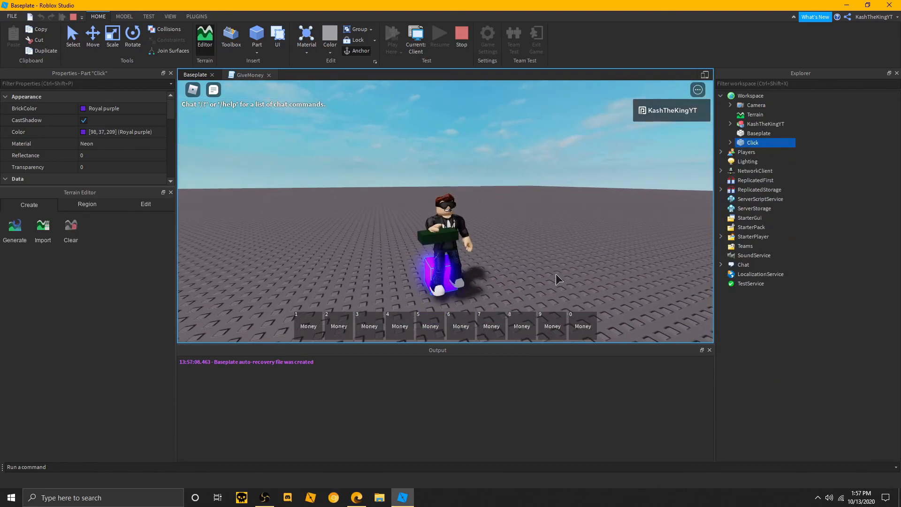
pyautogui.click(437, 35)
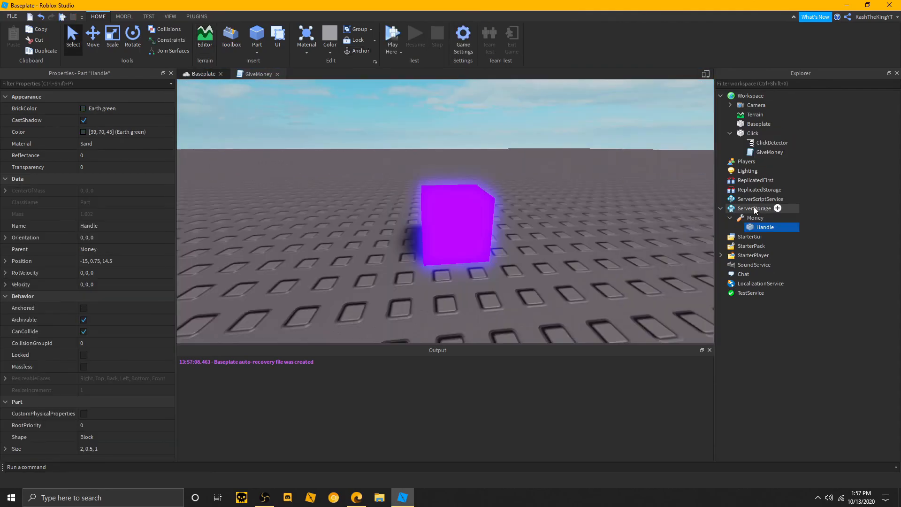
pyautogui.click(754, 216)
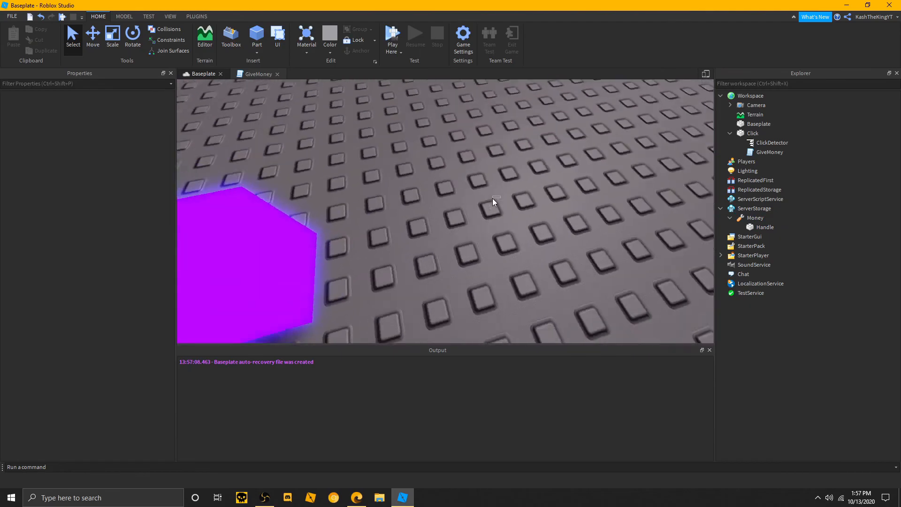
pyautogui.click(196, 16)
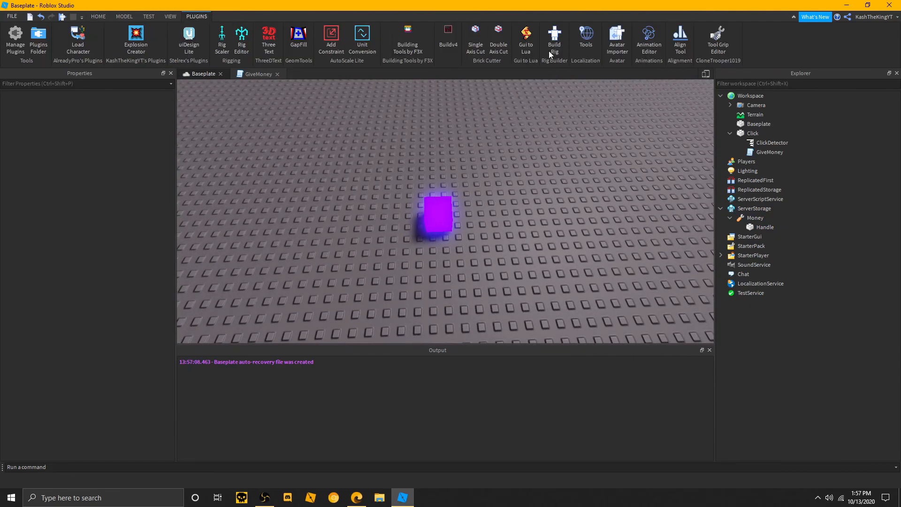
pyautogui.click(717, 40)
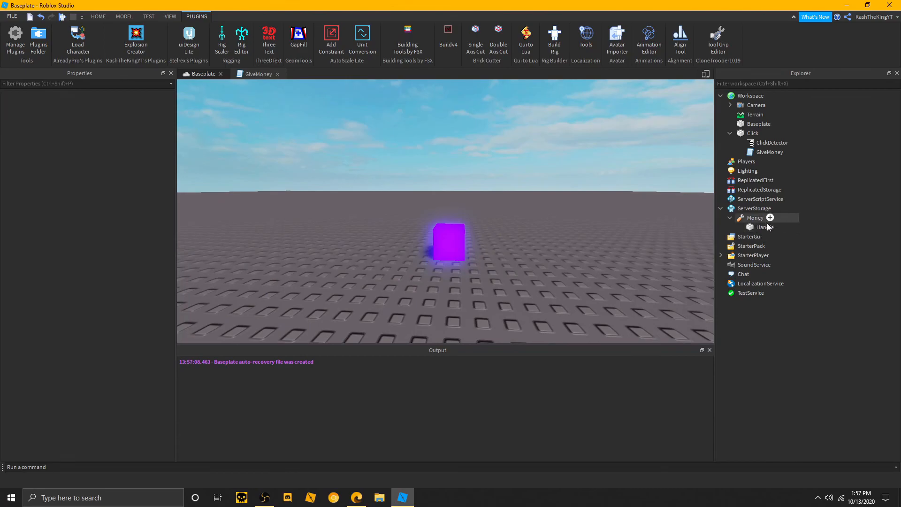
pyautogui.moveTo(765, 227)
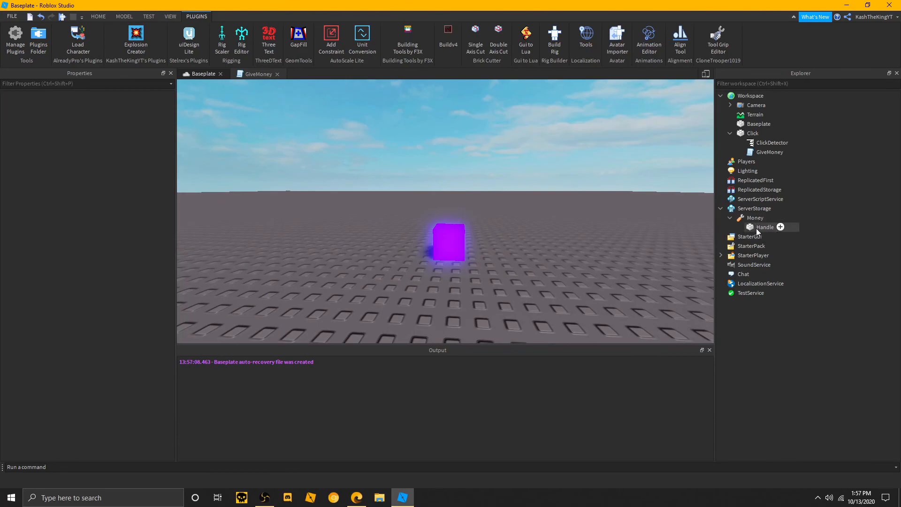